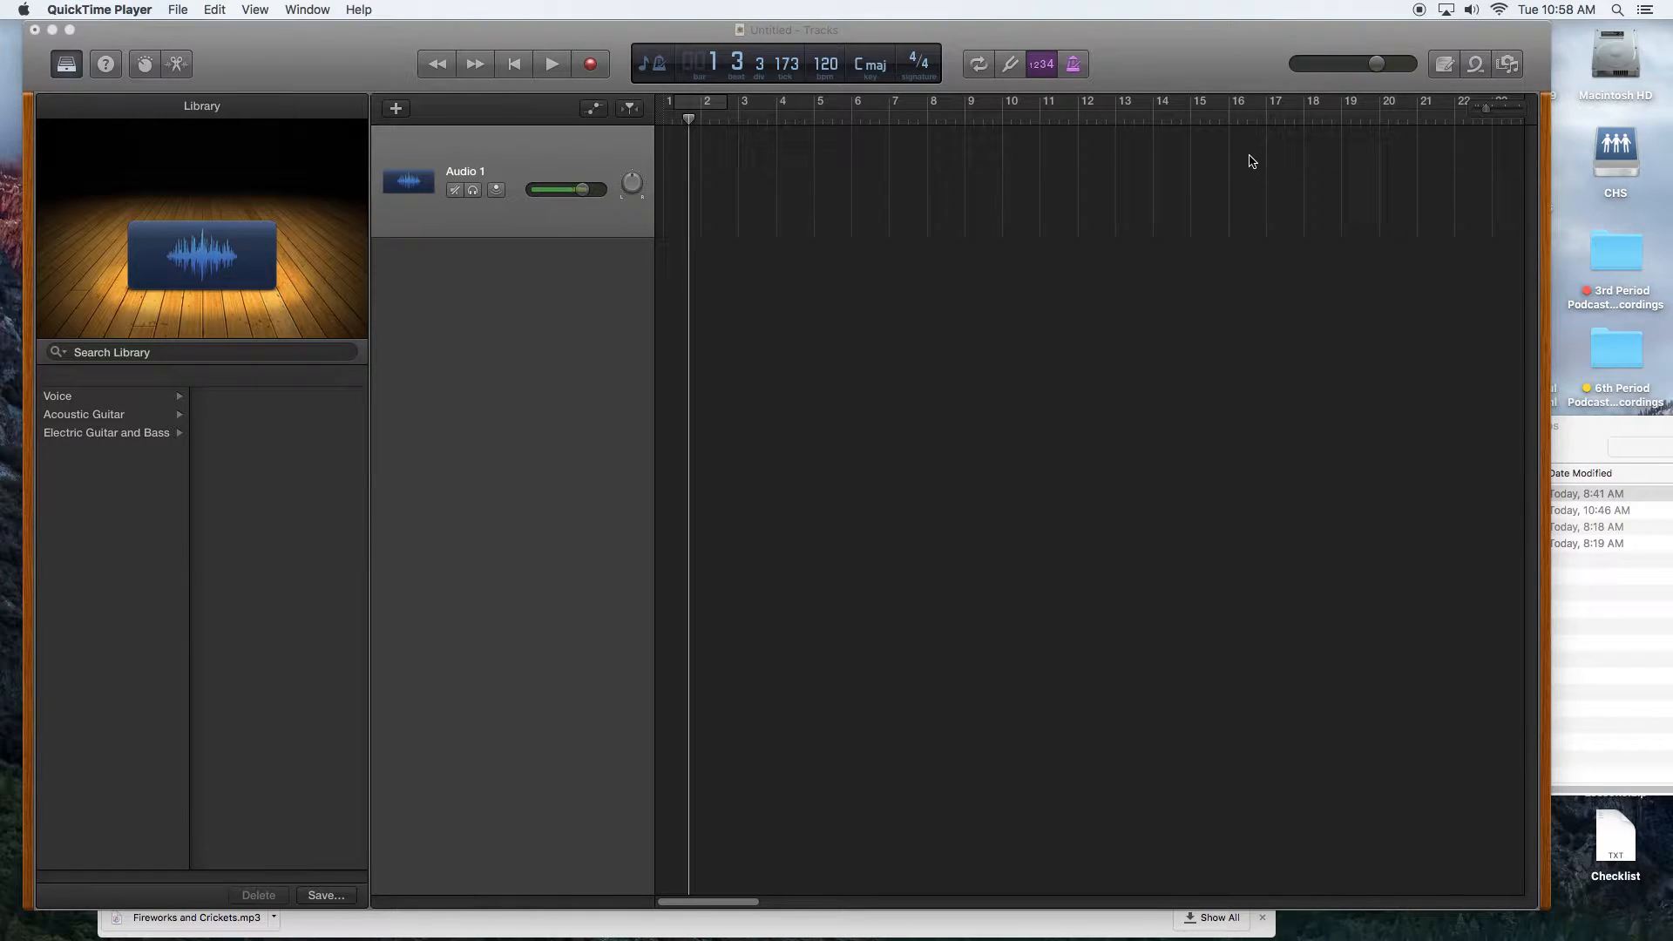
pyautogui.moveTo(1627, 610)
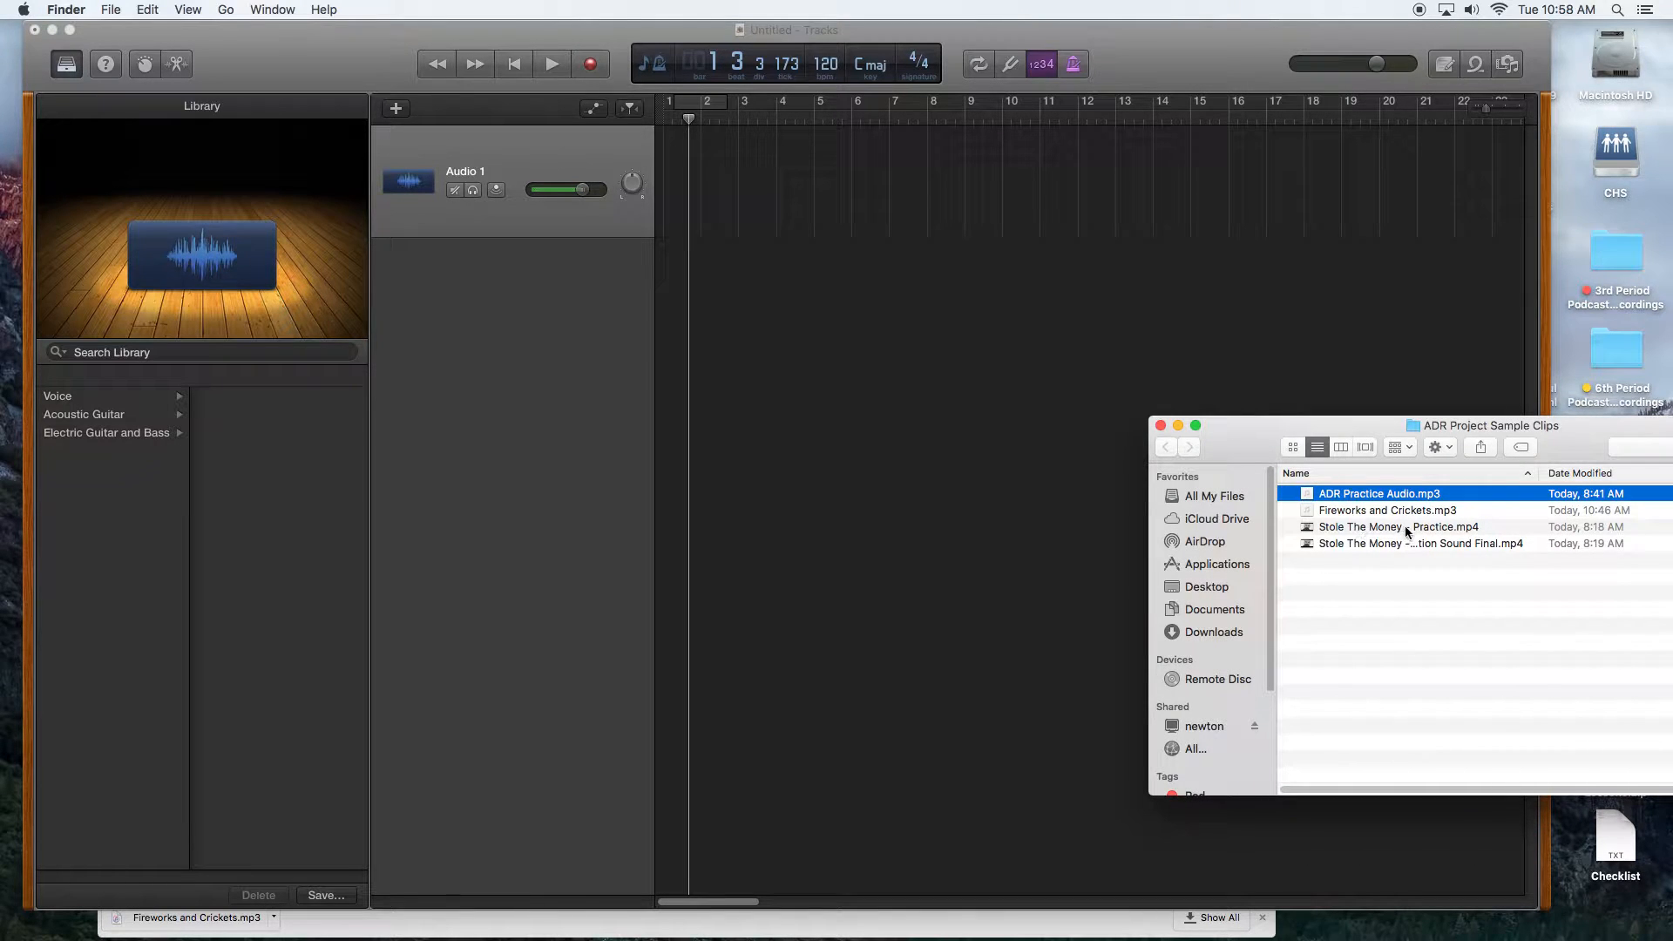
# Drag 'Stole The Money - Production Sound Final.mp4' from Finder into GarageBand's tracks area.
pyautogui.click(1398, 527)
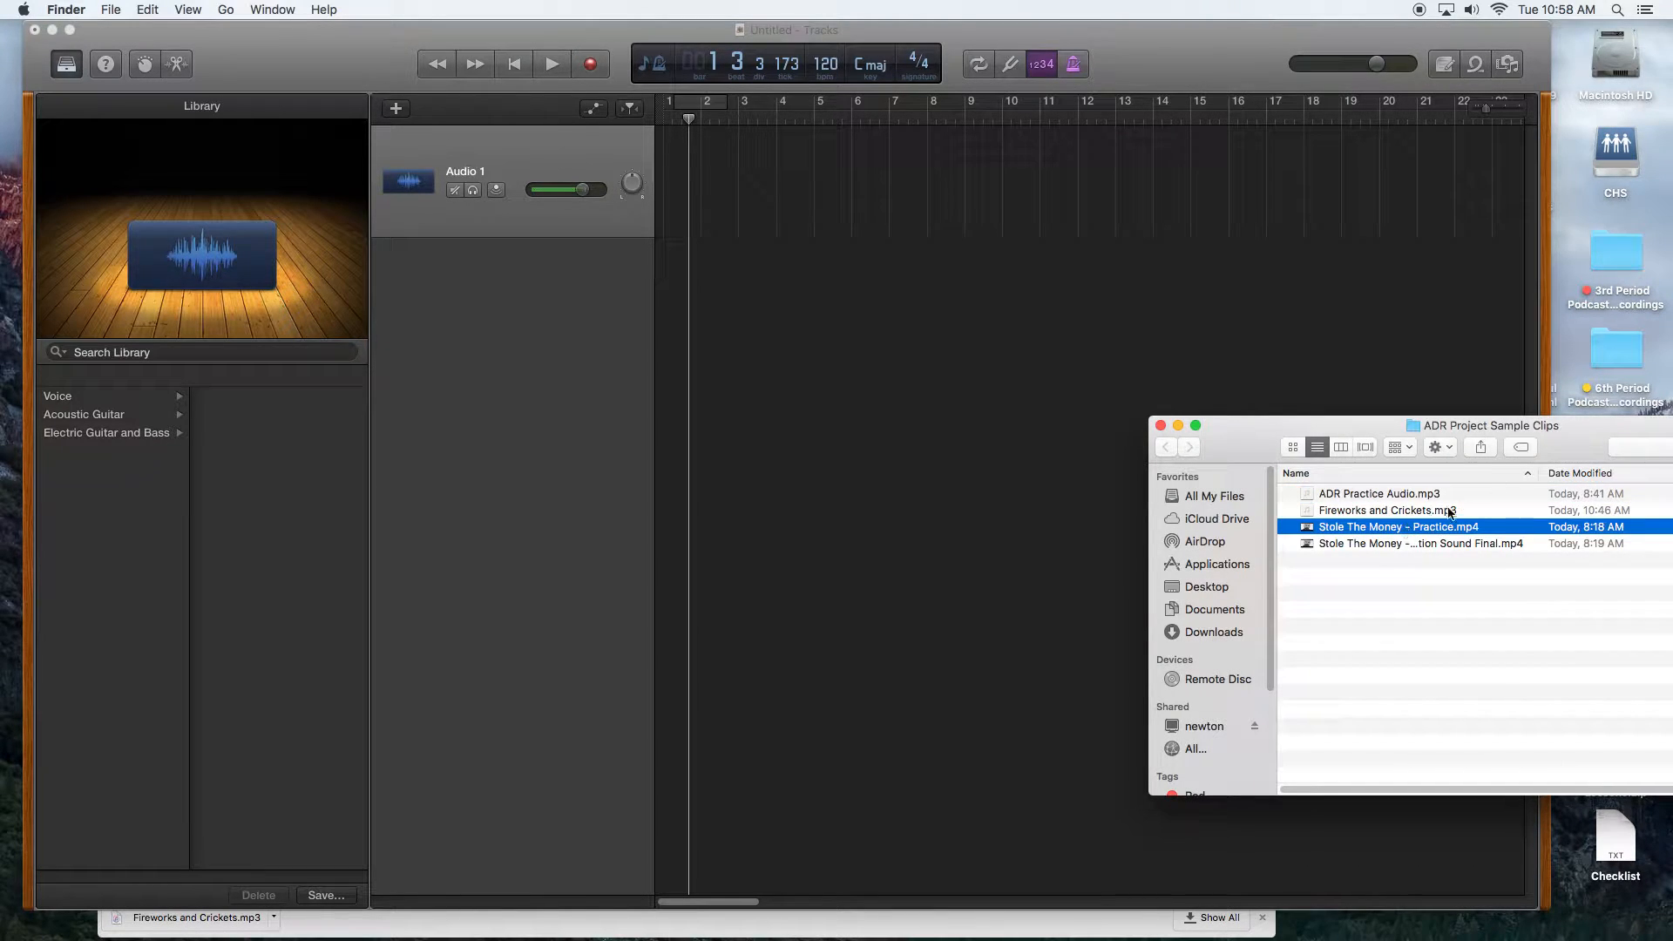
pyautogui.moveTo(1421, 543); pyautogui.dragTo(1142, 362)
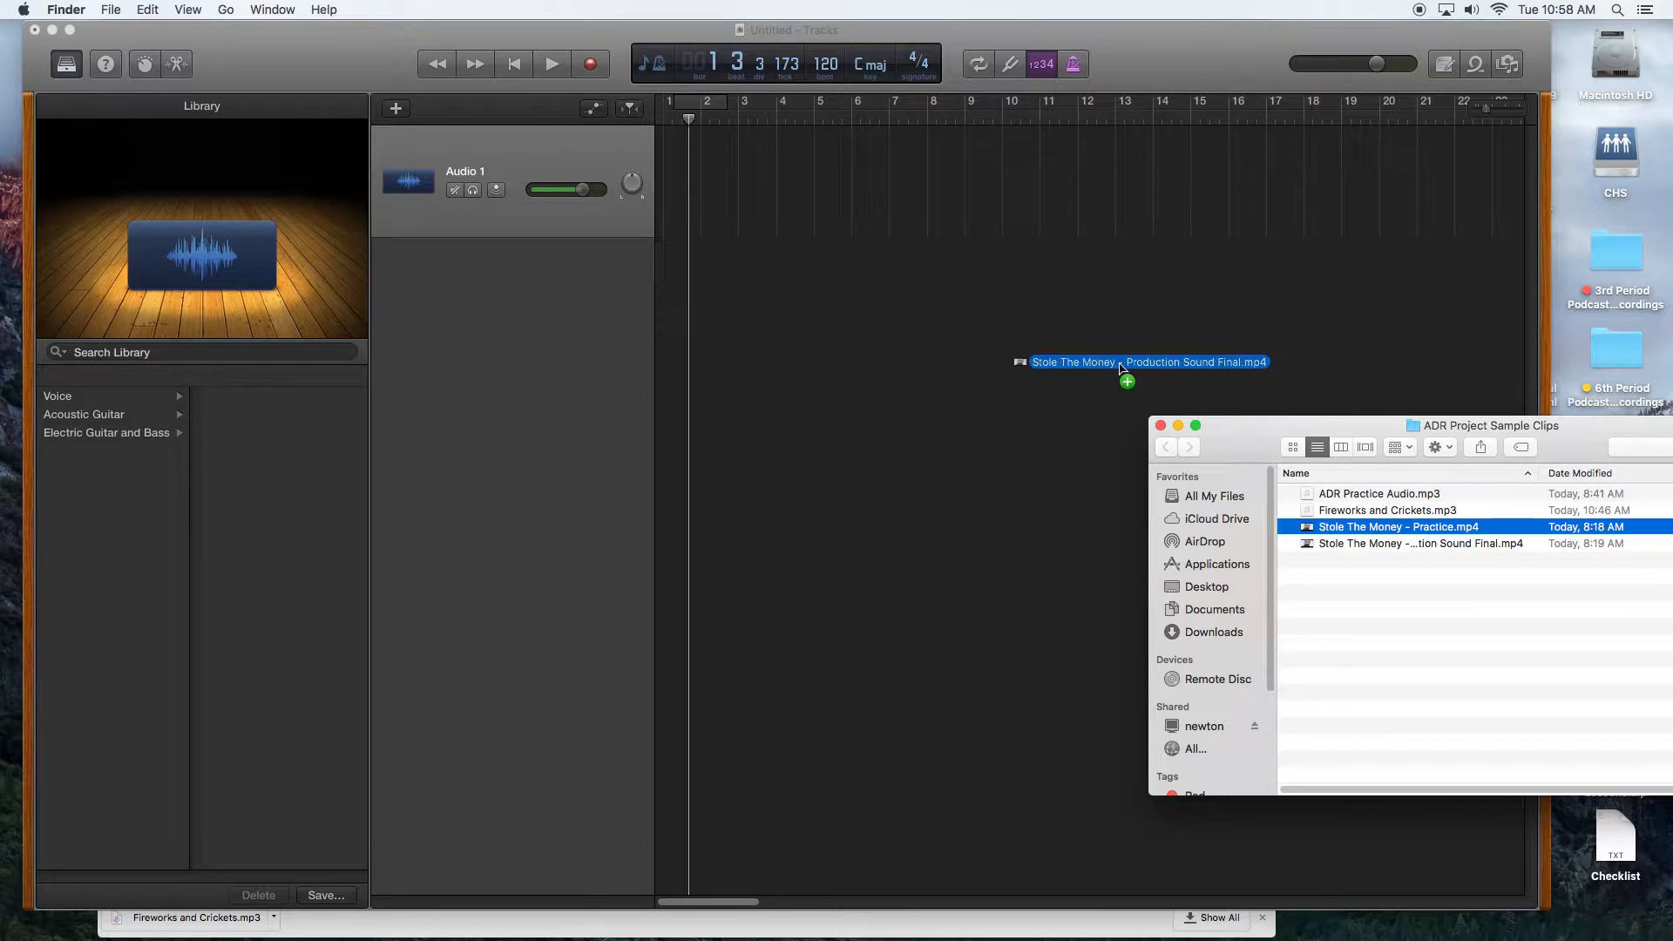
pyautogui.moveTo(1149, 362); pyautogui.dragTo(702, 171)
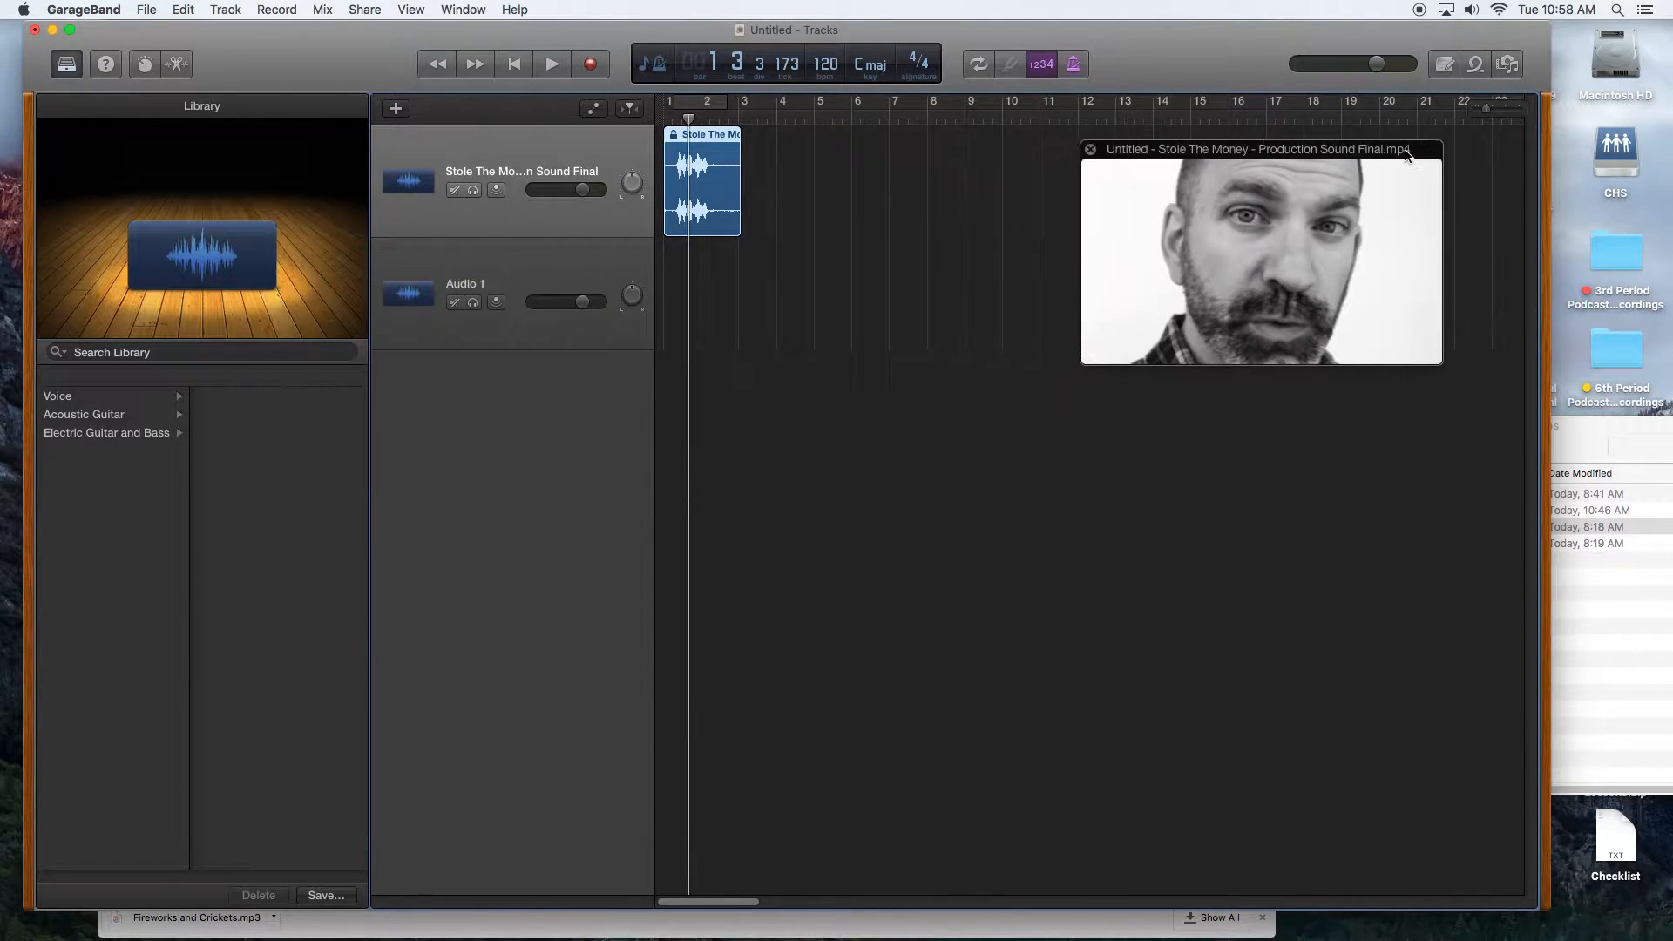
# Move the movie preview to the top-left and briefly play the production sound clip.
pyautogui.moveTo(1260, 148); pyautogui.dragTo(300, 57)
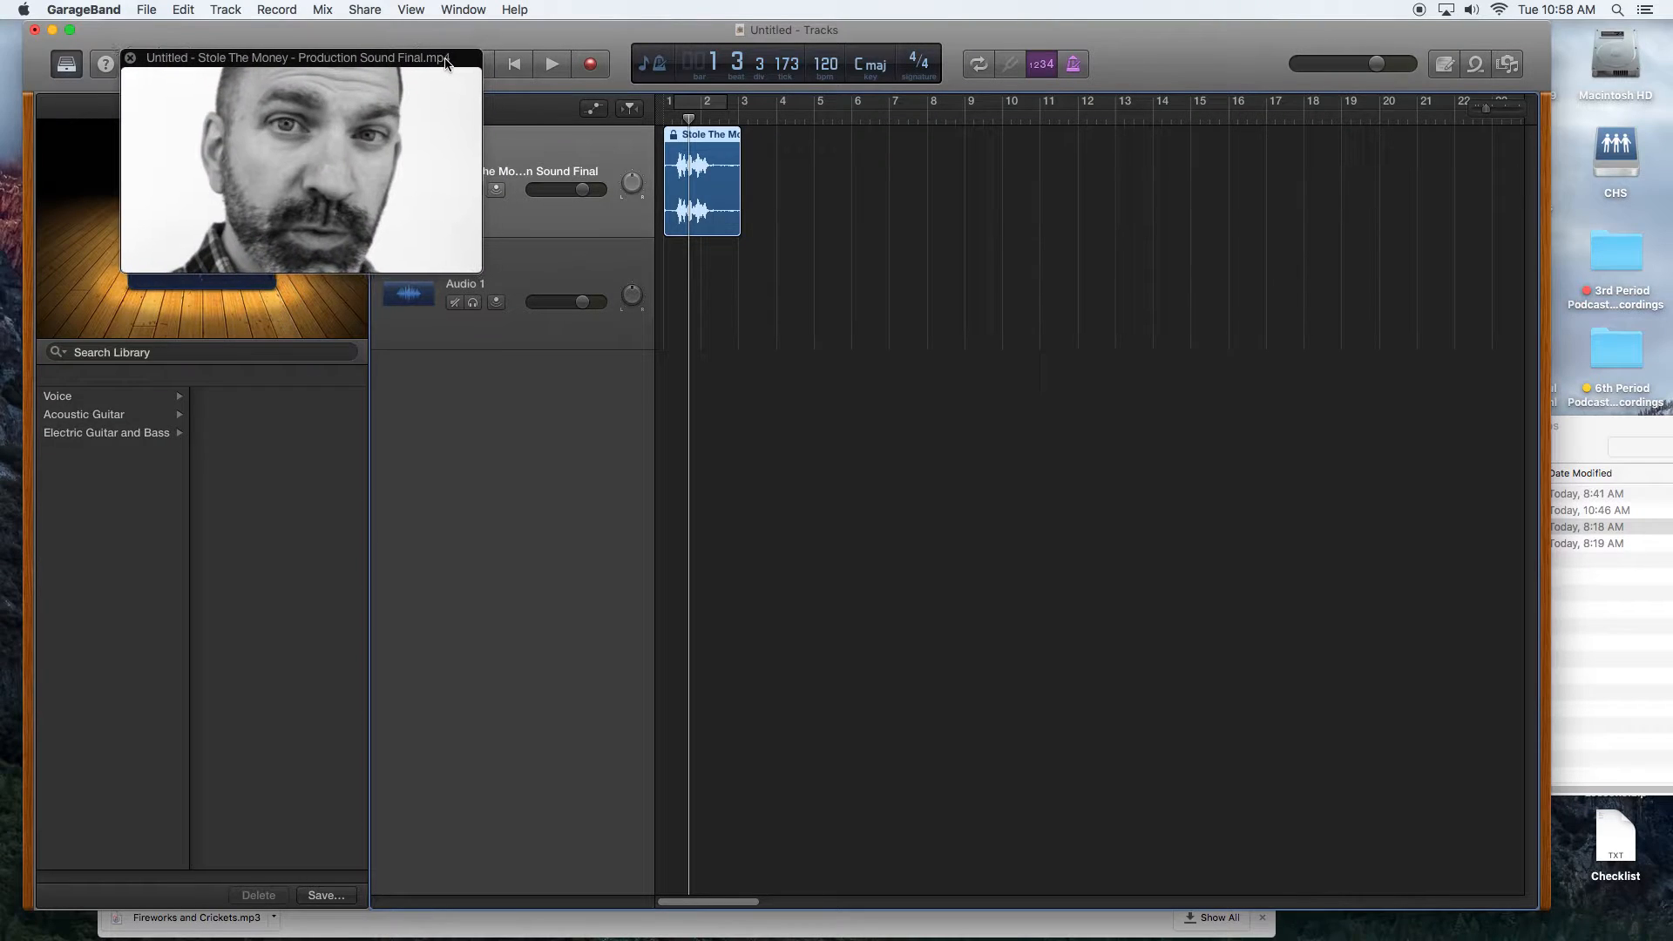
pyautogui.click(551, 63)
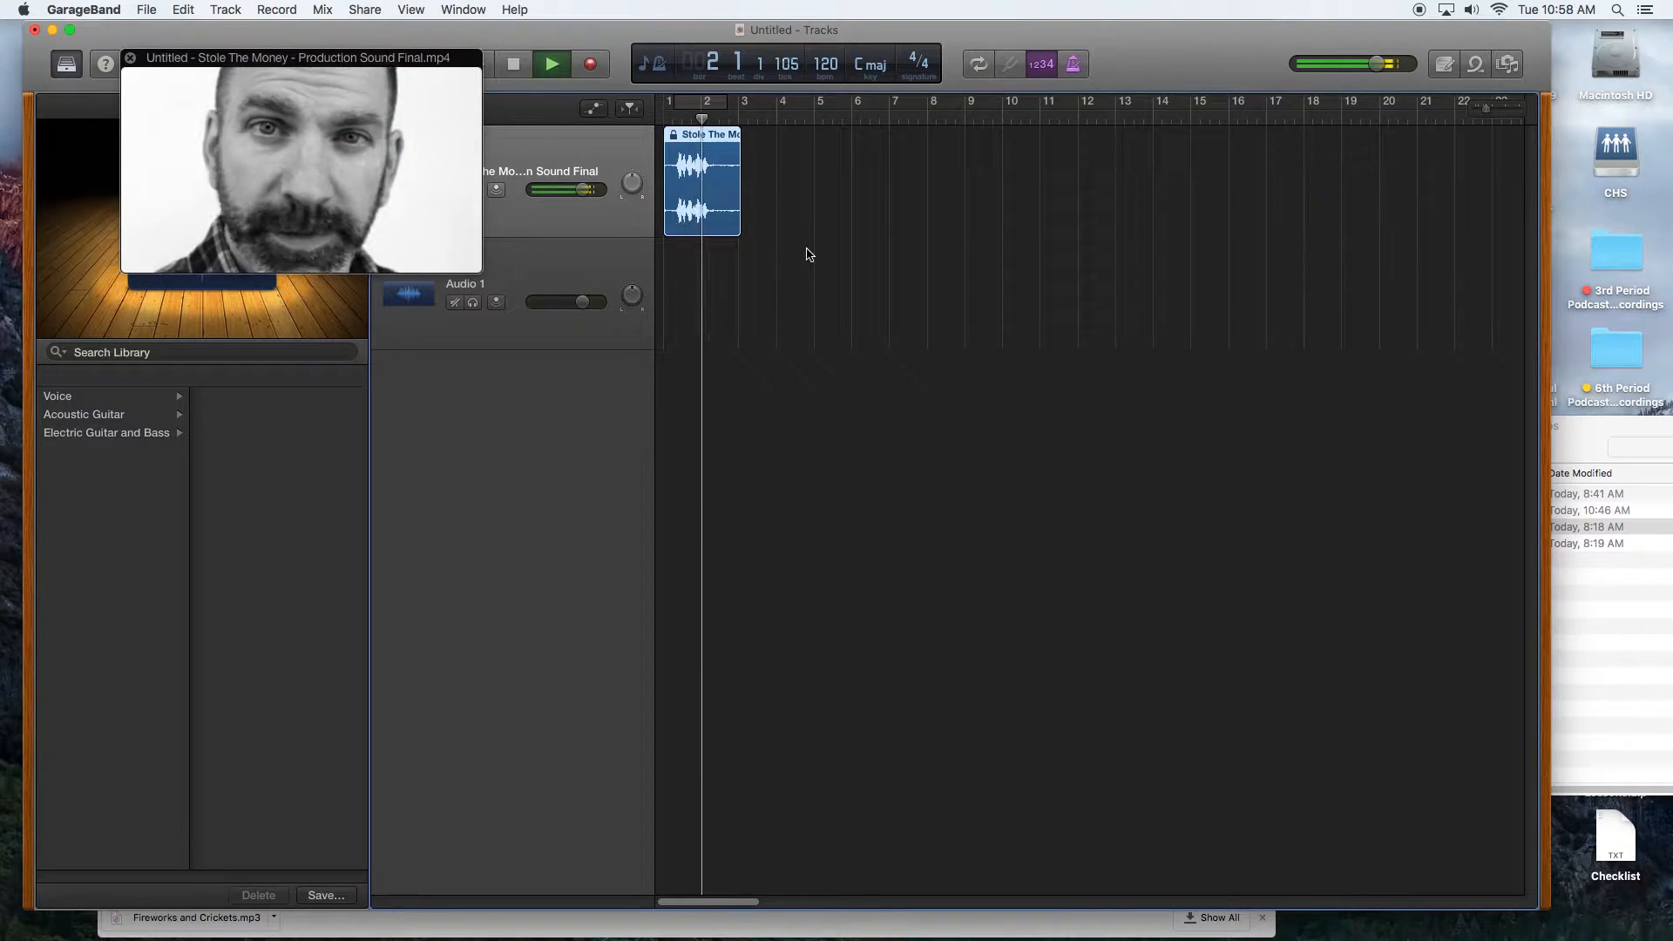
pyautogui.click(551, 63)
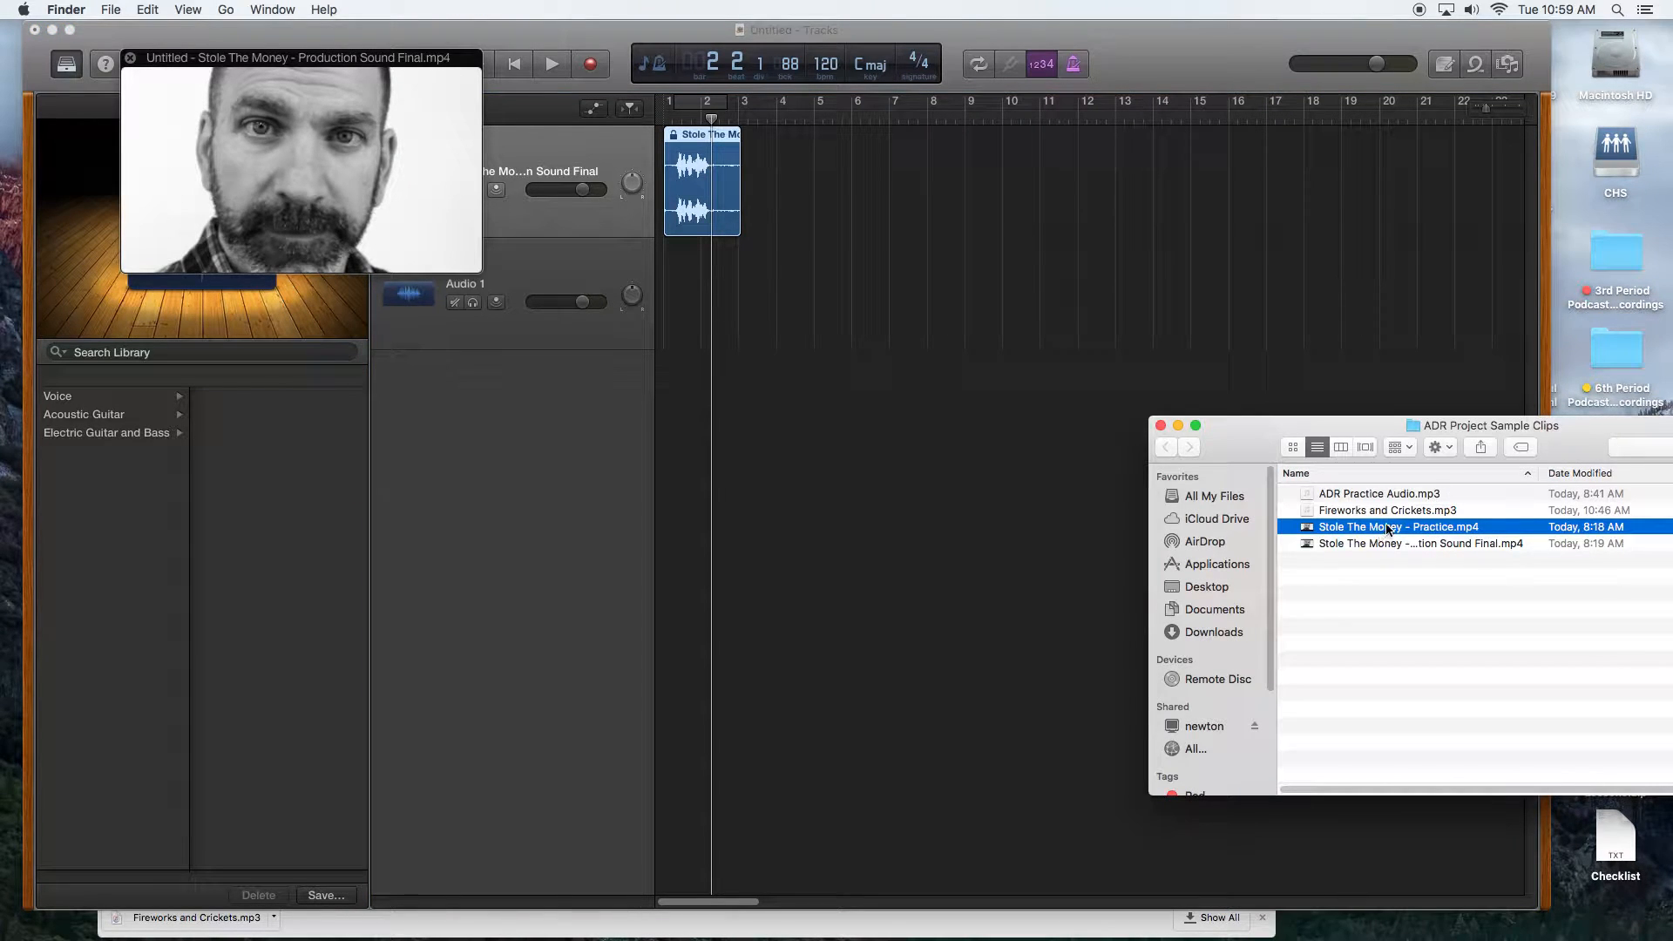
# Drag 'ADR Practice Audio.mp3' from Finder onto the Audio 1 track.
pyautogui.click(1387, 510)
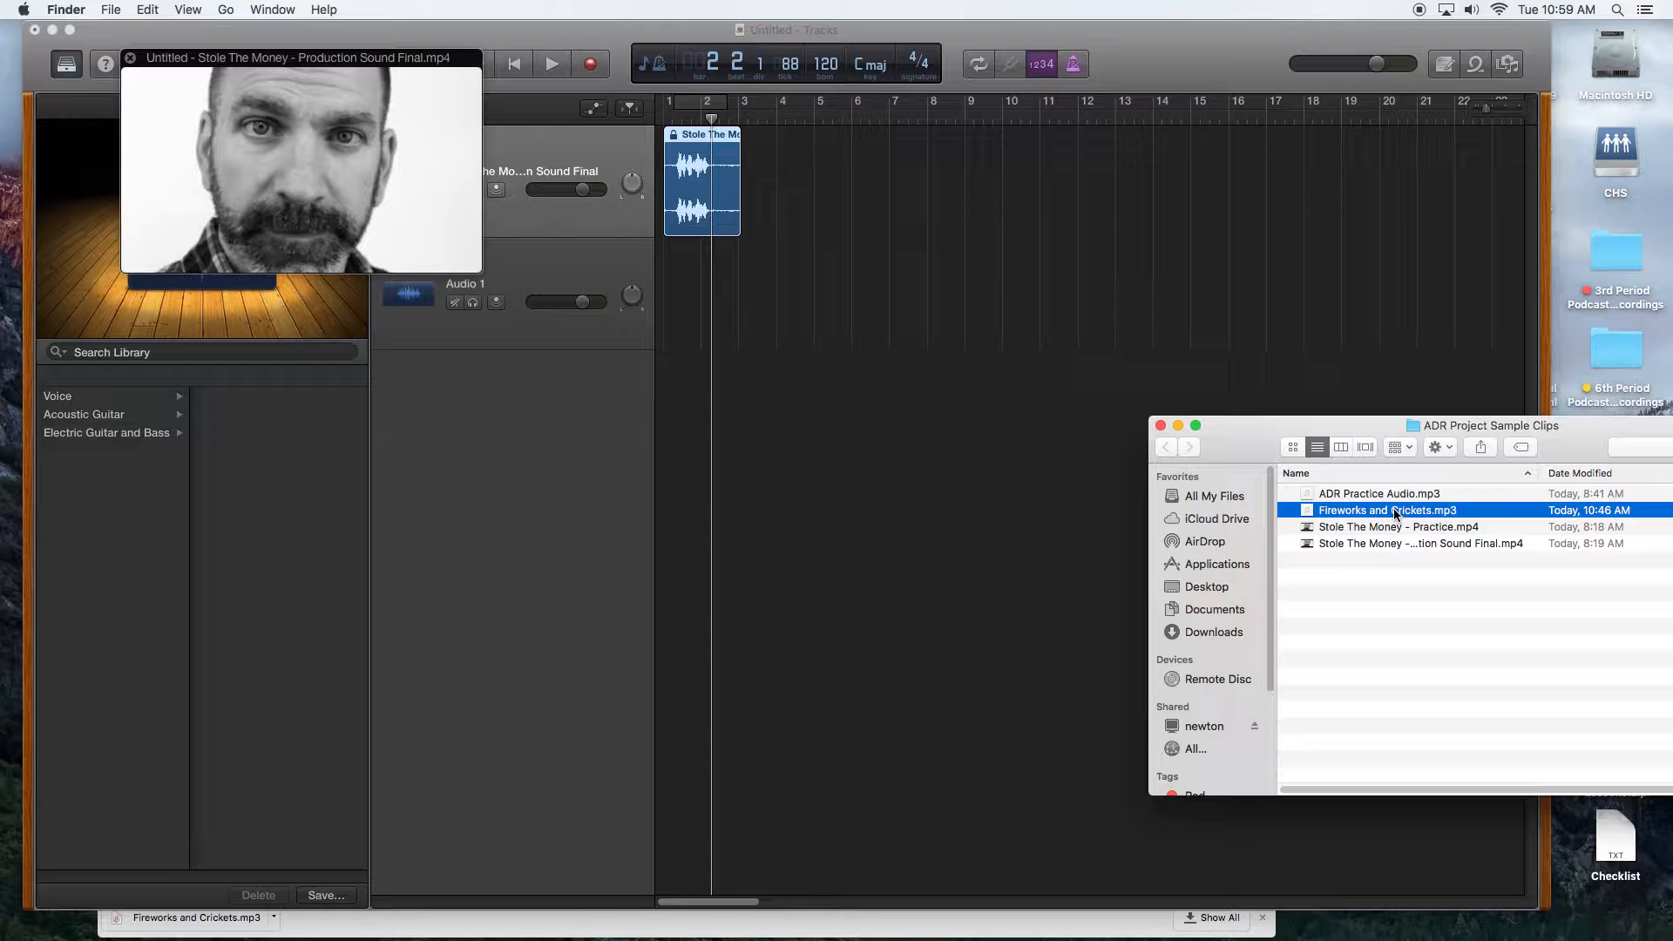
pyautogui.moveTo(1378, 493); pyautogui.dragTo(1057, 406)
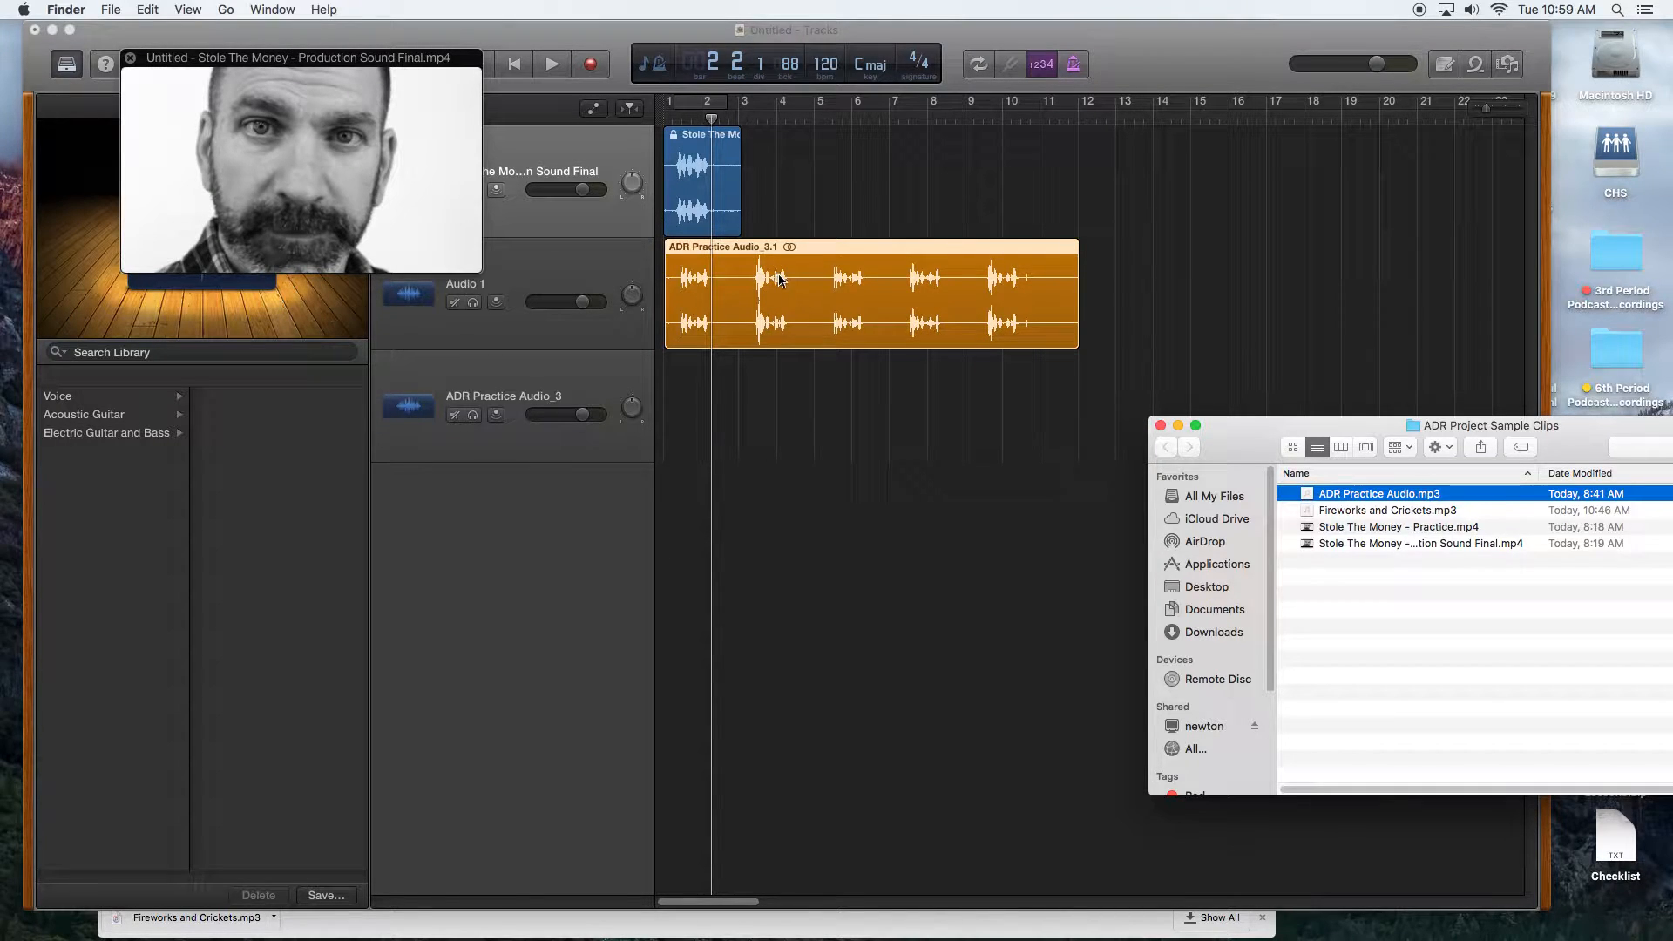
pyautogui.moveTo(817, 256)
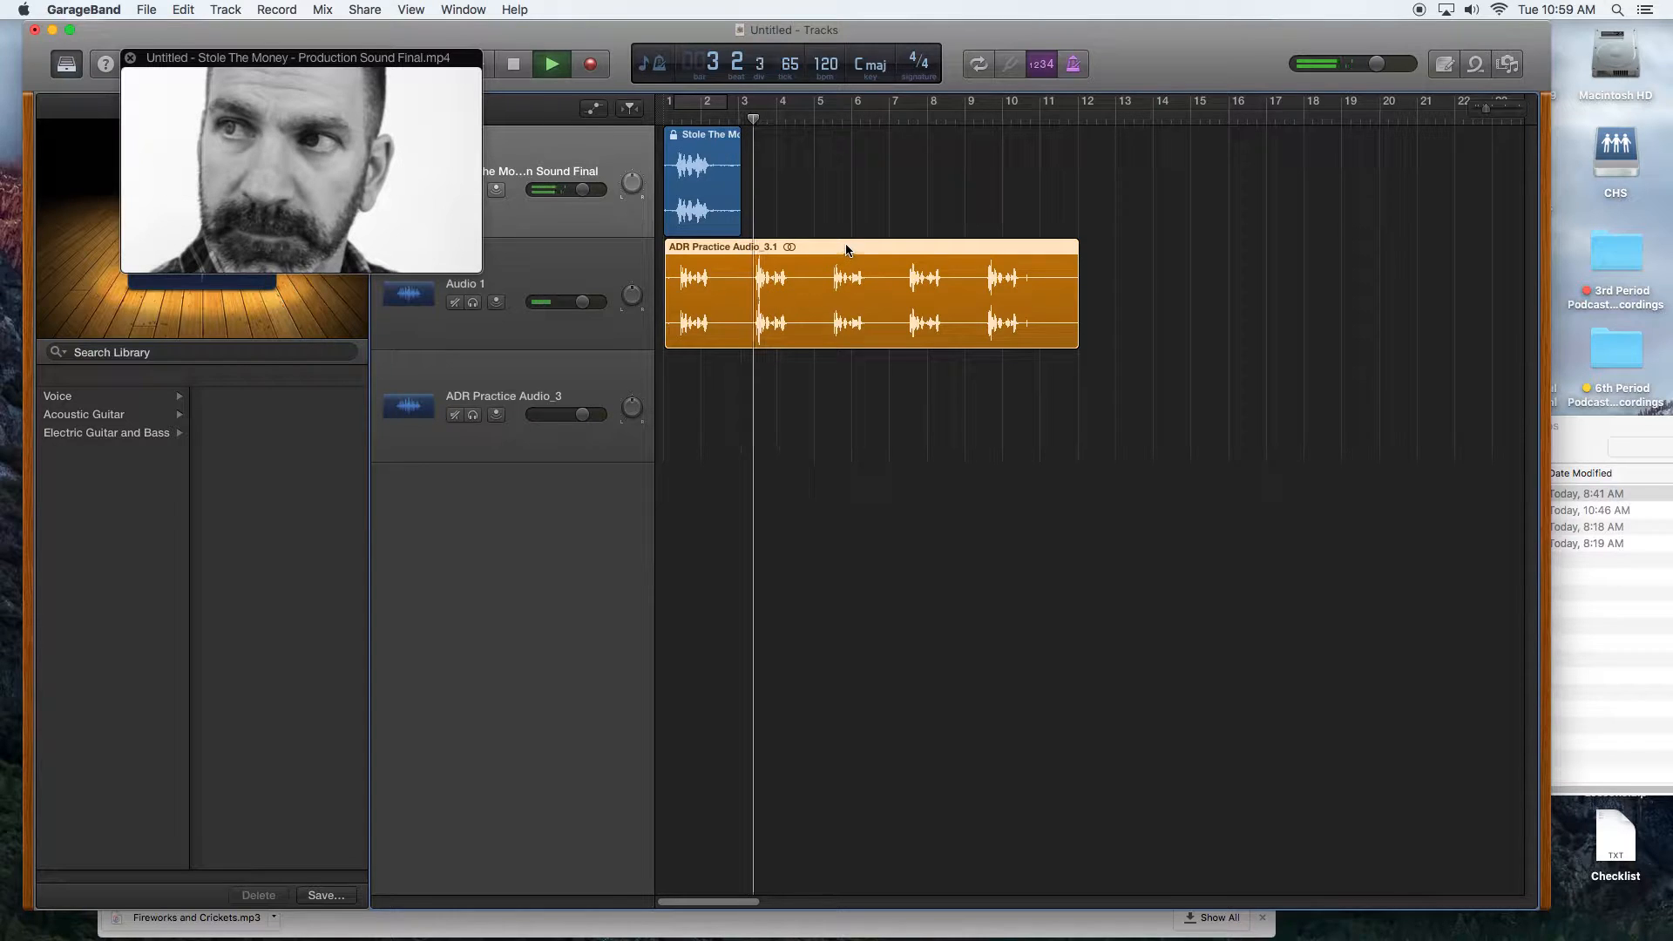
# Mute the Production Sound track and slide the ADR take slightly later.
pyautogui.click(551, 62)
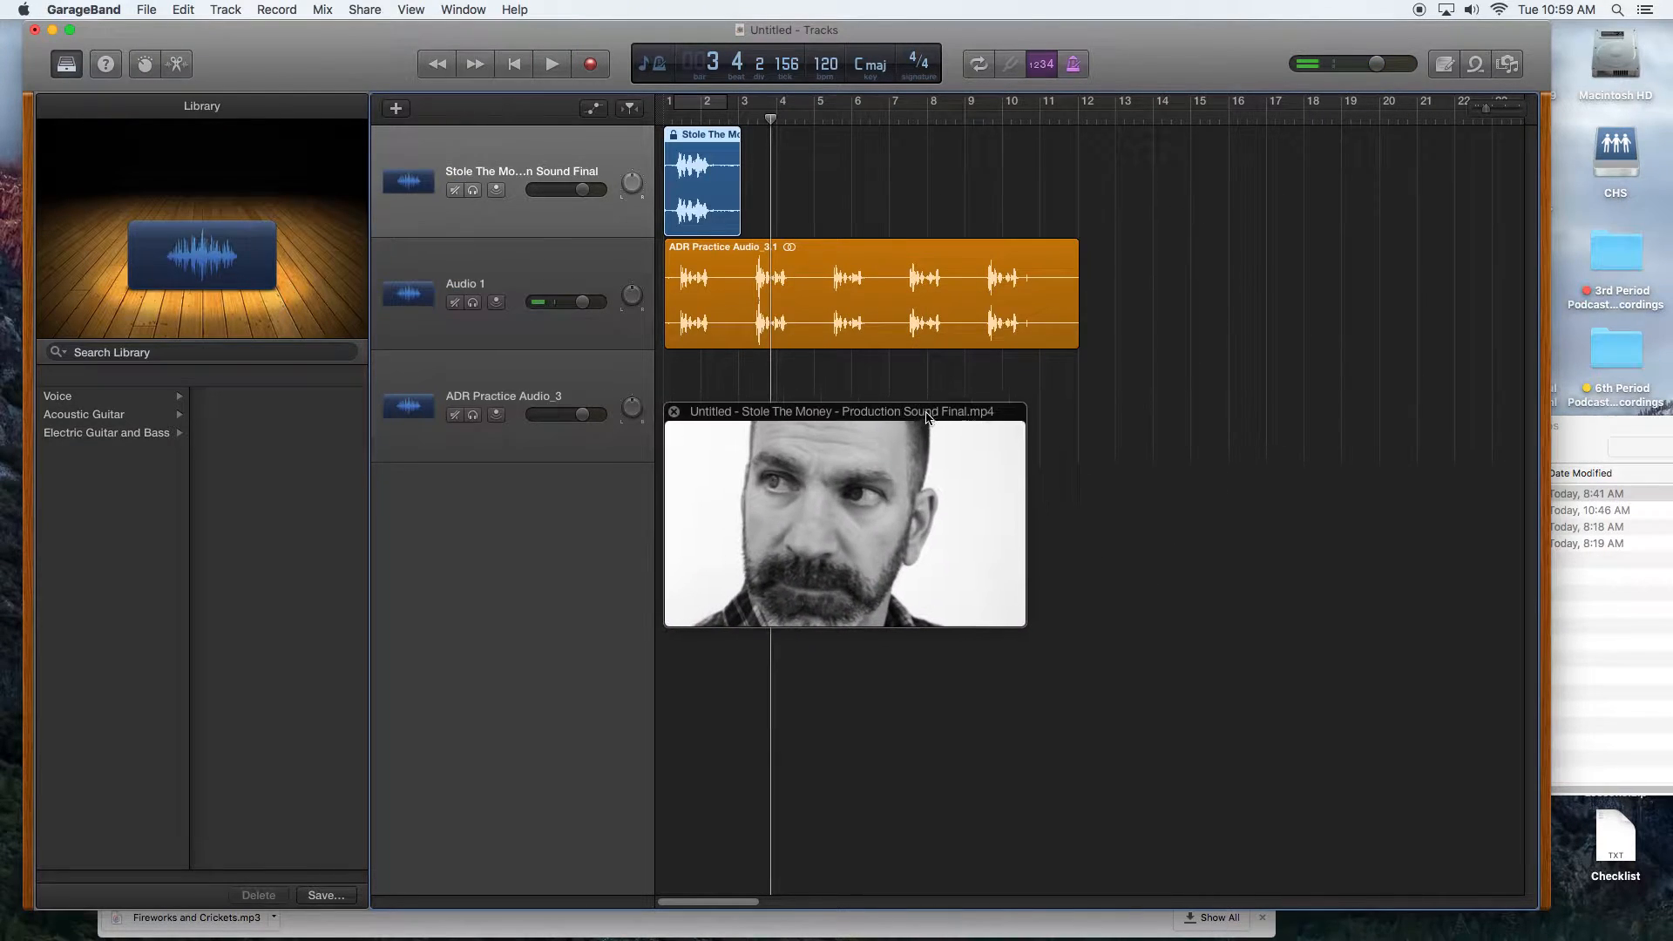
pyautogui.click(455, 189)
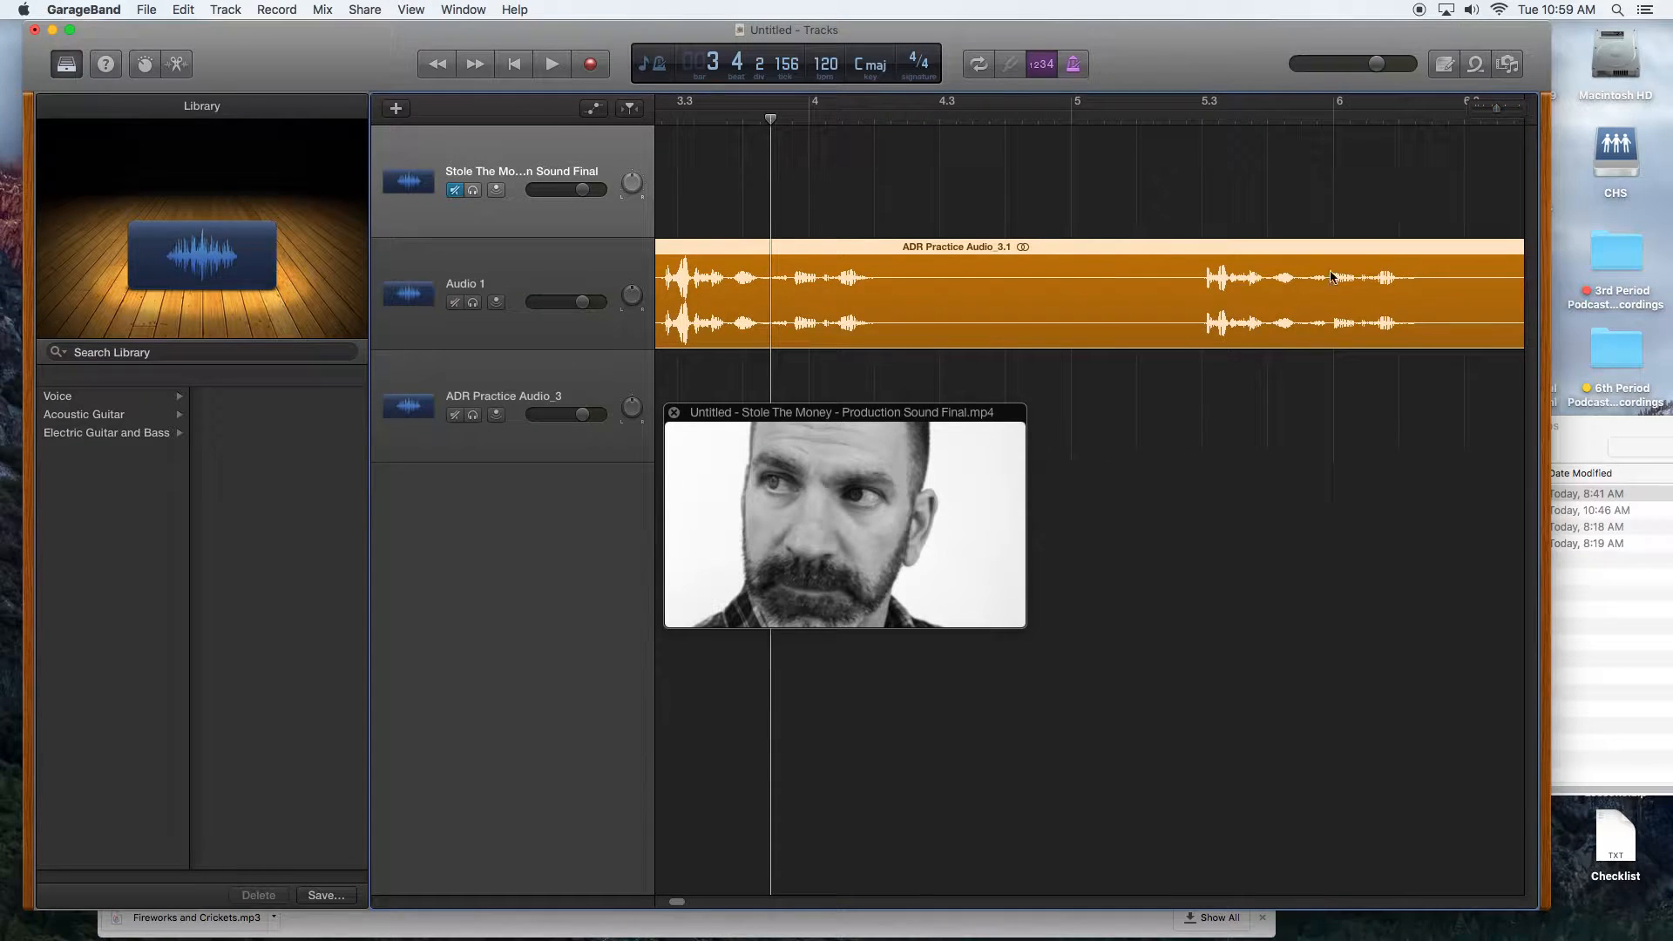
pyautogui.moveTo(704, 902); pyautogui.dragTo(667, 902)
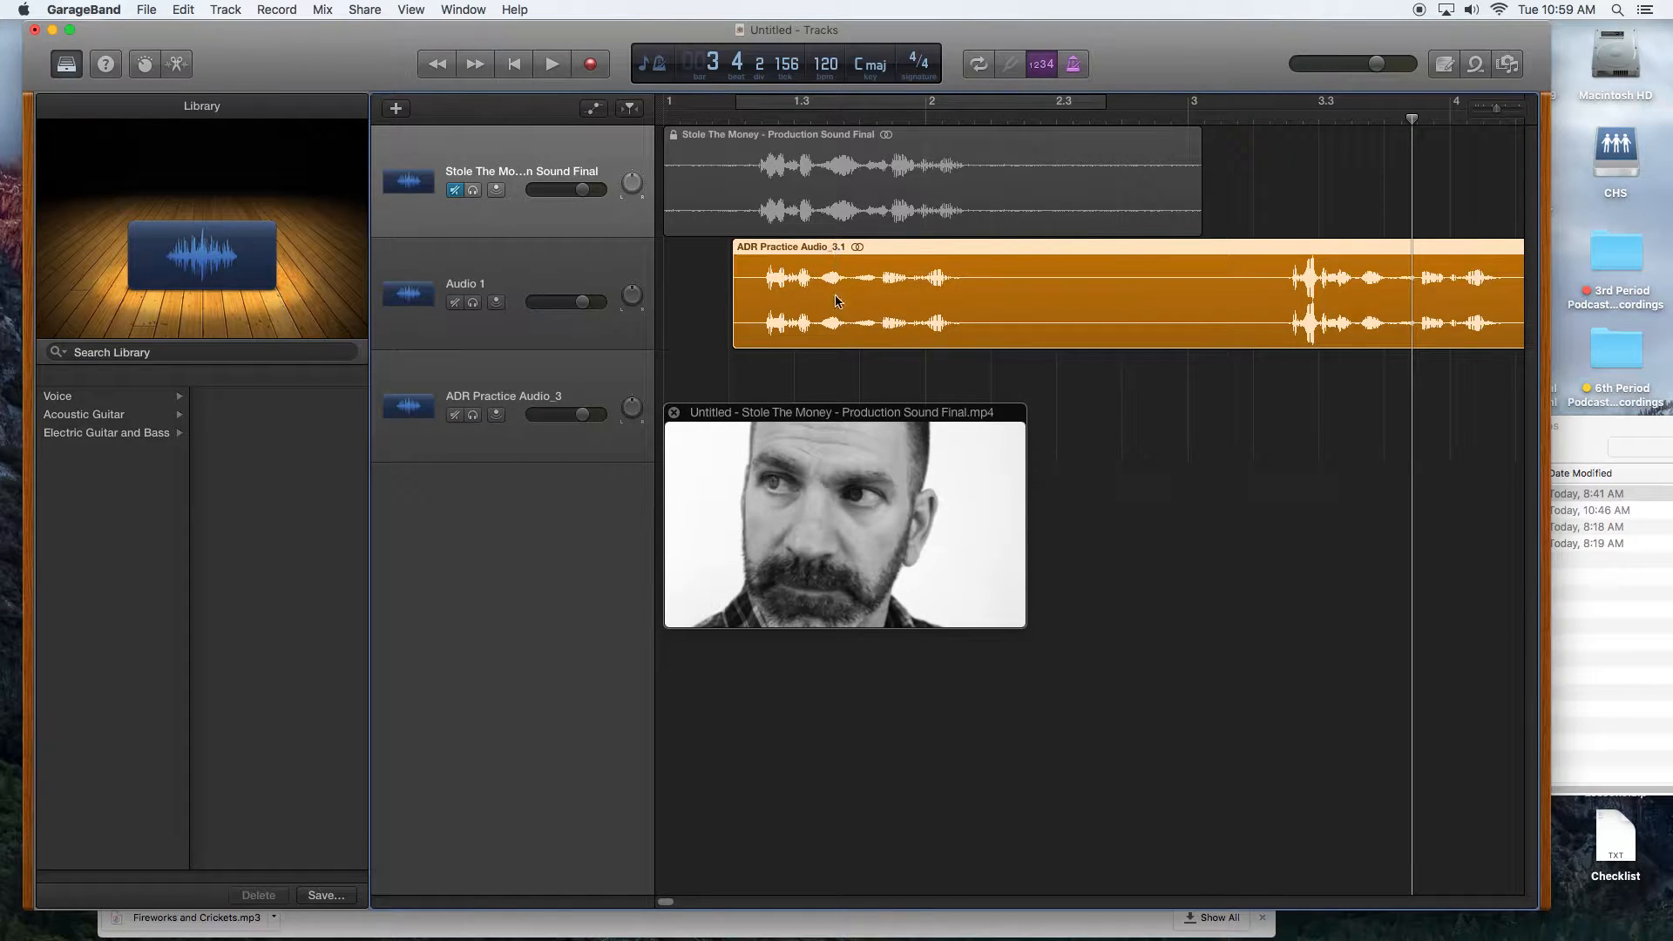
# Play the synced tracks from the start to check the ADR alignment.
pyautogui.click(551, 64)
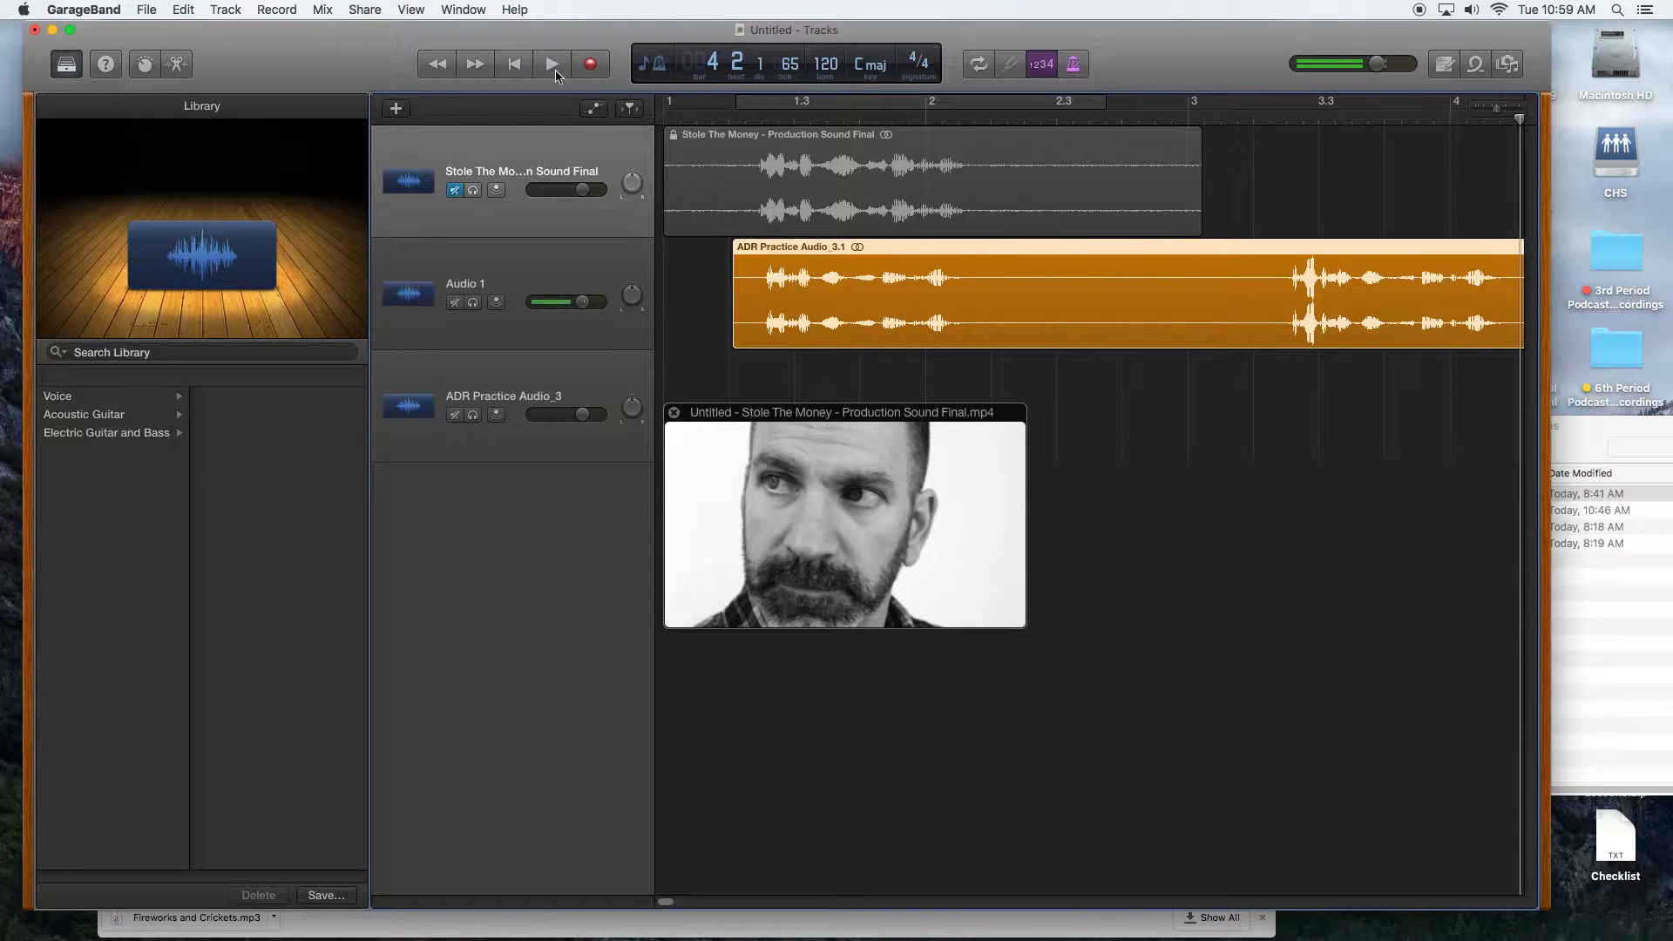
pyautogui.click(550, 63)
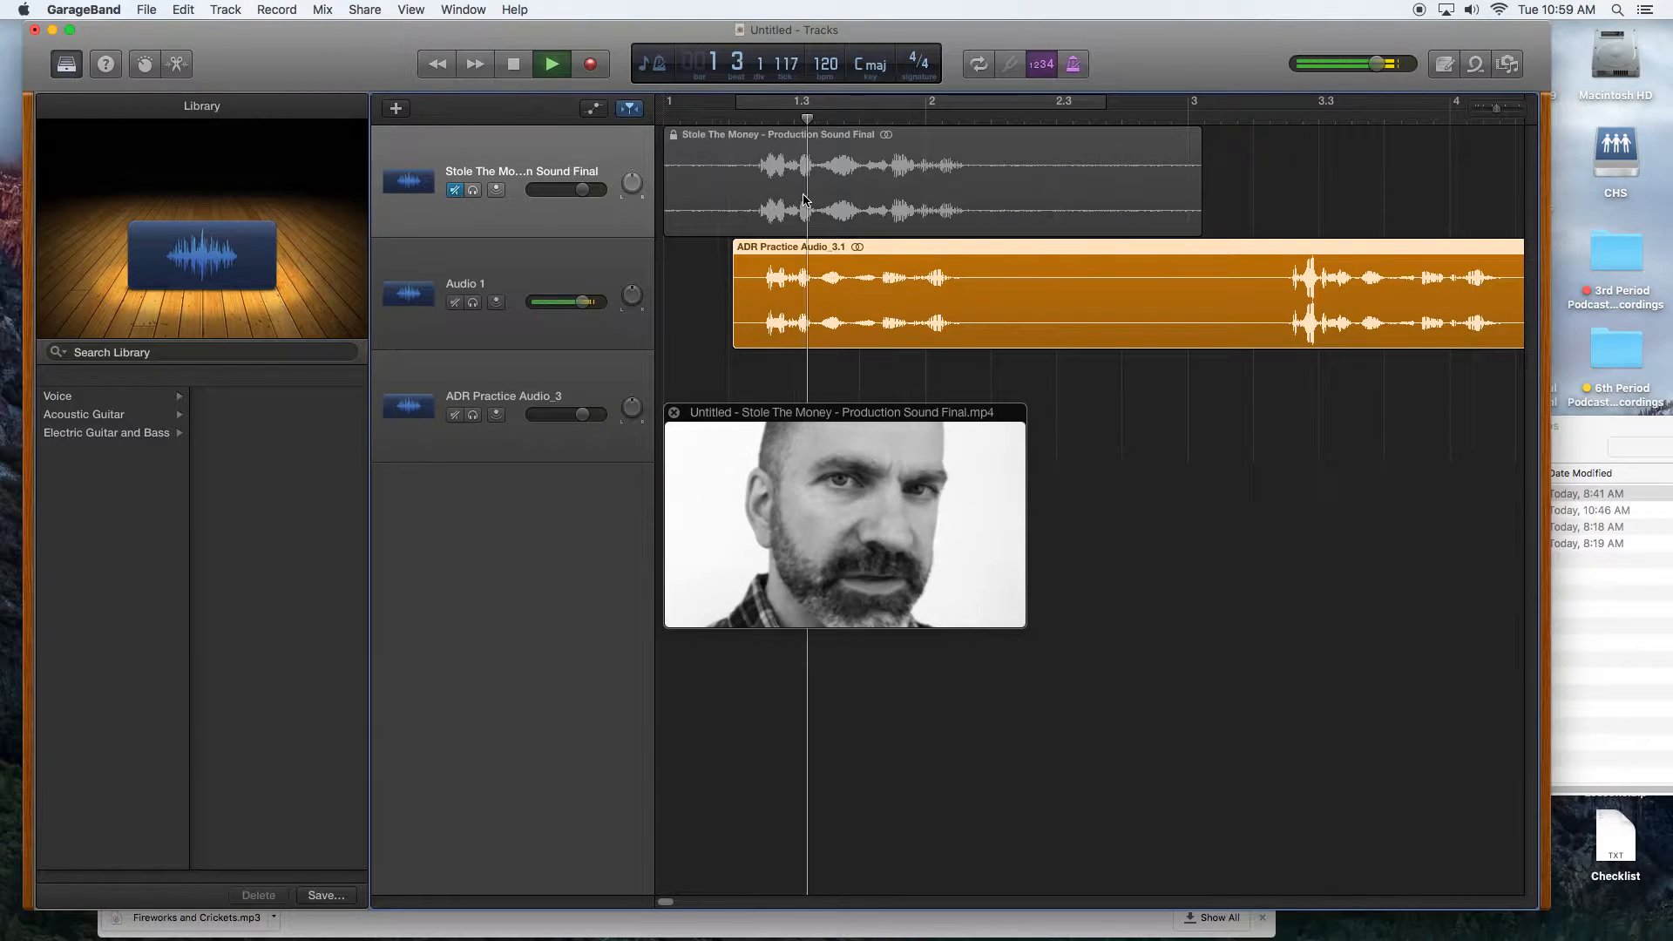
pyautogui.click(551, 63)
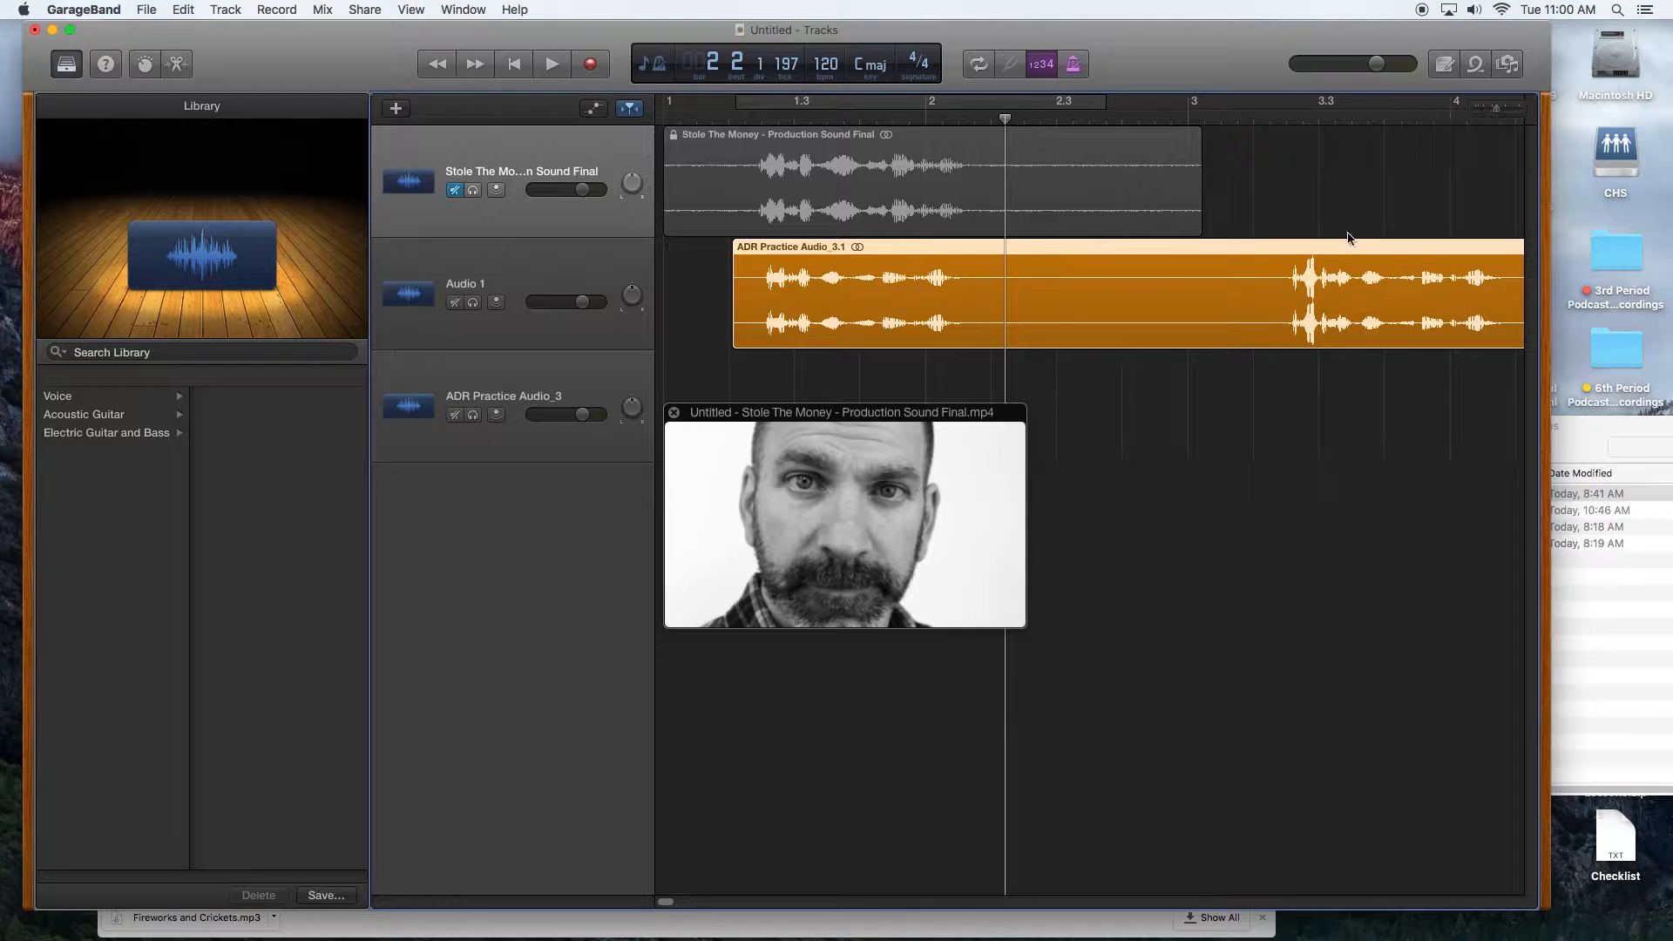
# Slide the ADR take earlier to match the dialogue, play to check, and enable Cycle.
pyautogui.click(1203, 118)
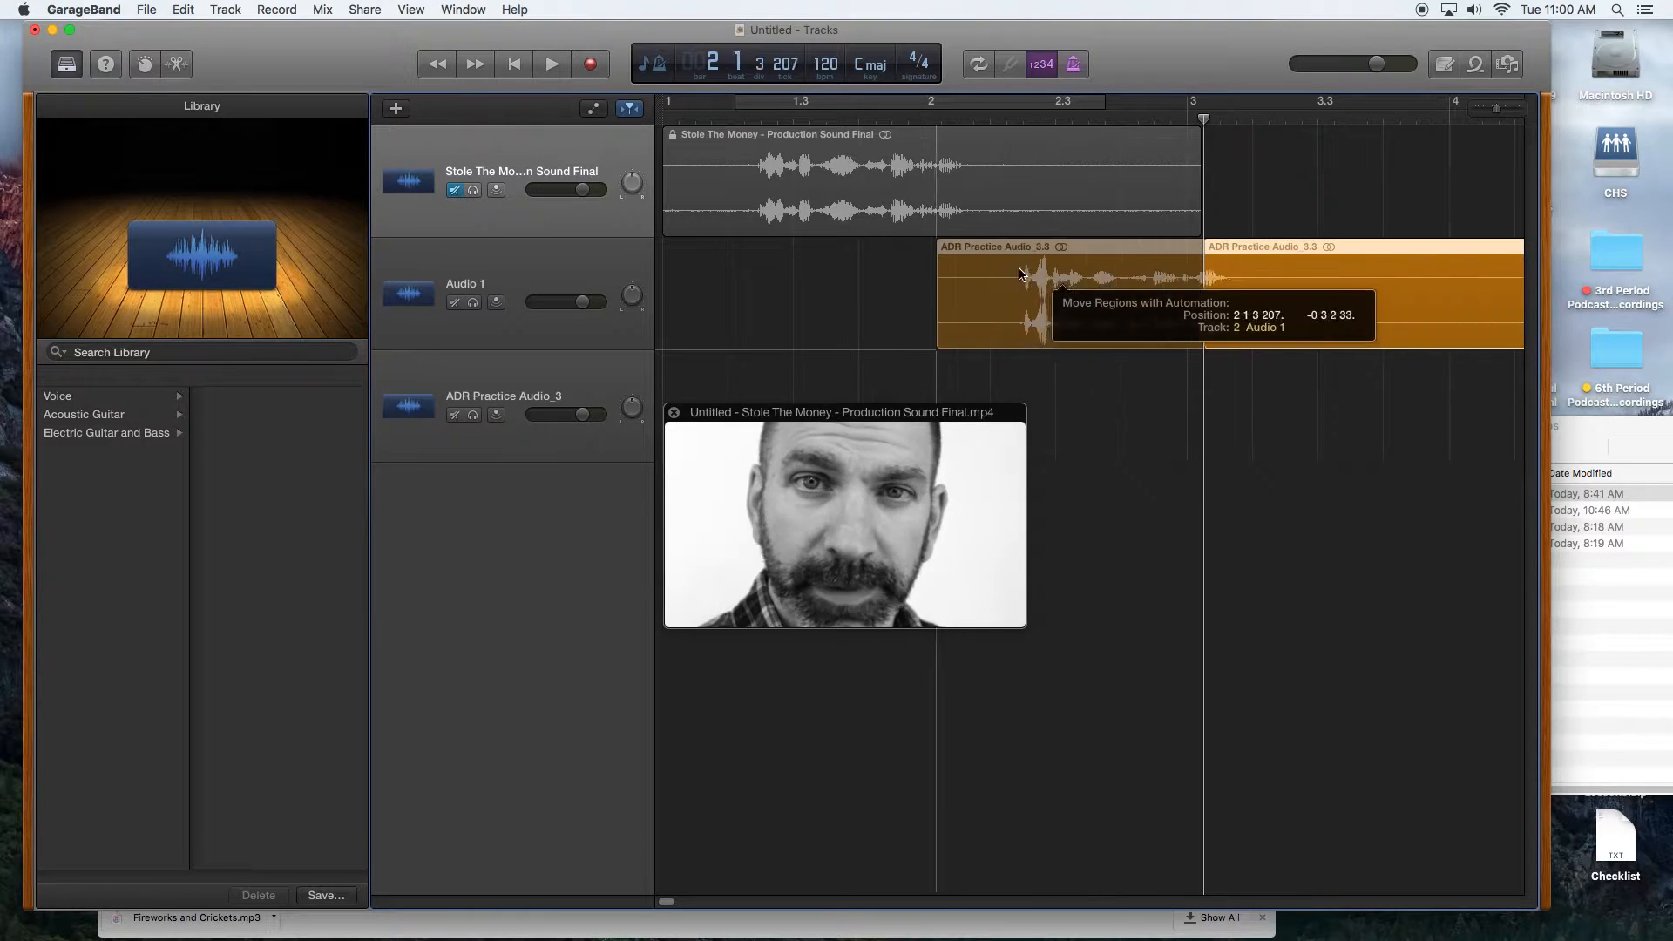
pyautogui.moveTo(1019, 296); pyautogui.dragTo(843, 296)
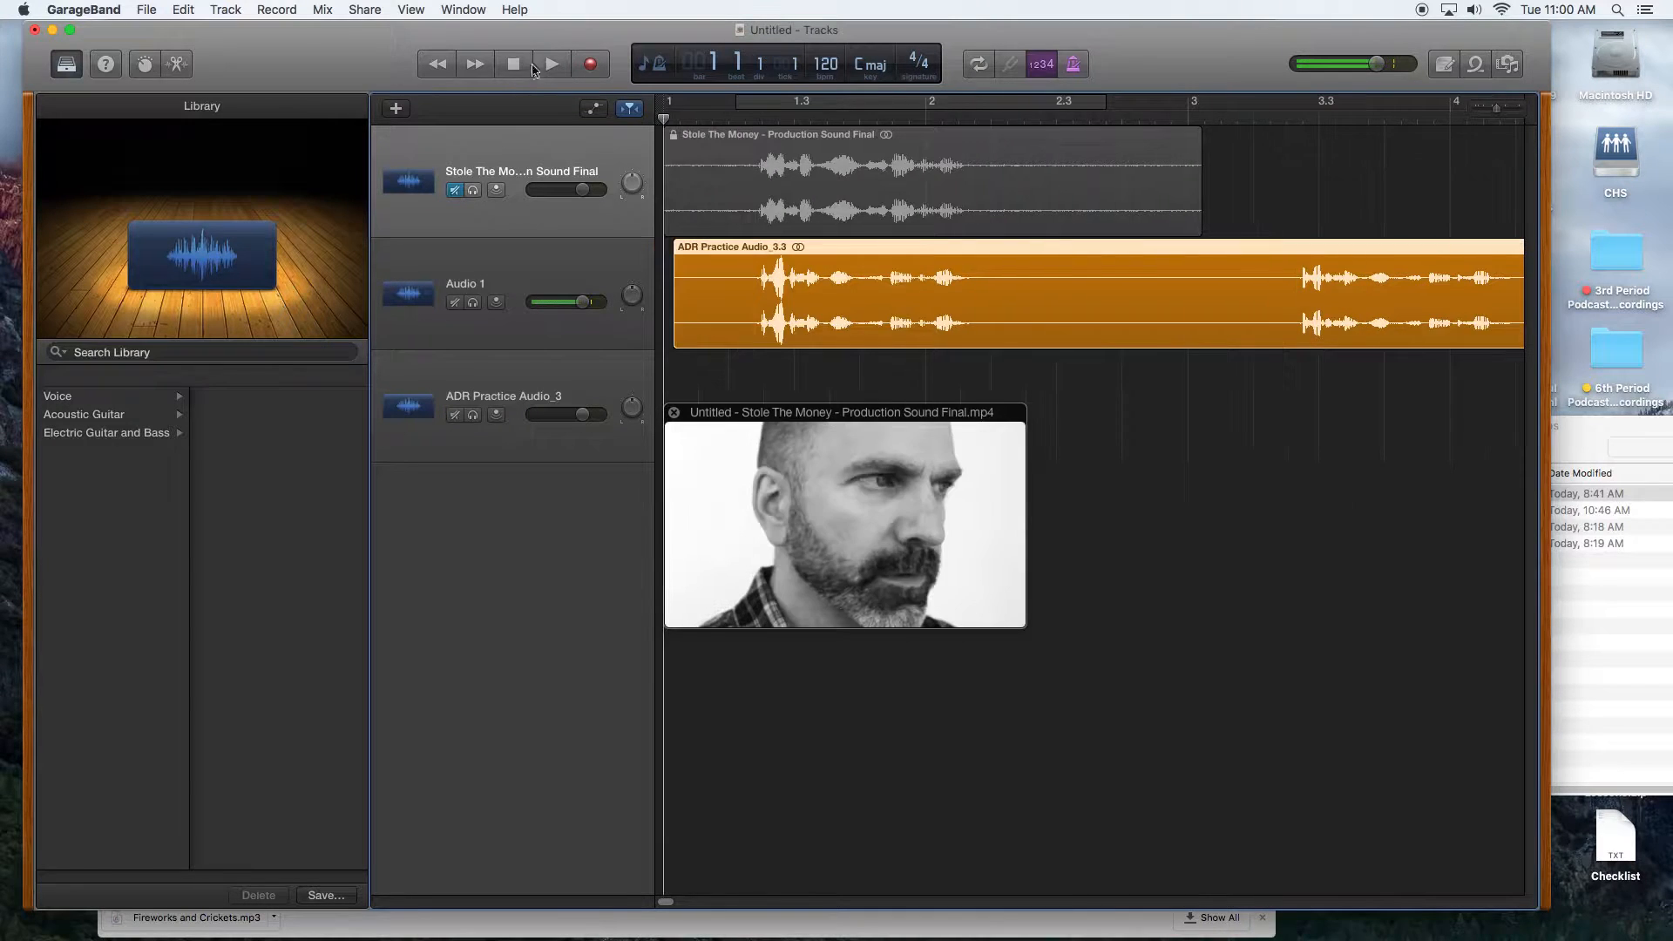
pyautogui.click(552, 63)
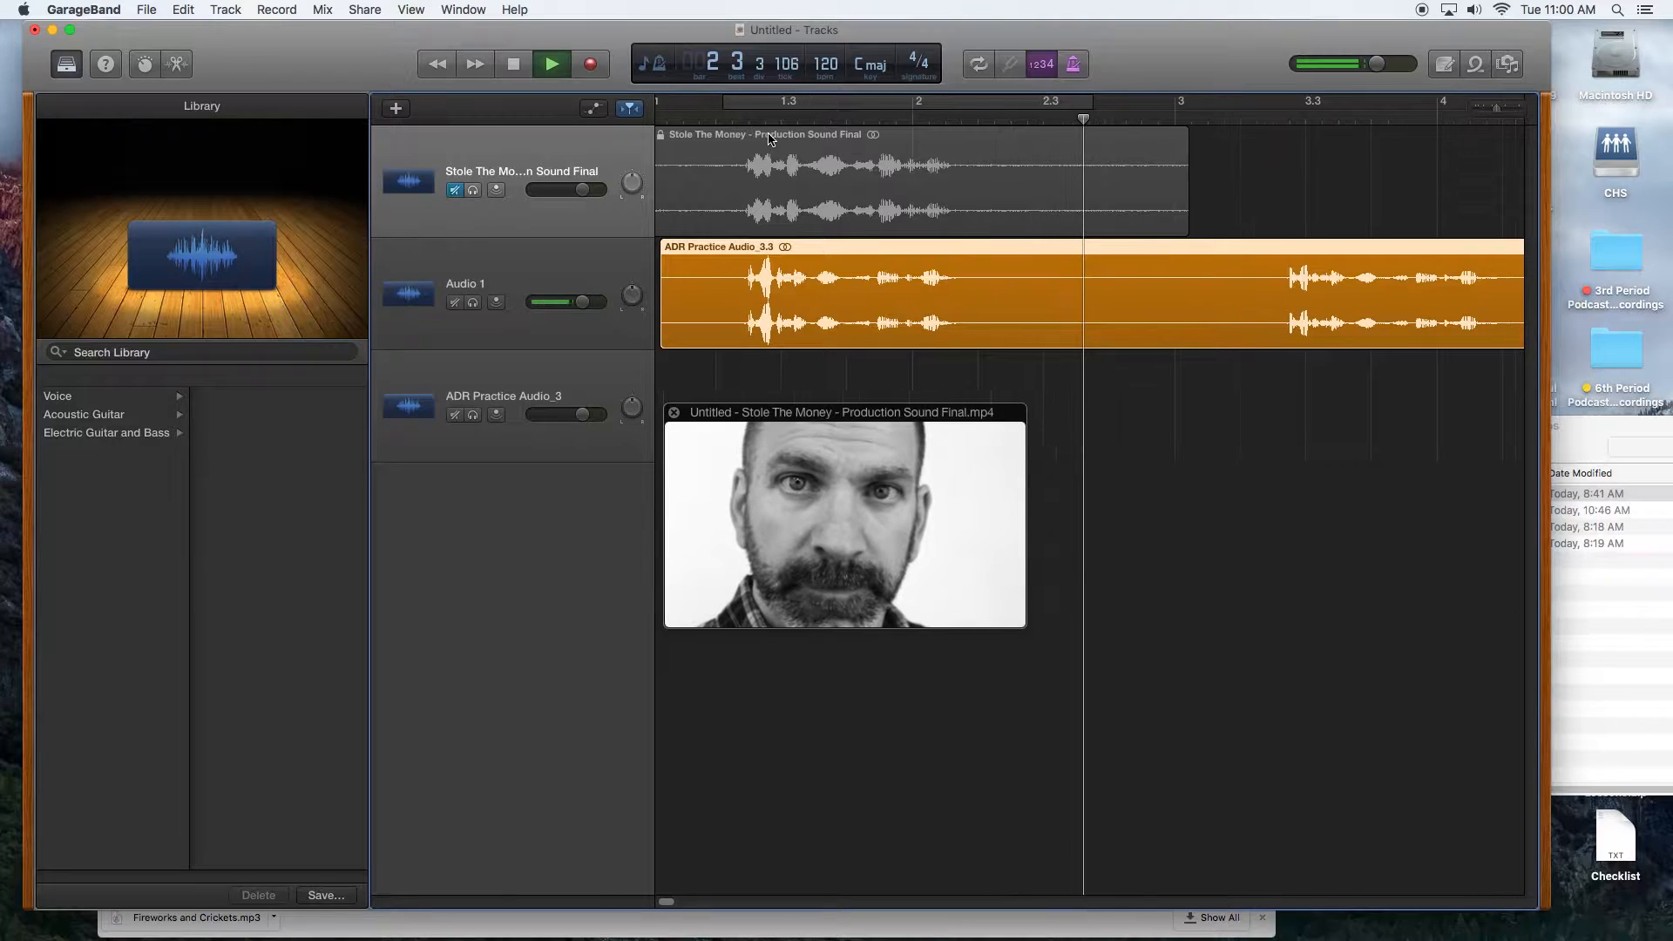
pyautogui.click(513, 64)
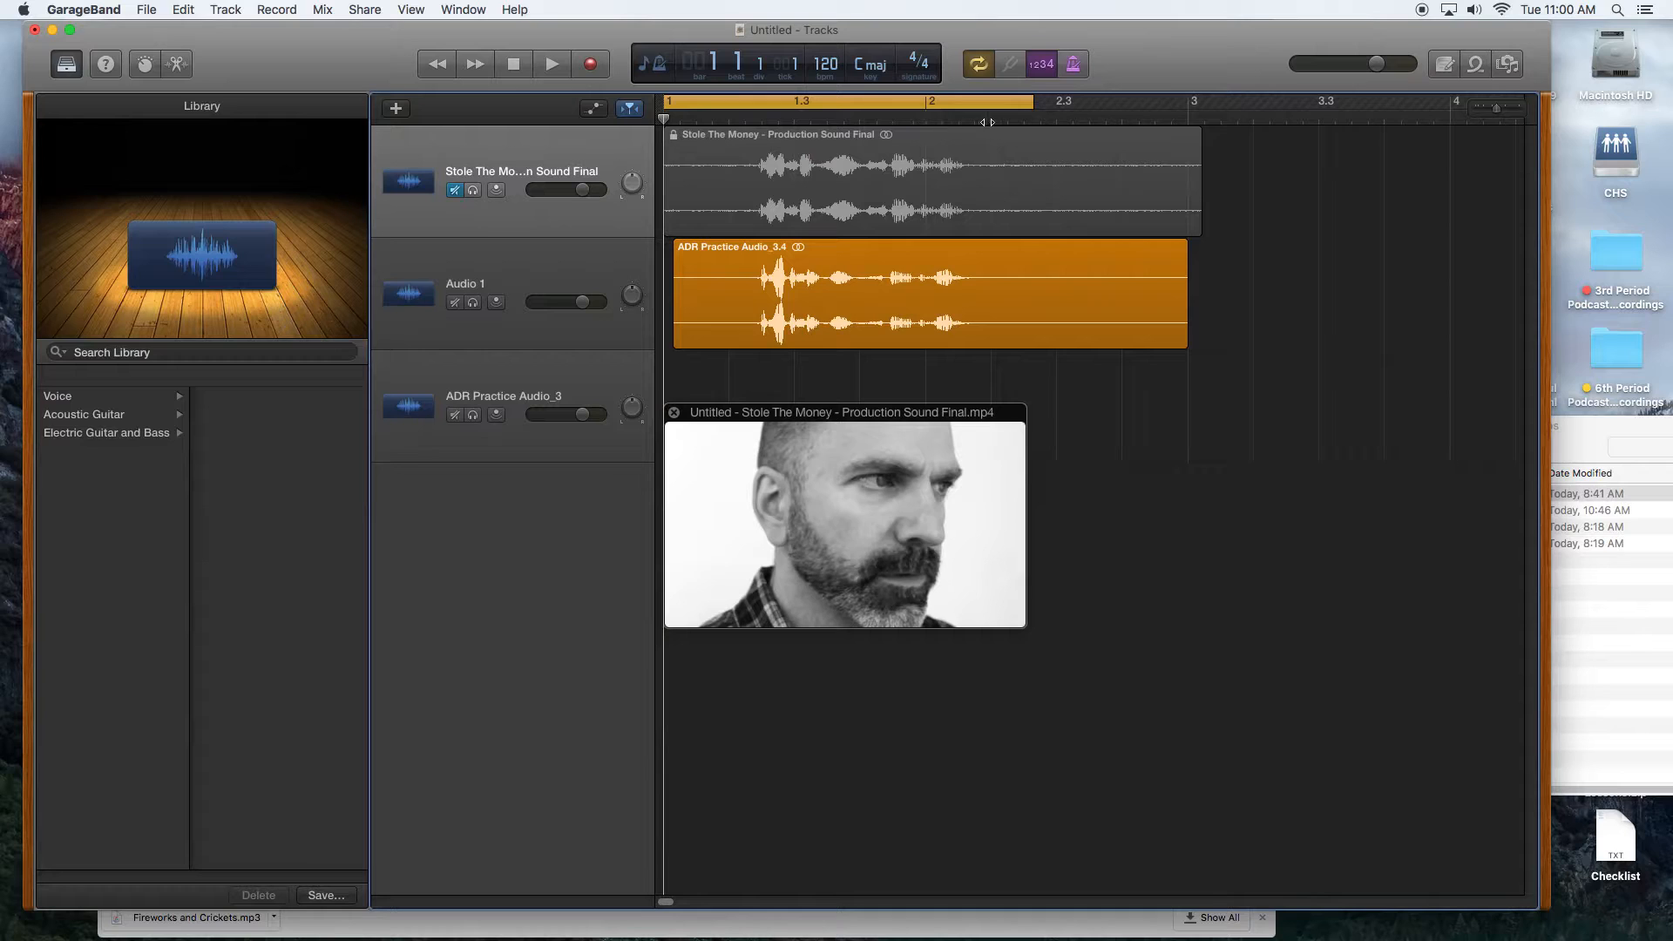
# Stretch the cycle range to bar 3 and replay the looped clip to review sync.
pyautogui.click(551, 62)
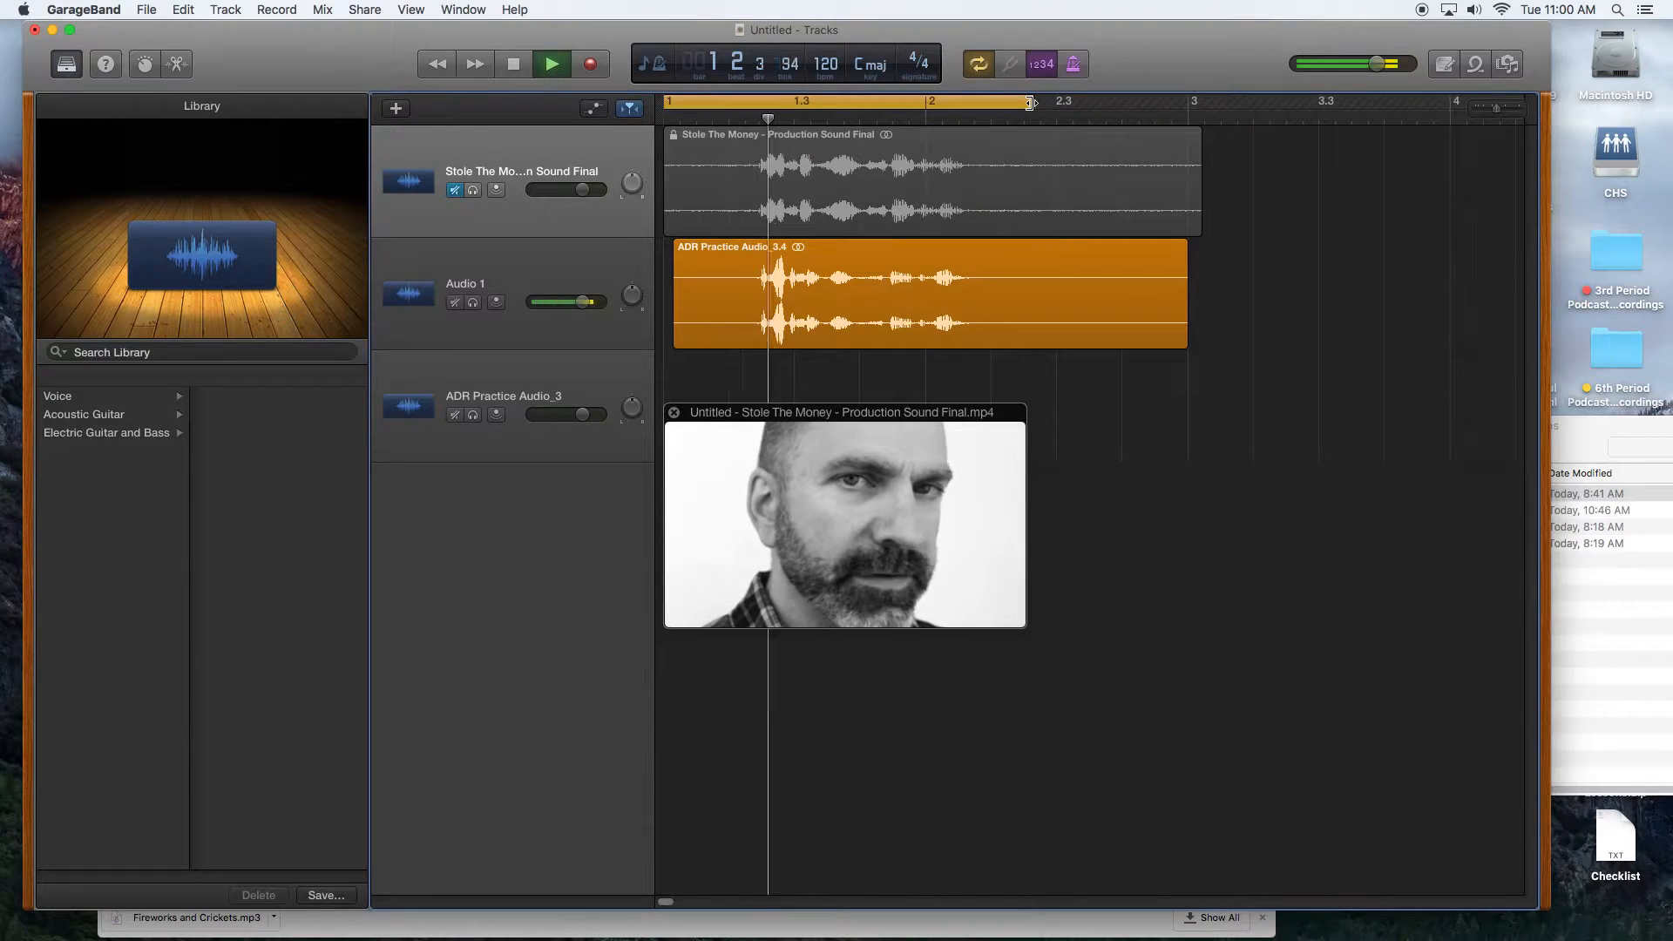
pyautogui.click(551, 63)
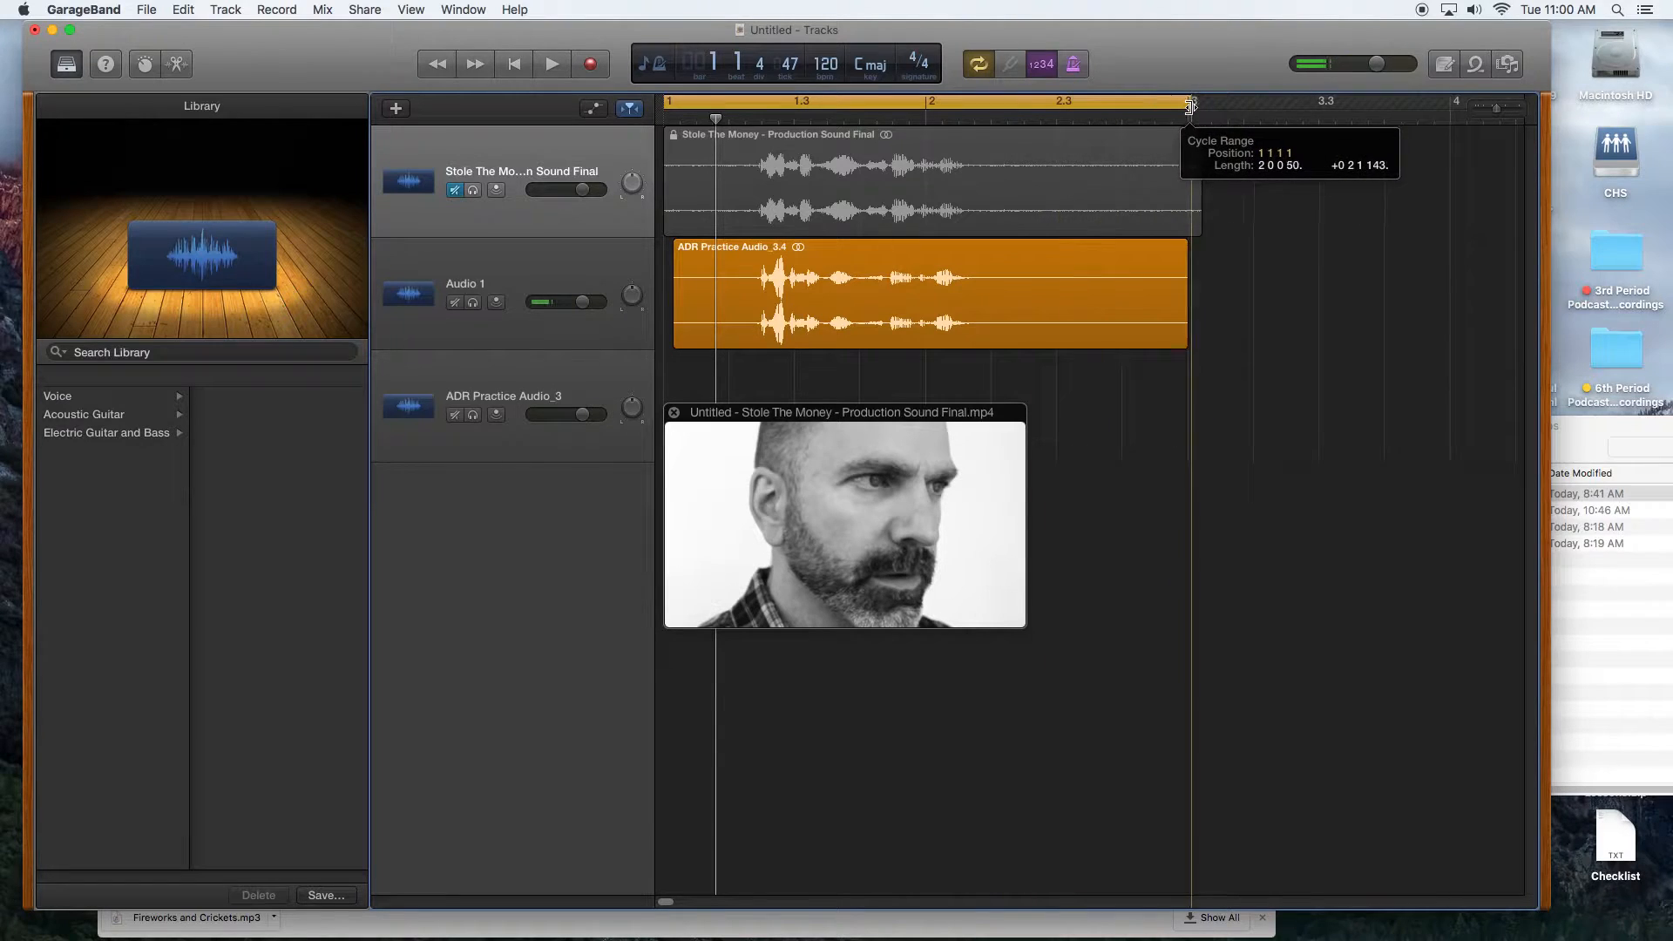
pyautogui.click(552, 63)
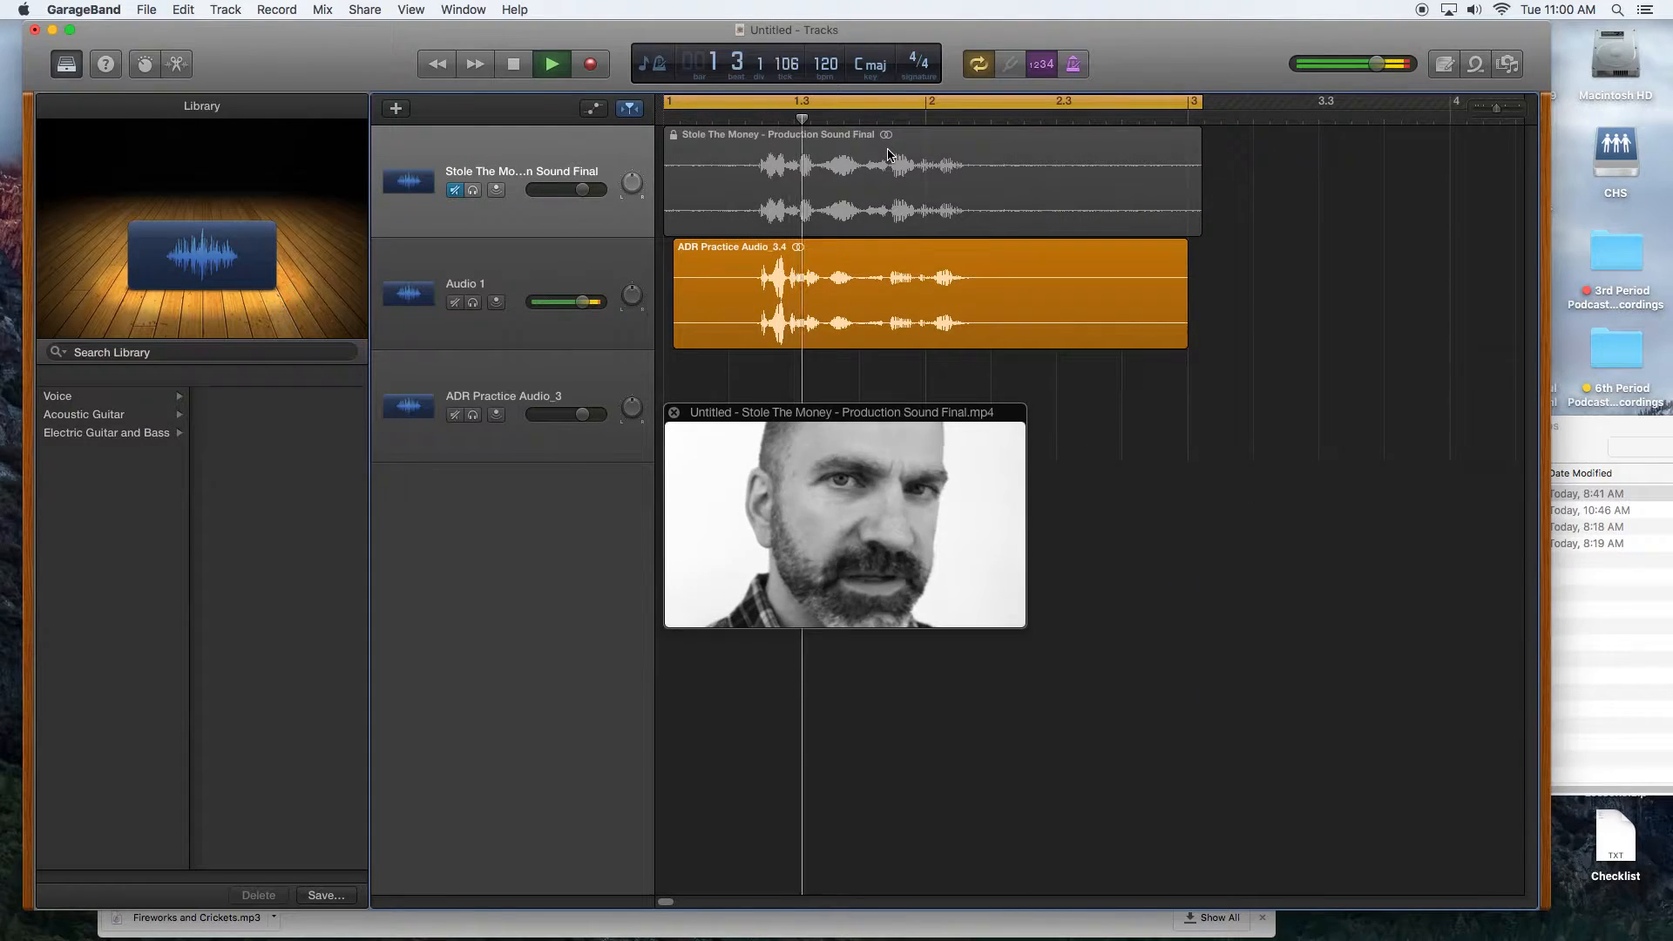
pyautogui.click(552, 64)
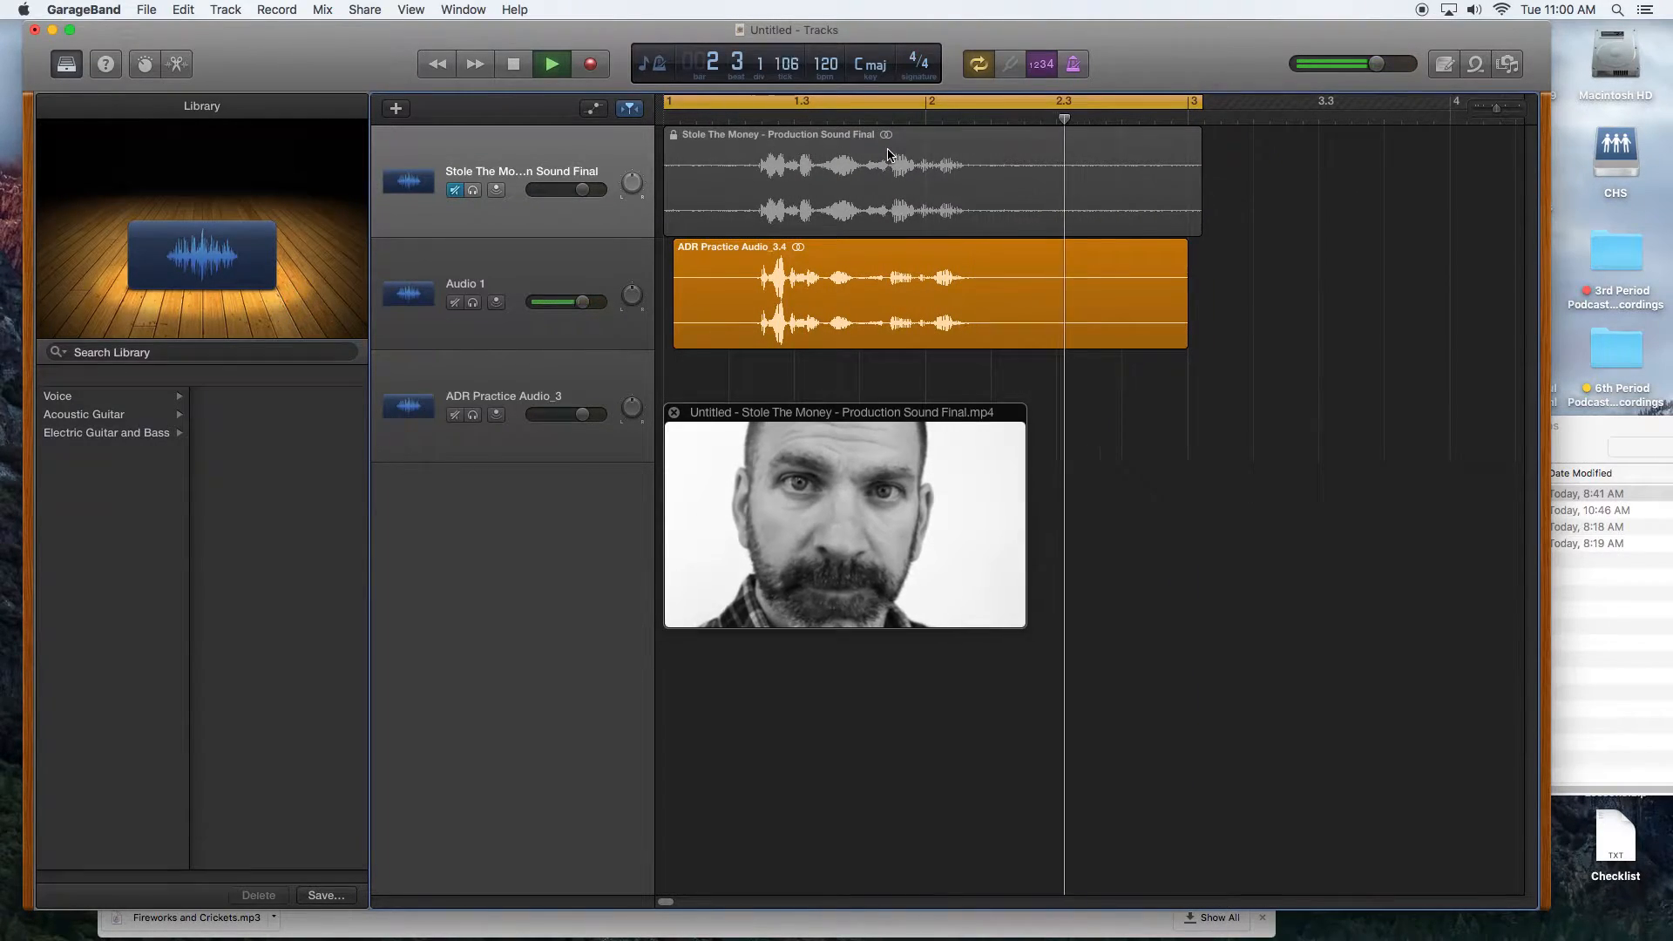
pyautogui.click(552, 63)
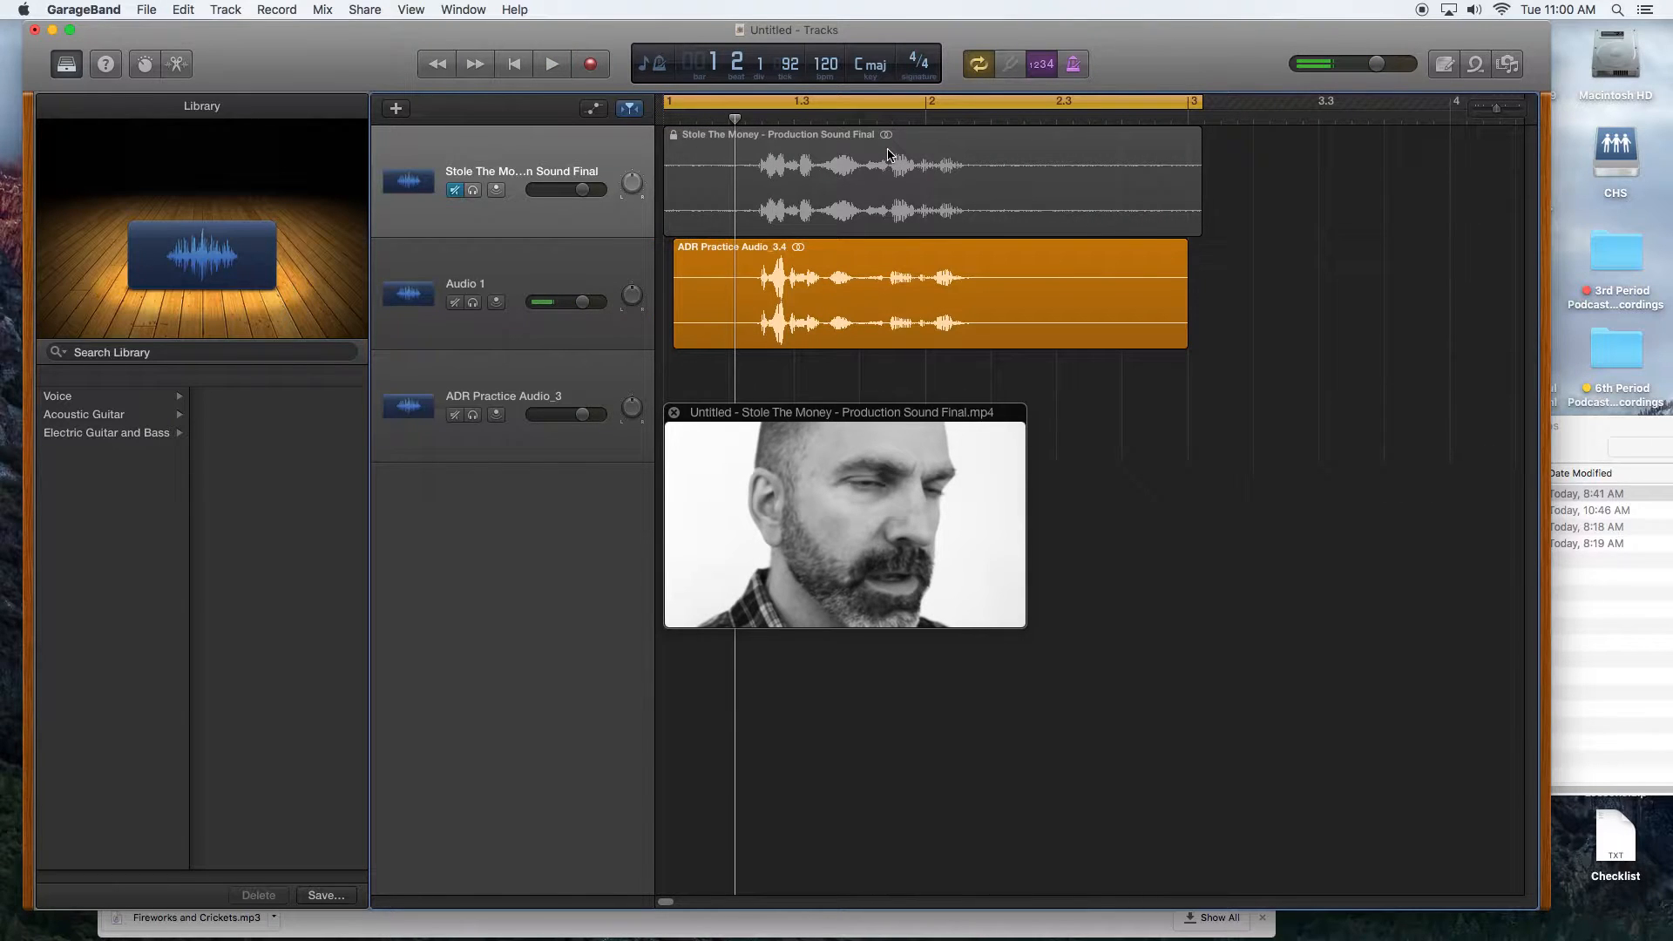
pyautogui.click(551, 63)
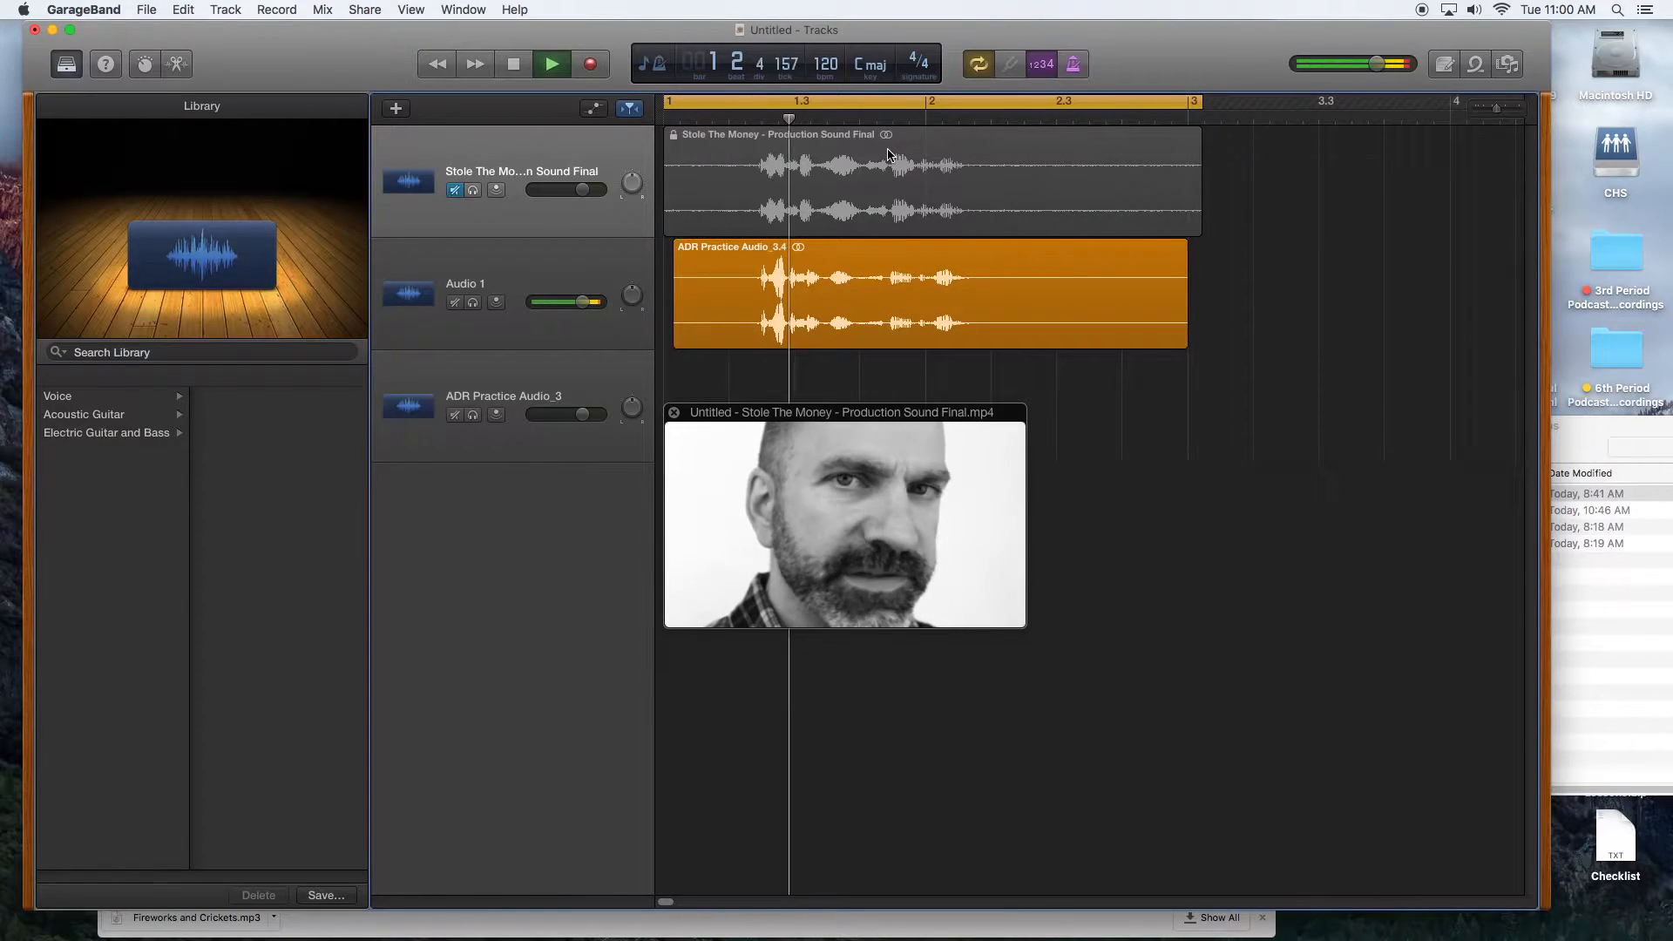
pyautogui.click(551, 64)
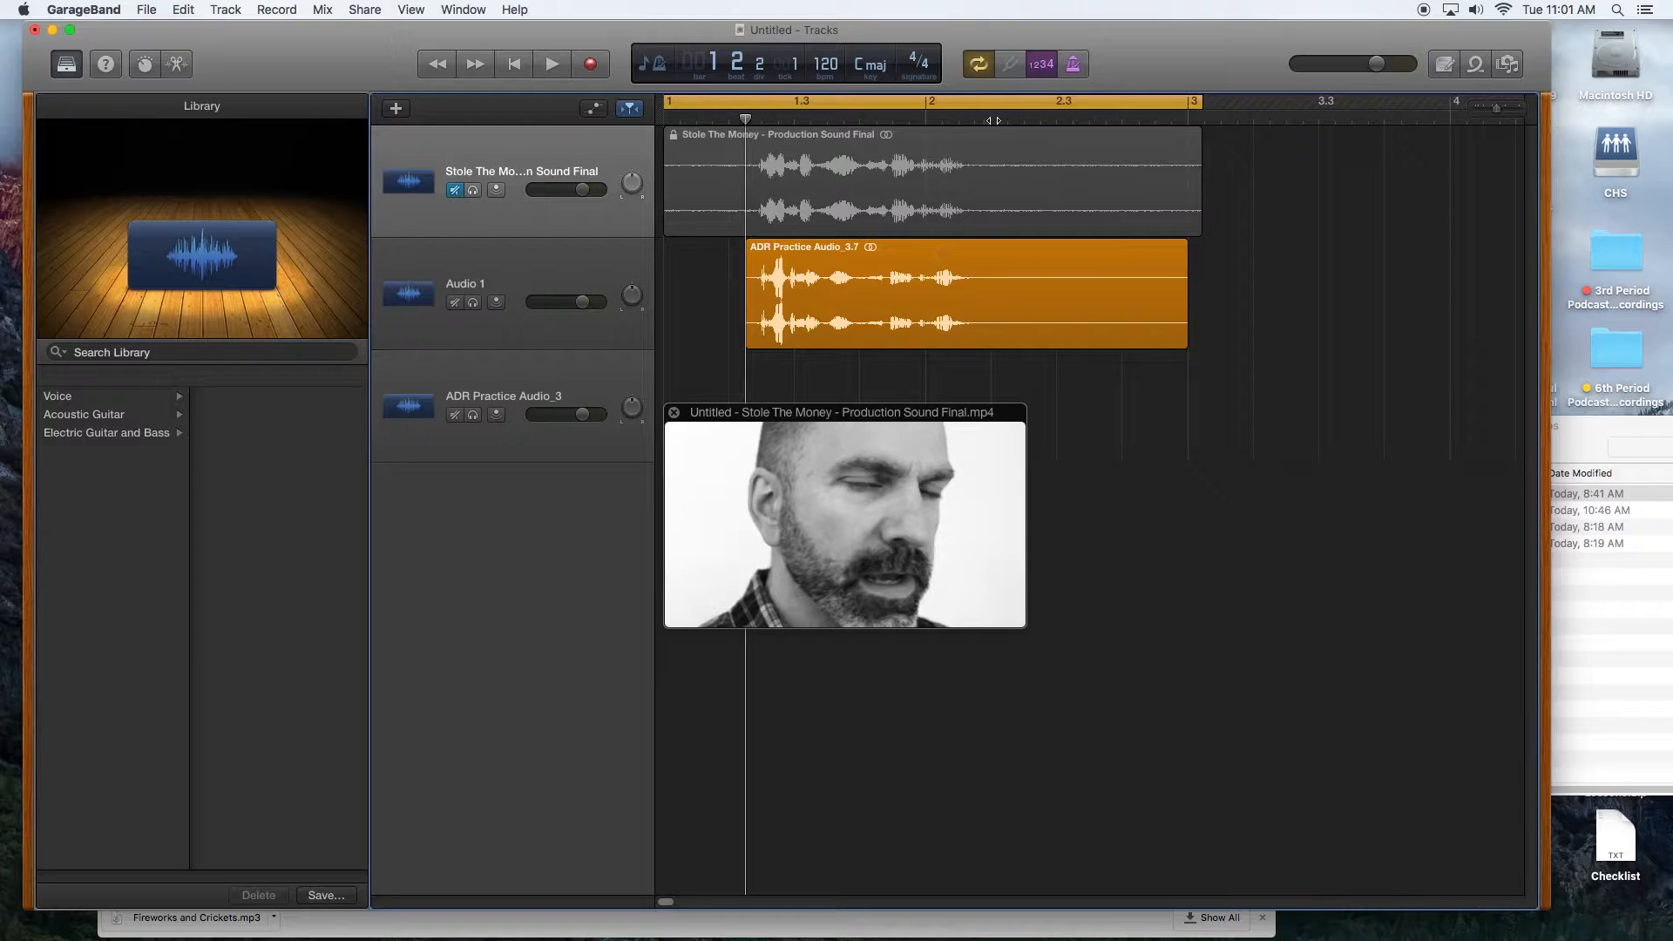
# Trim the ADR take's tail shorter and play it against the video.
pyautogui.click(973, 119)
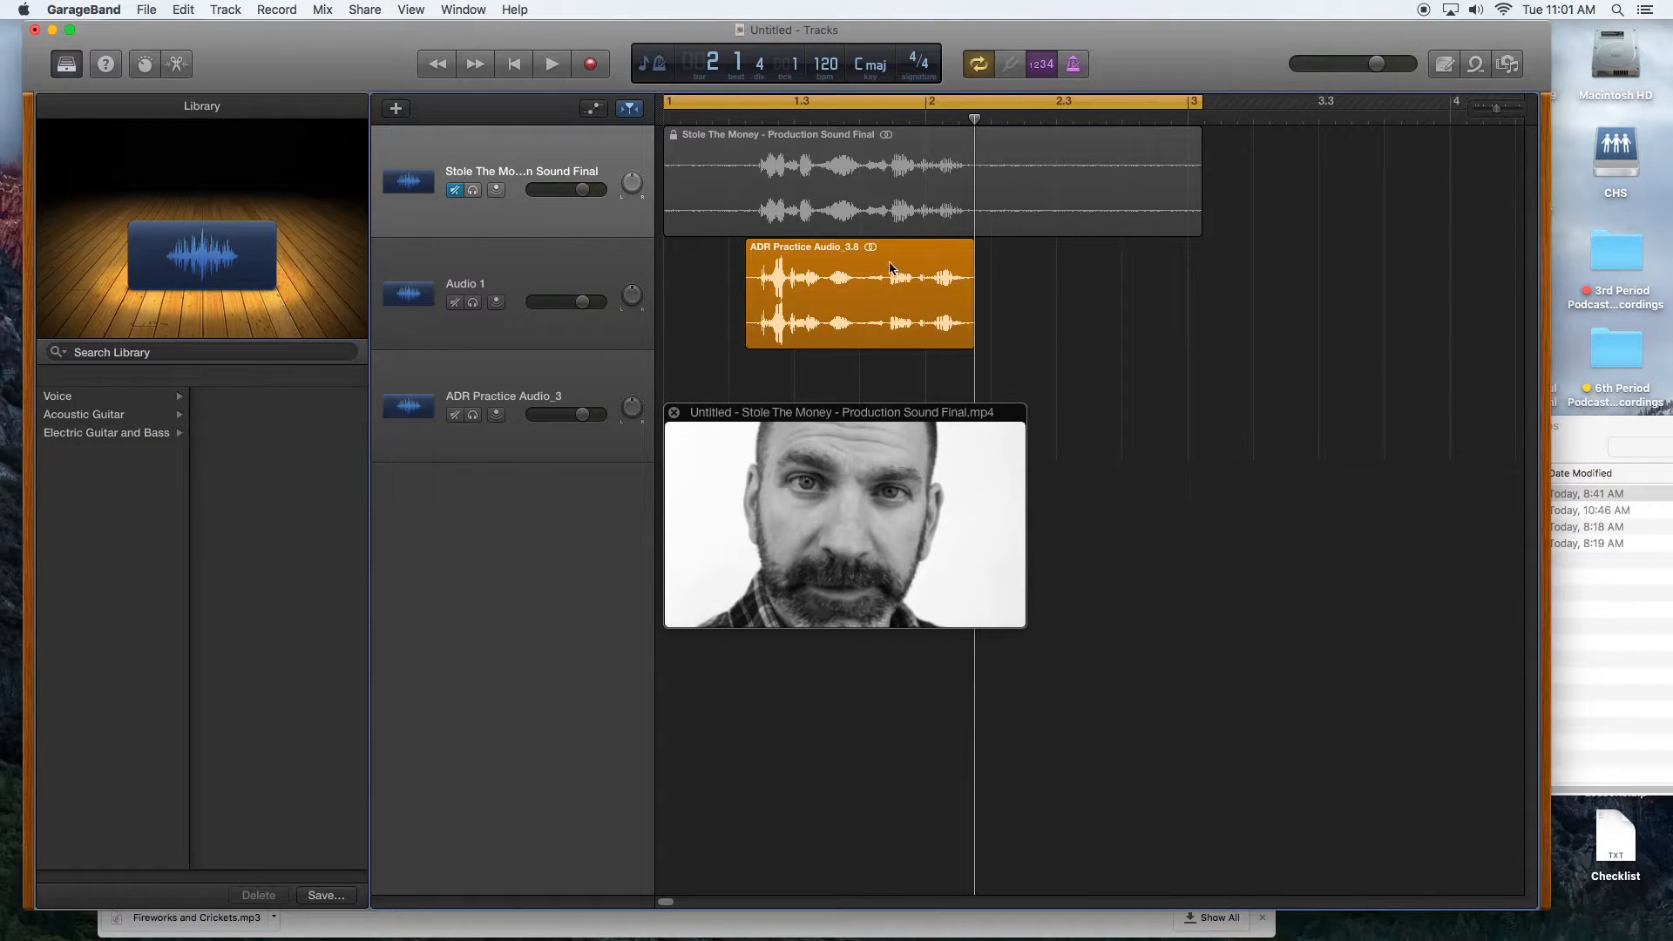
pyautogui.click(551, 63)
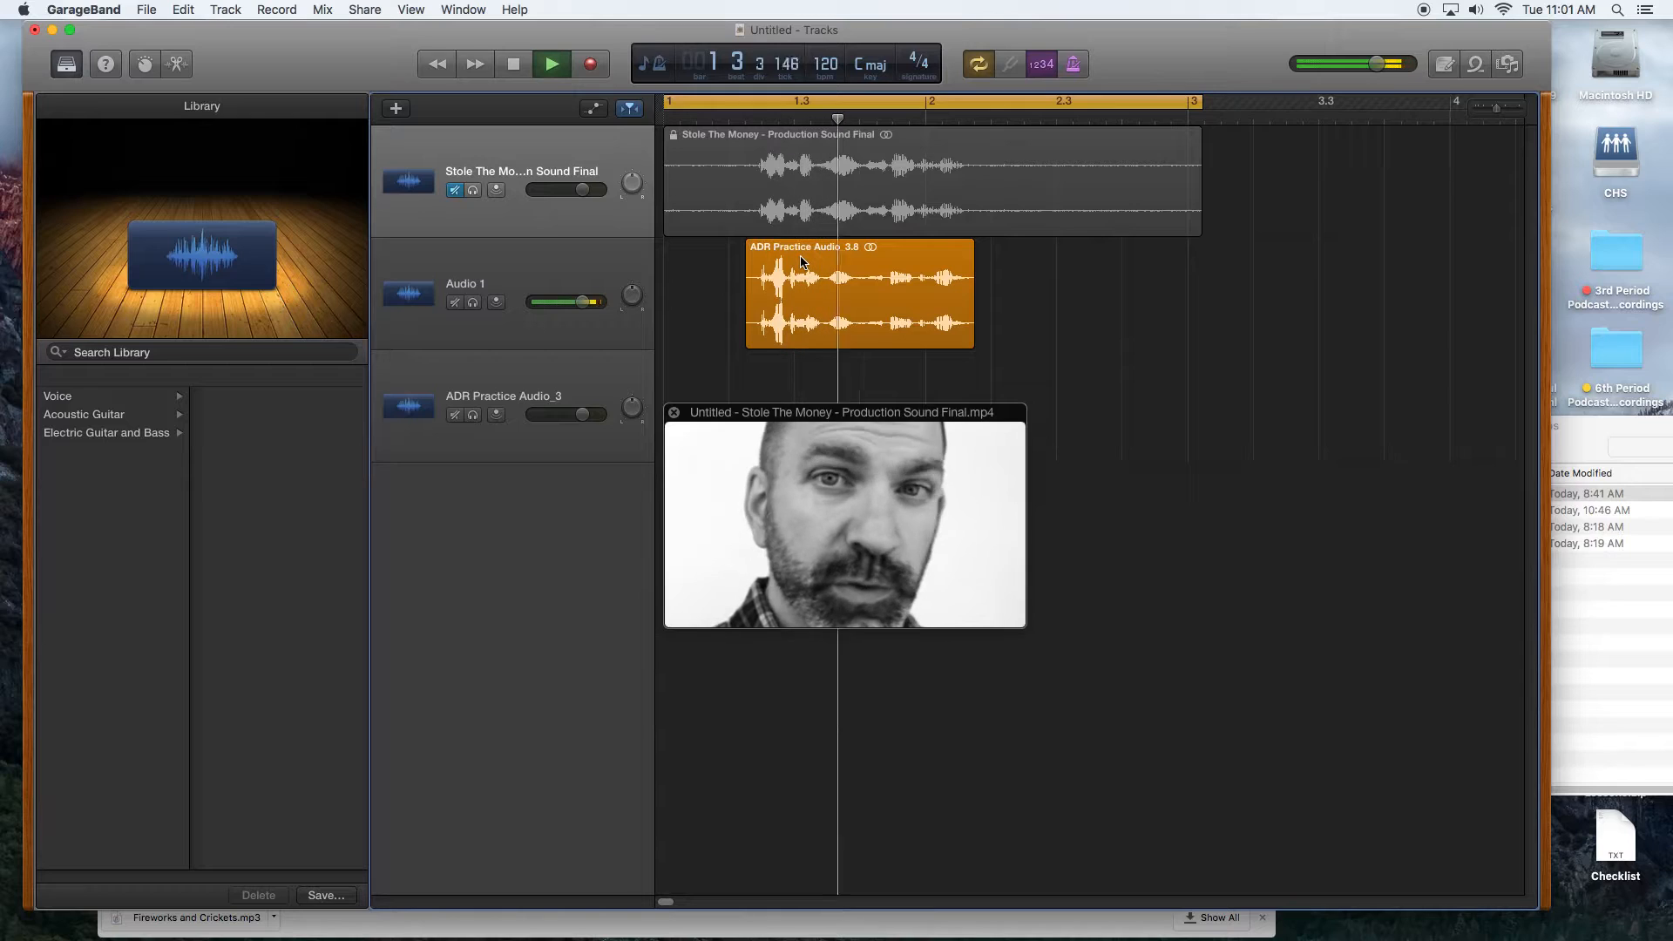
pyautogui.click(551, 63)
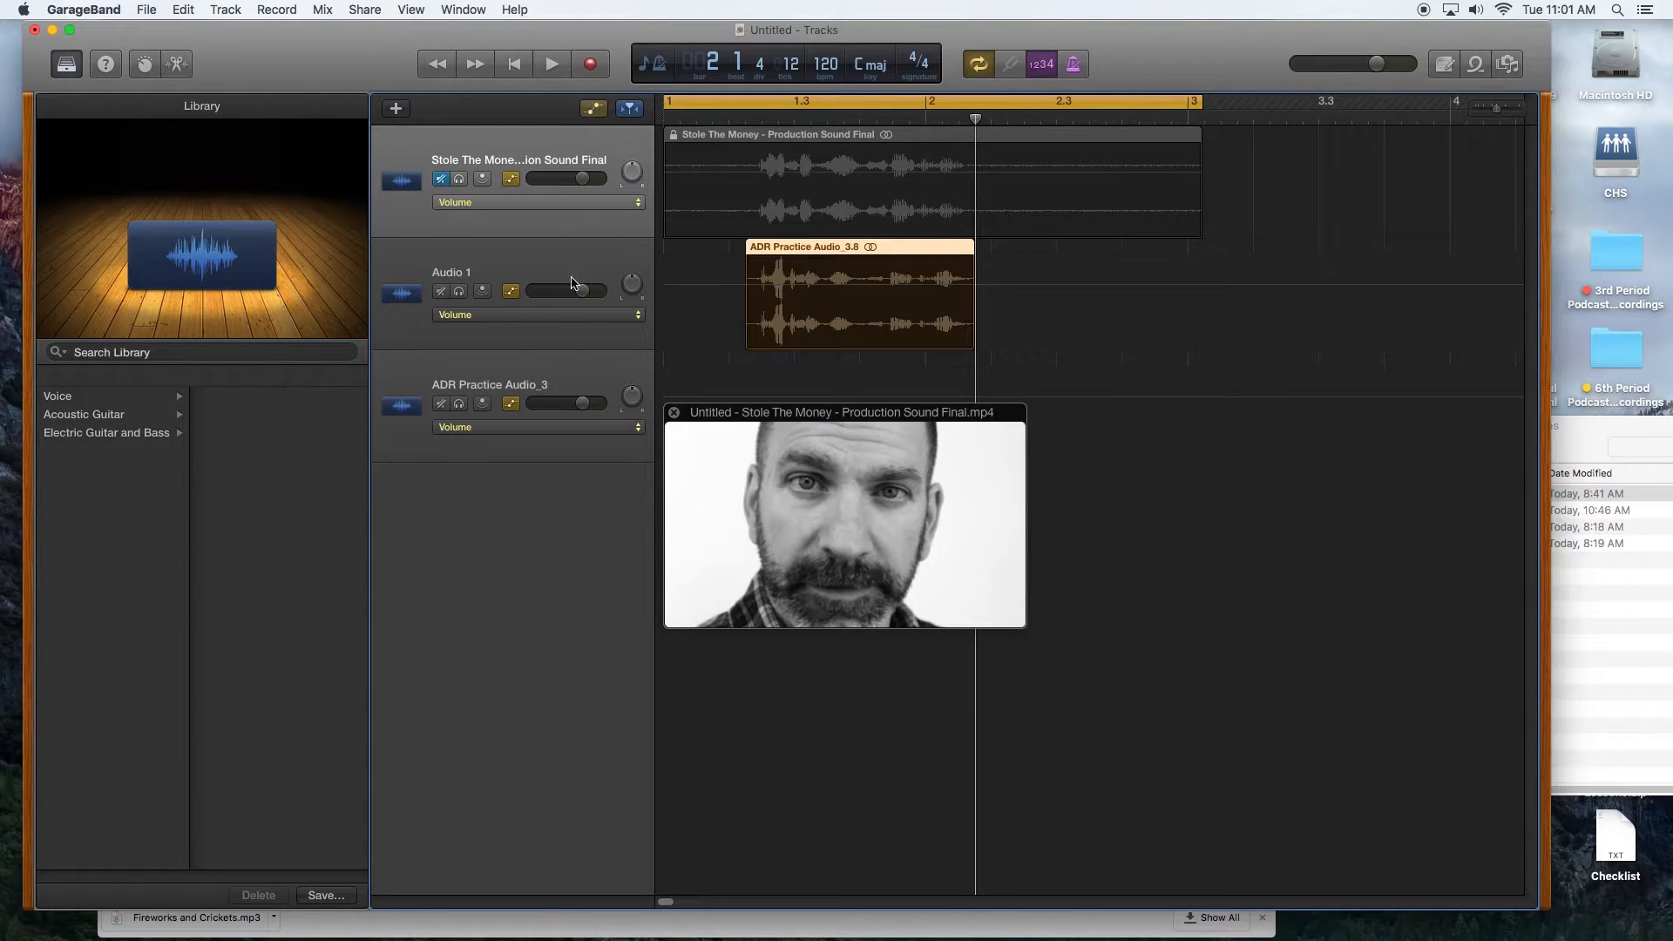
pyautogui.moveTo(544, 320)
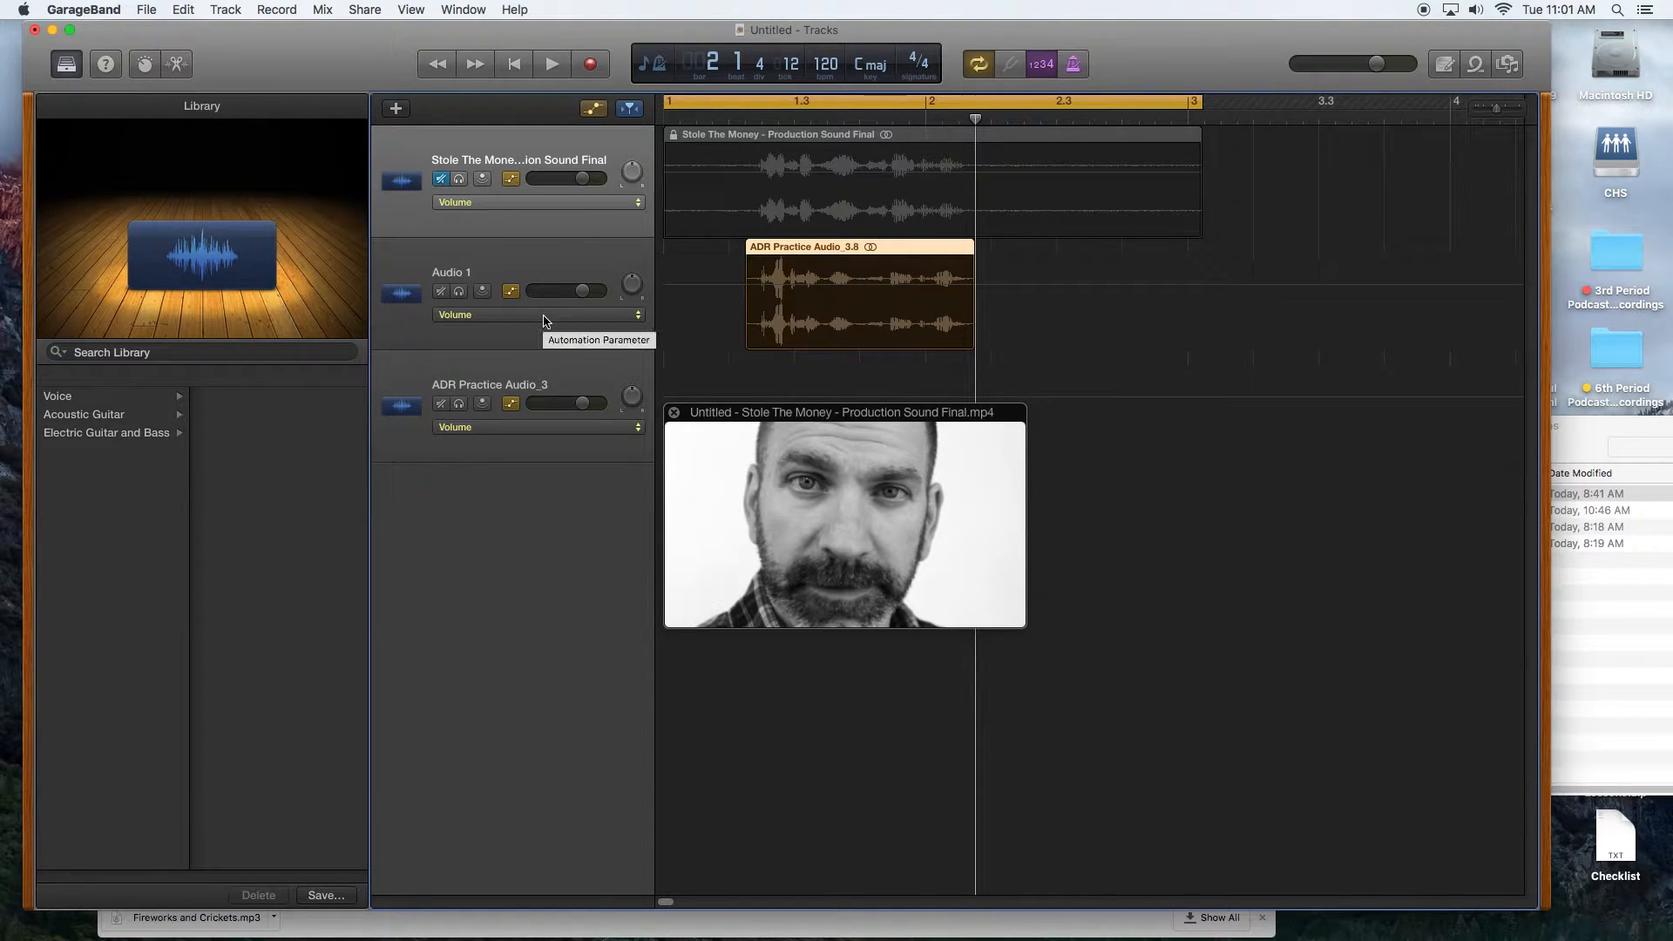
# Switch the ADR track's automation parameter to Reverb and replay the take.
pyautogui.click(537, 314)
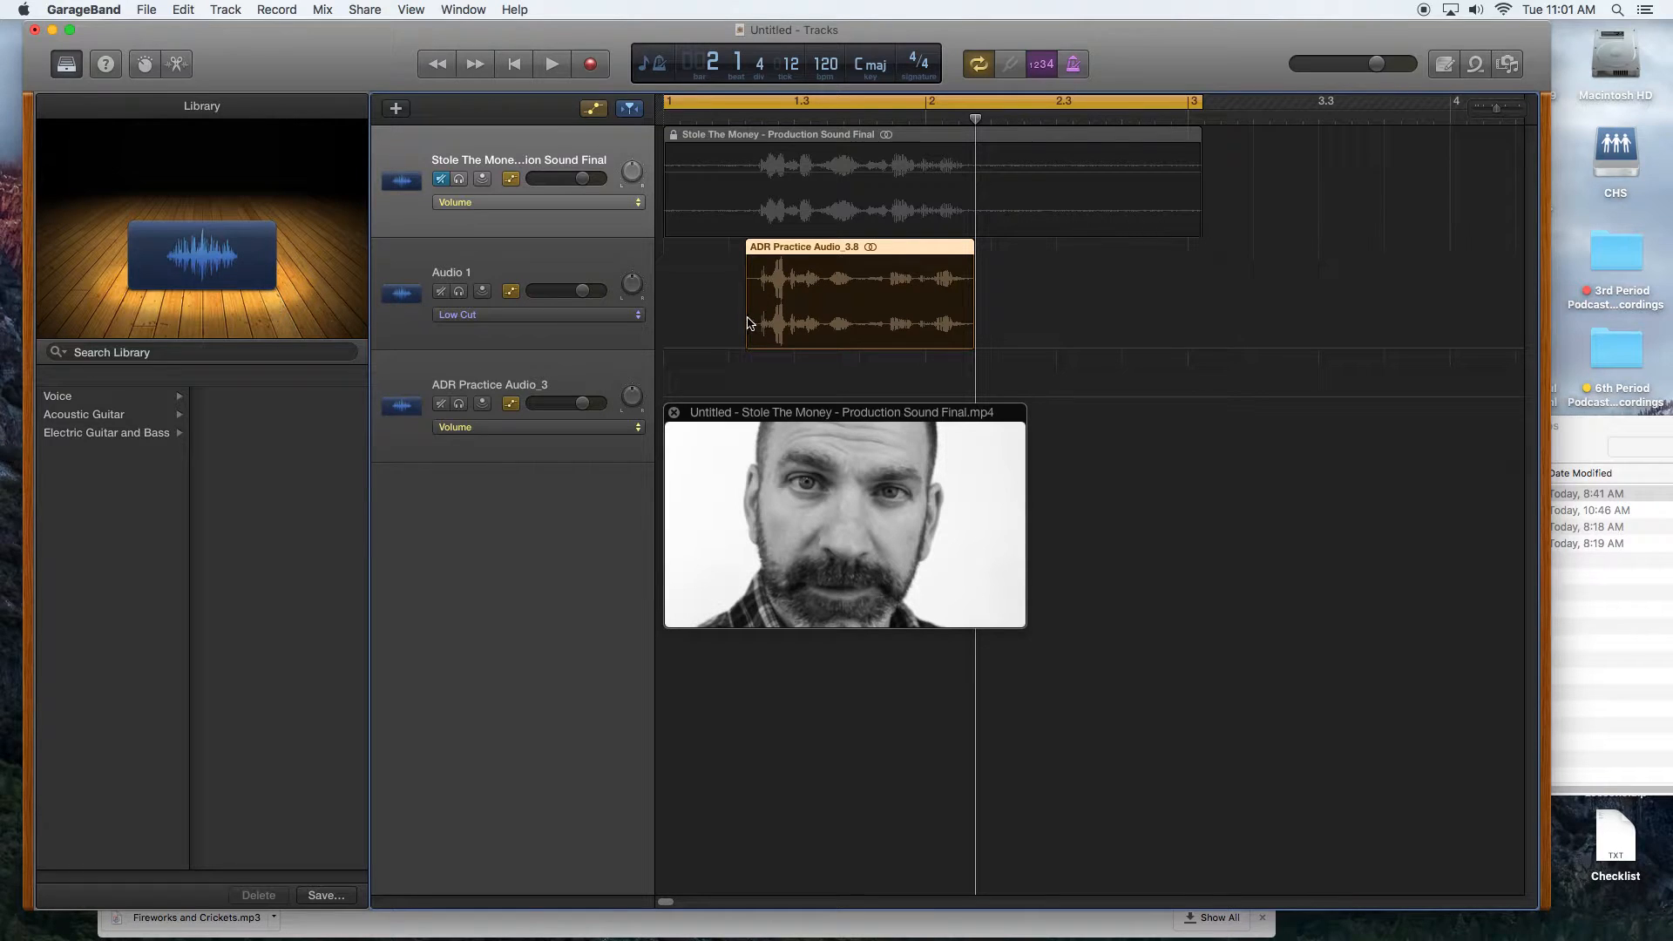
pyautogui.click(551, 62)
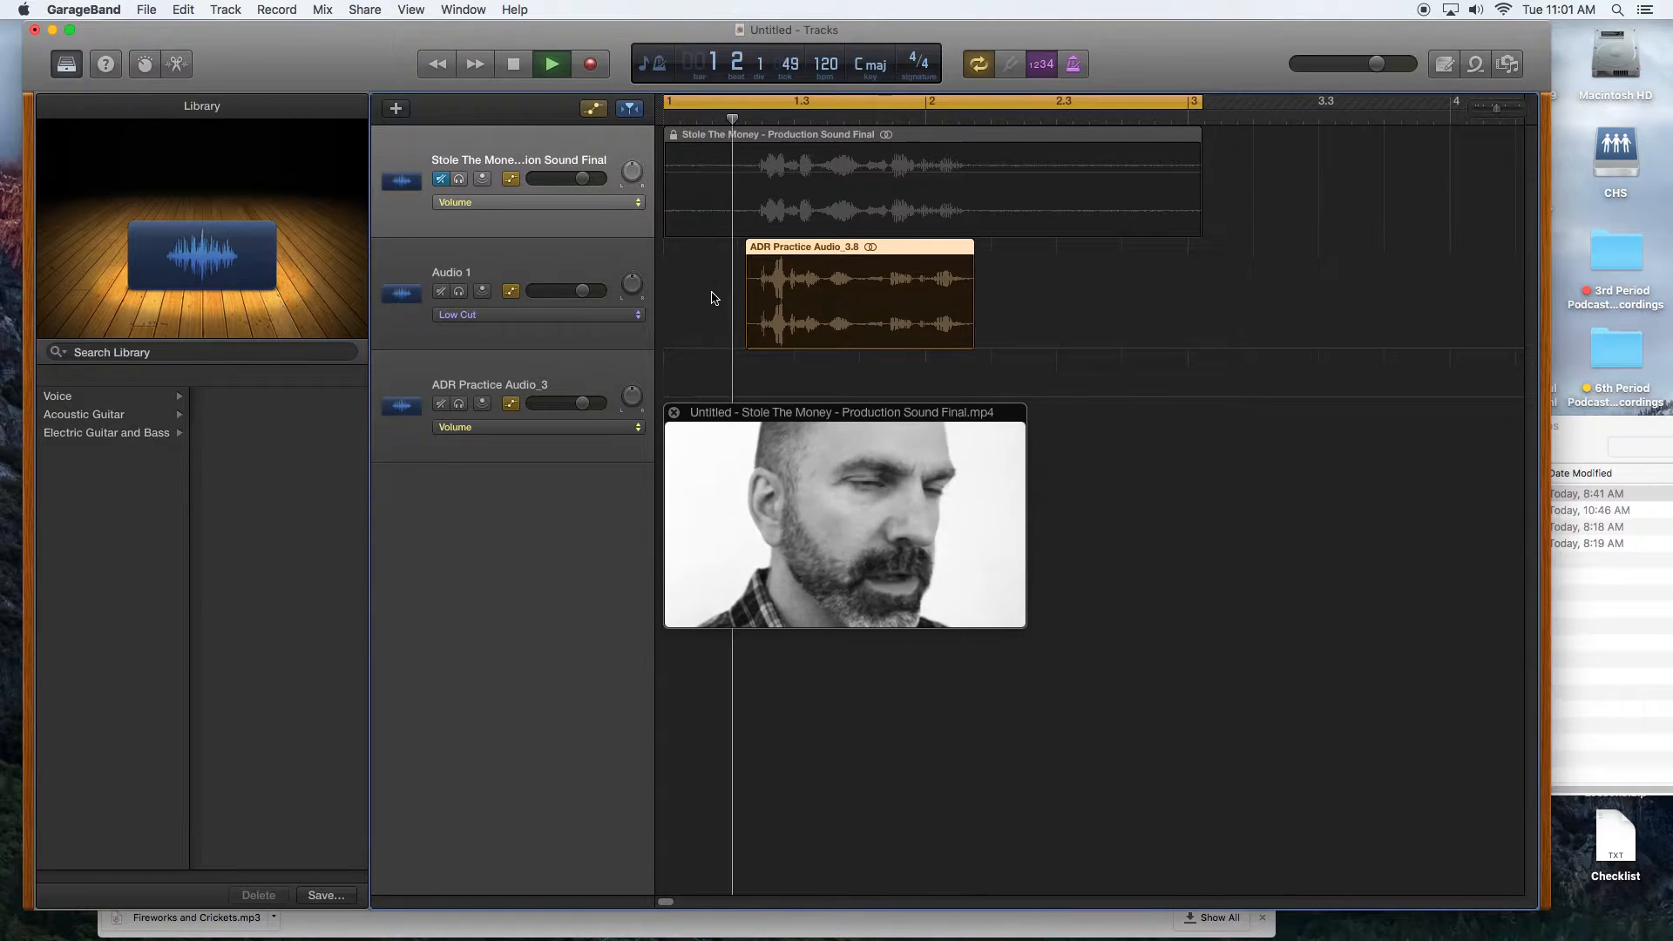
pyautogui.click(550, 62)
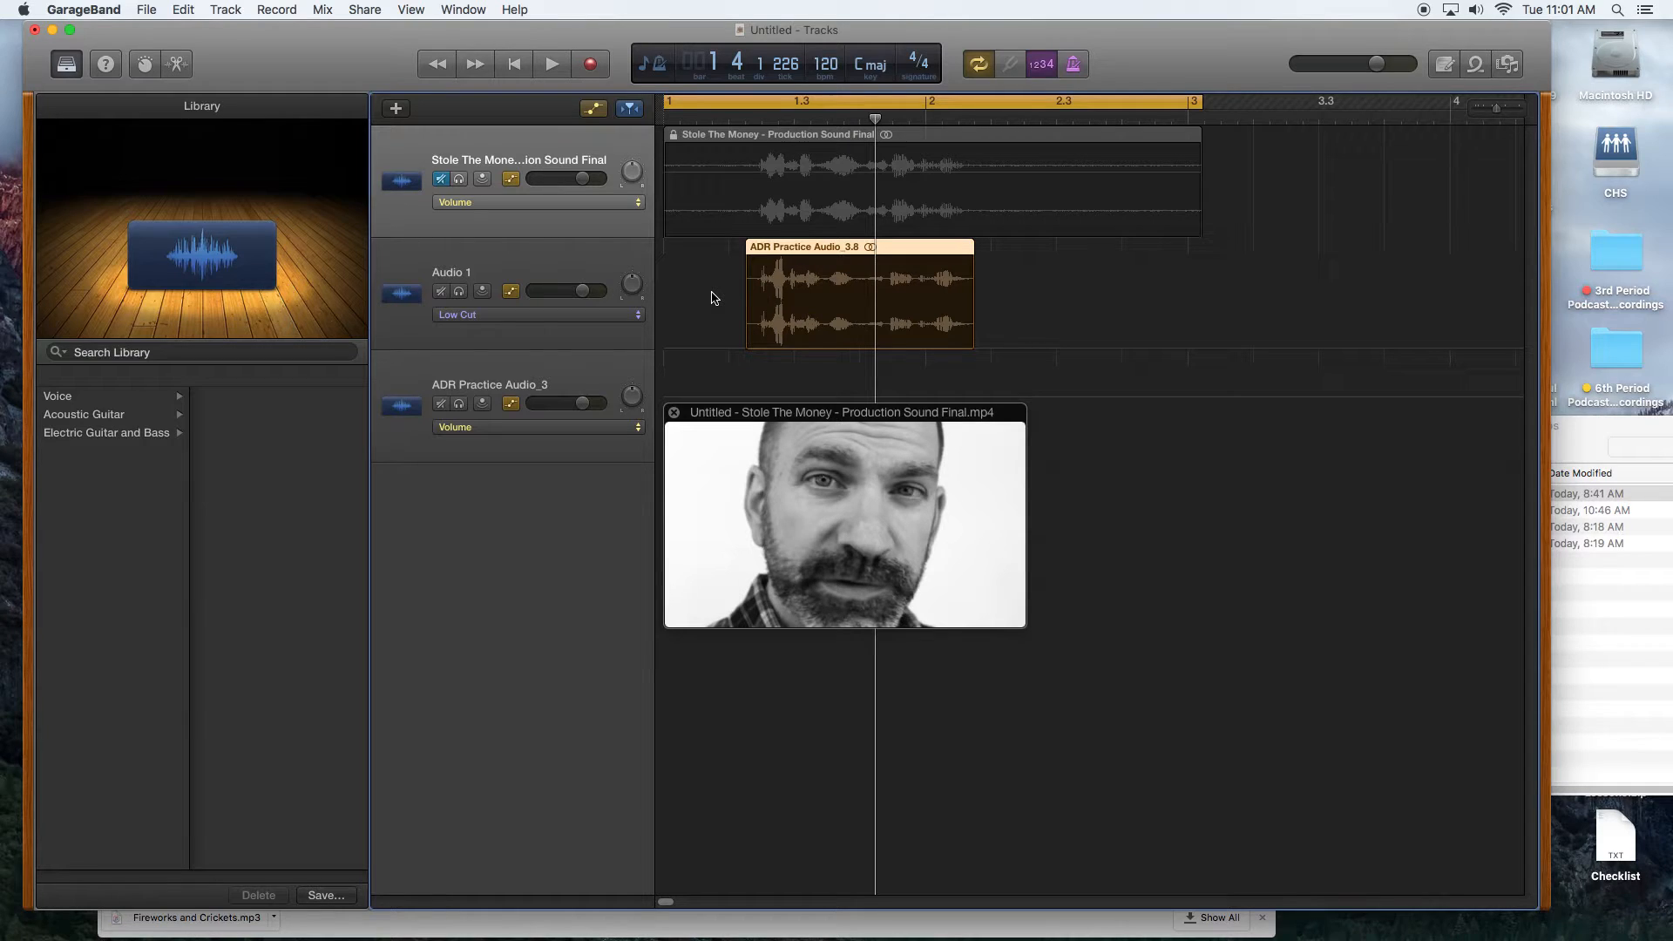
pyautogui.click(859, 293)
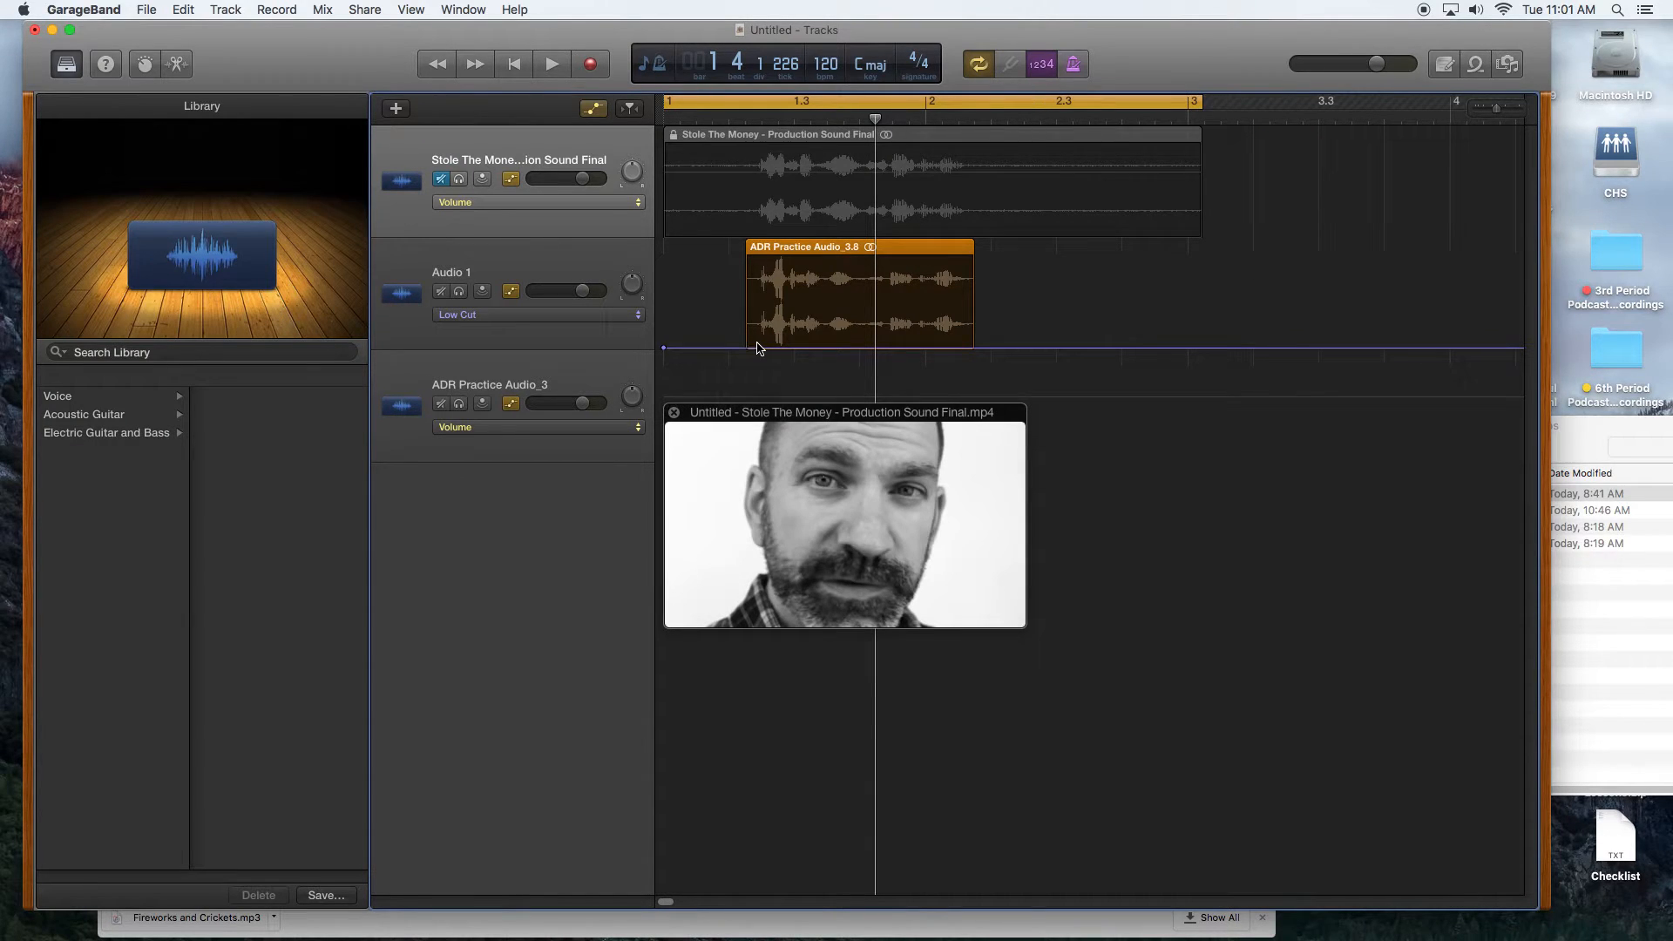
pyautogui.moveTo(582, 323)
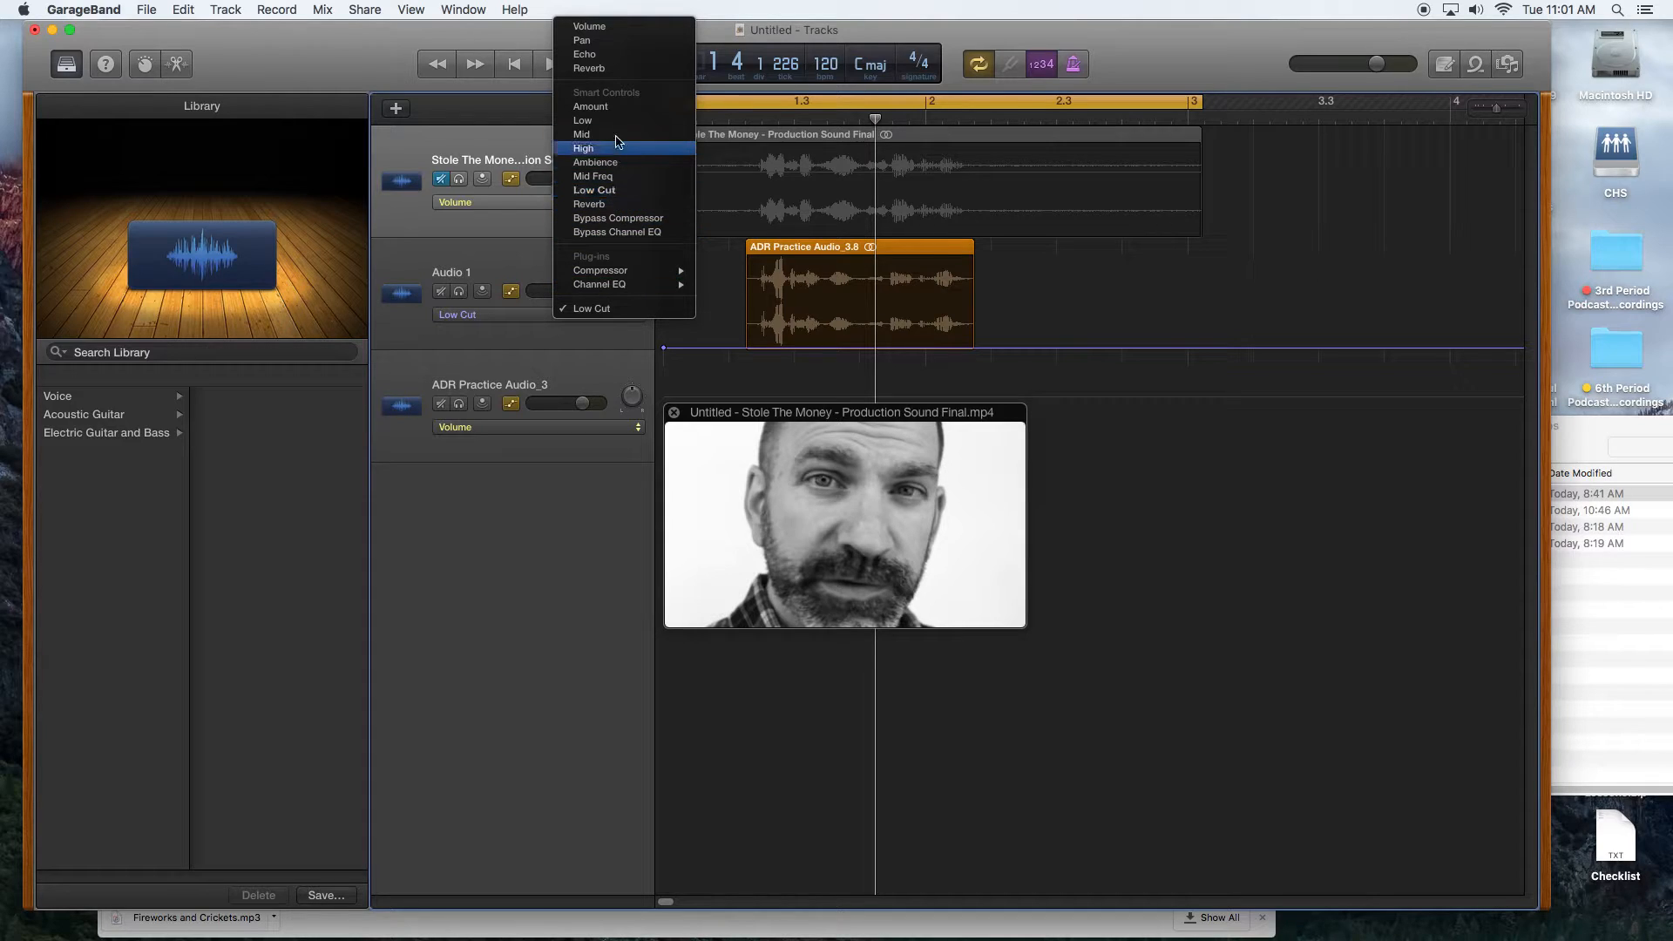
pyautogui.moveTo(623, 162)
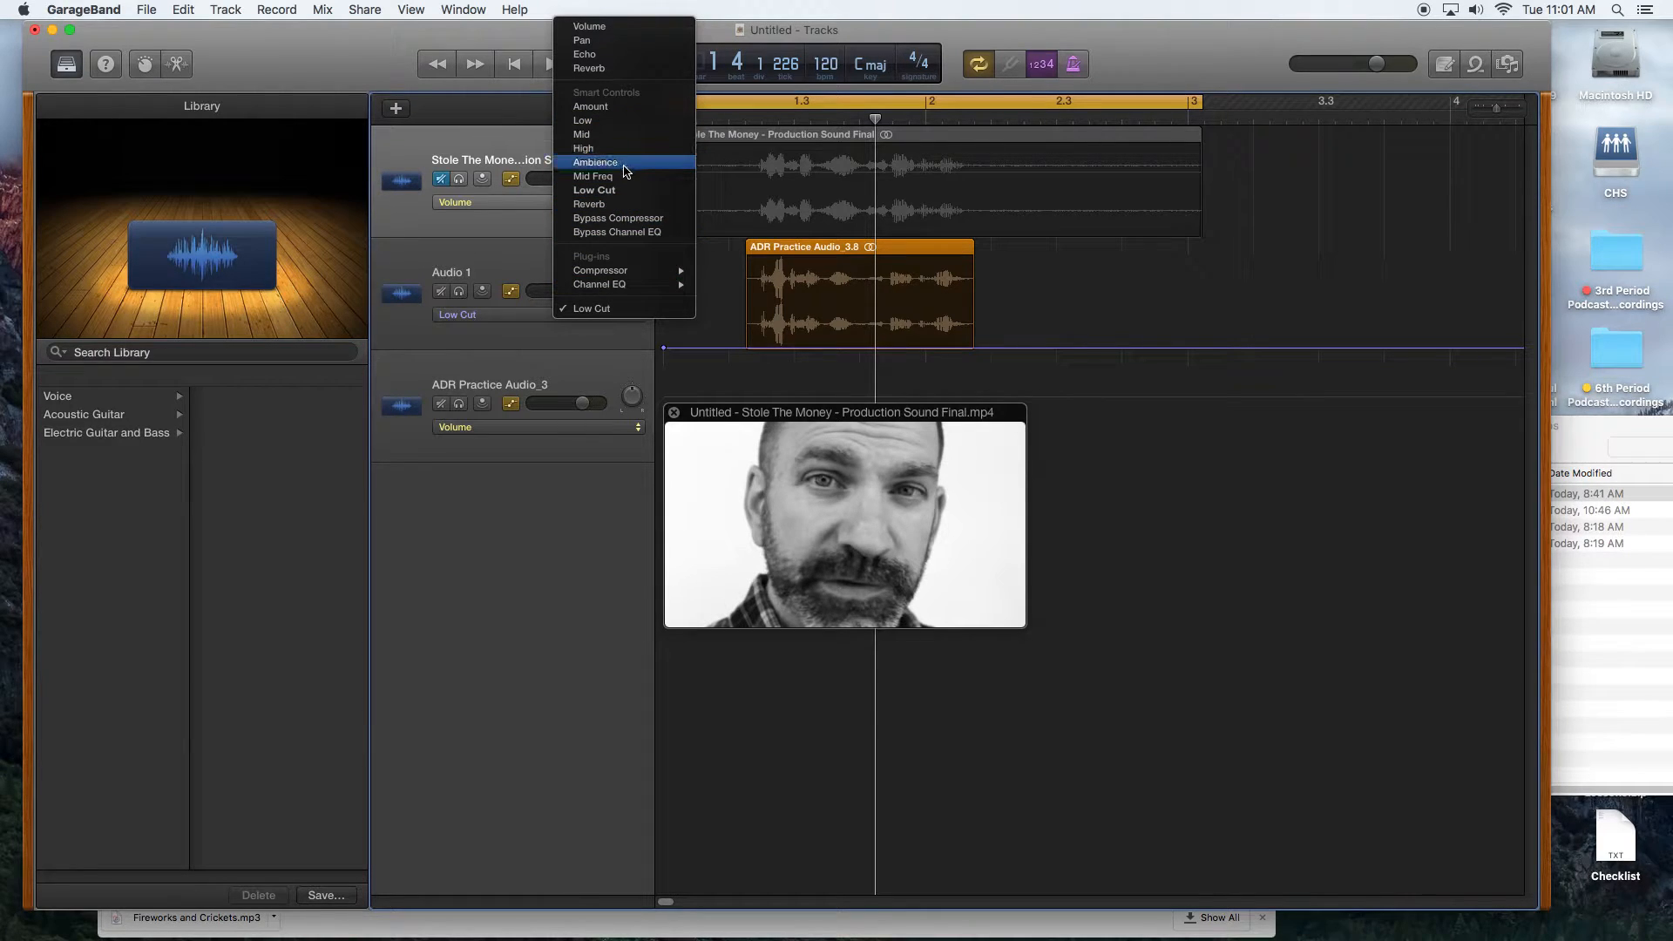
pyautogui.moveTo(629, 148)
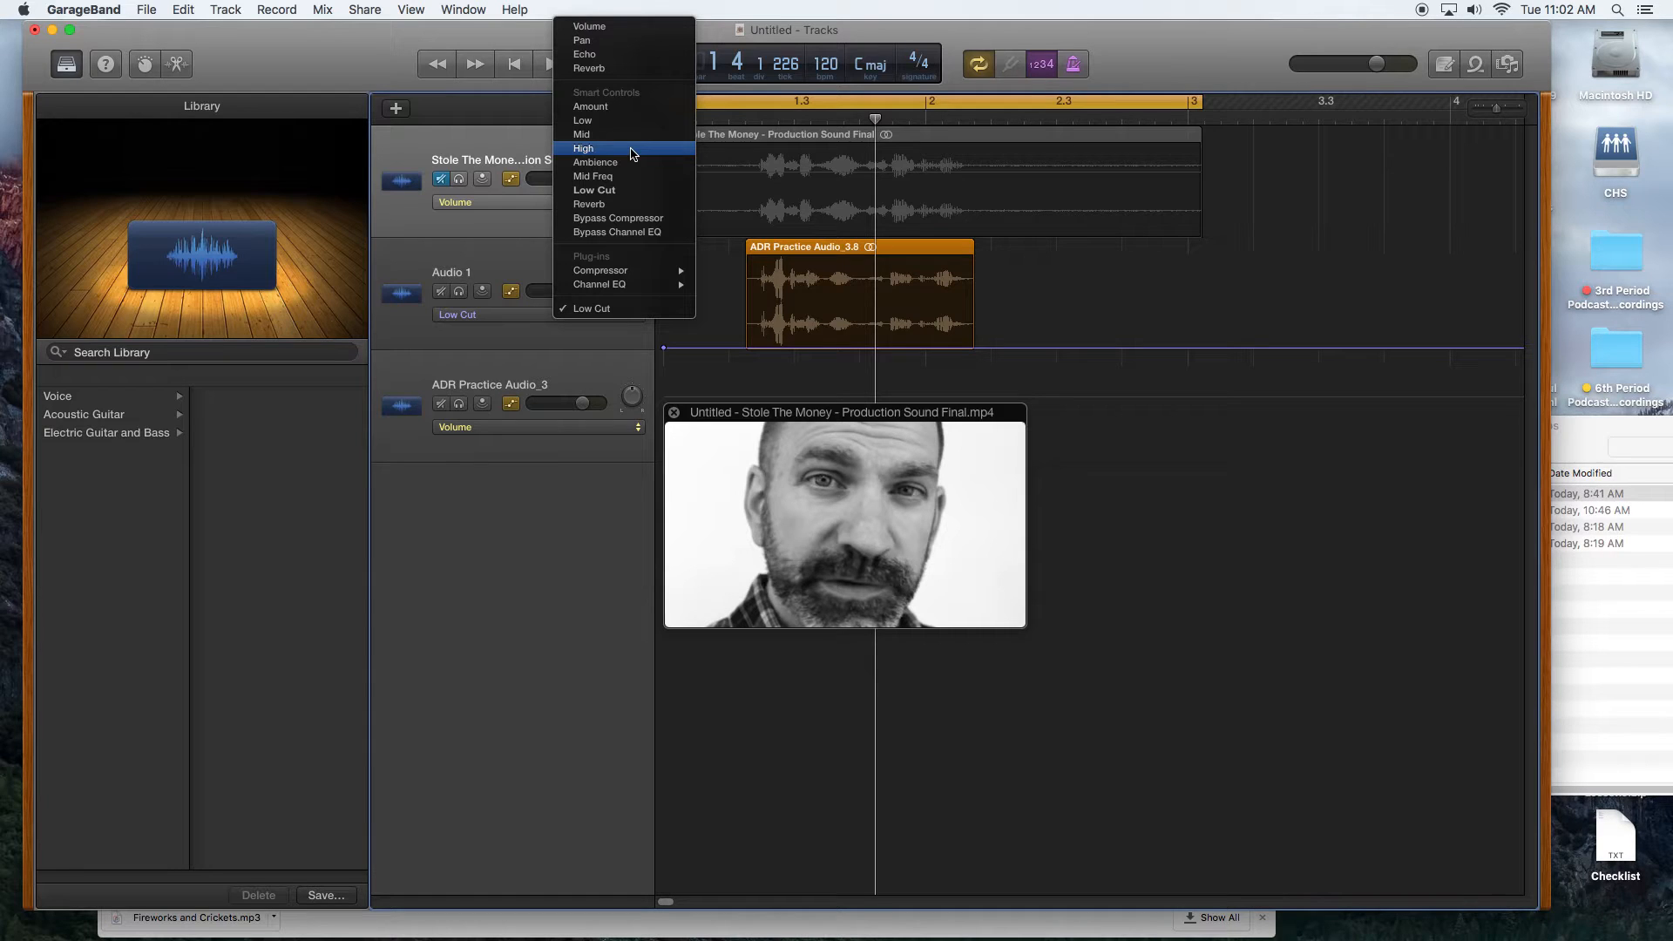
pyautogui.moveTo(628, 204)
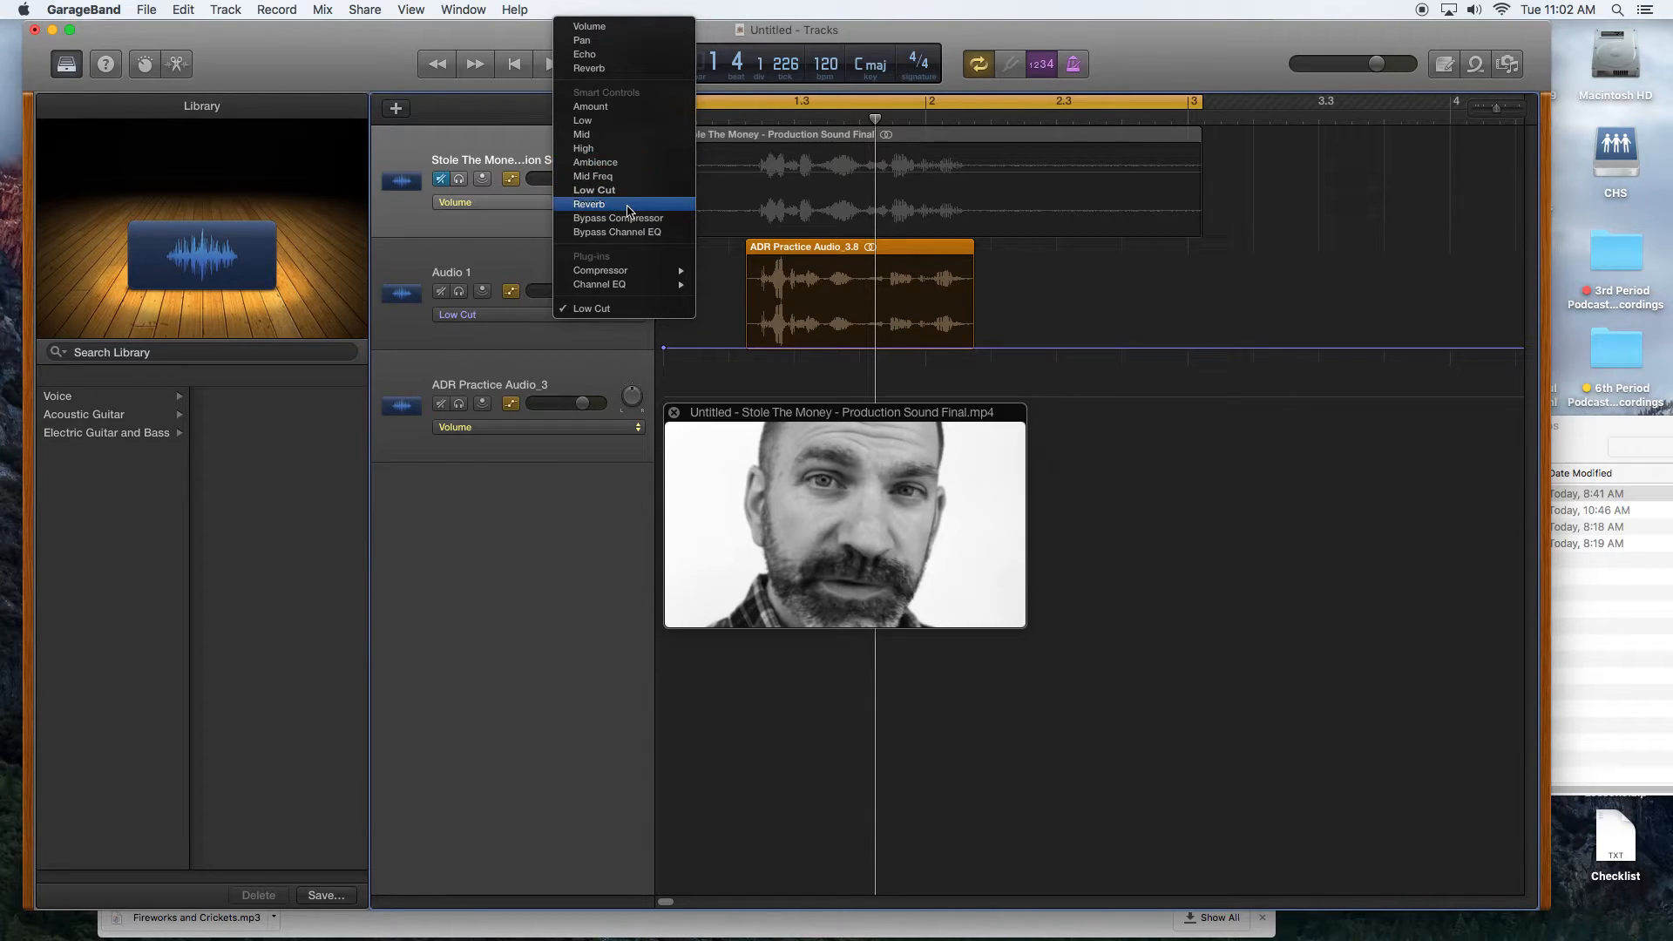
pyautogui.click(589, 203)
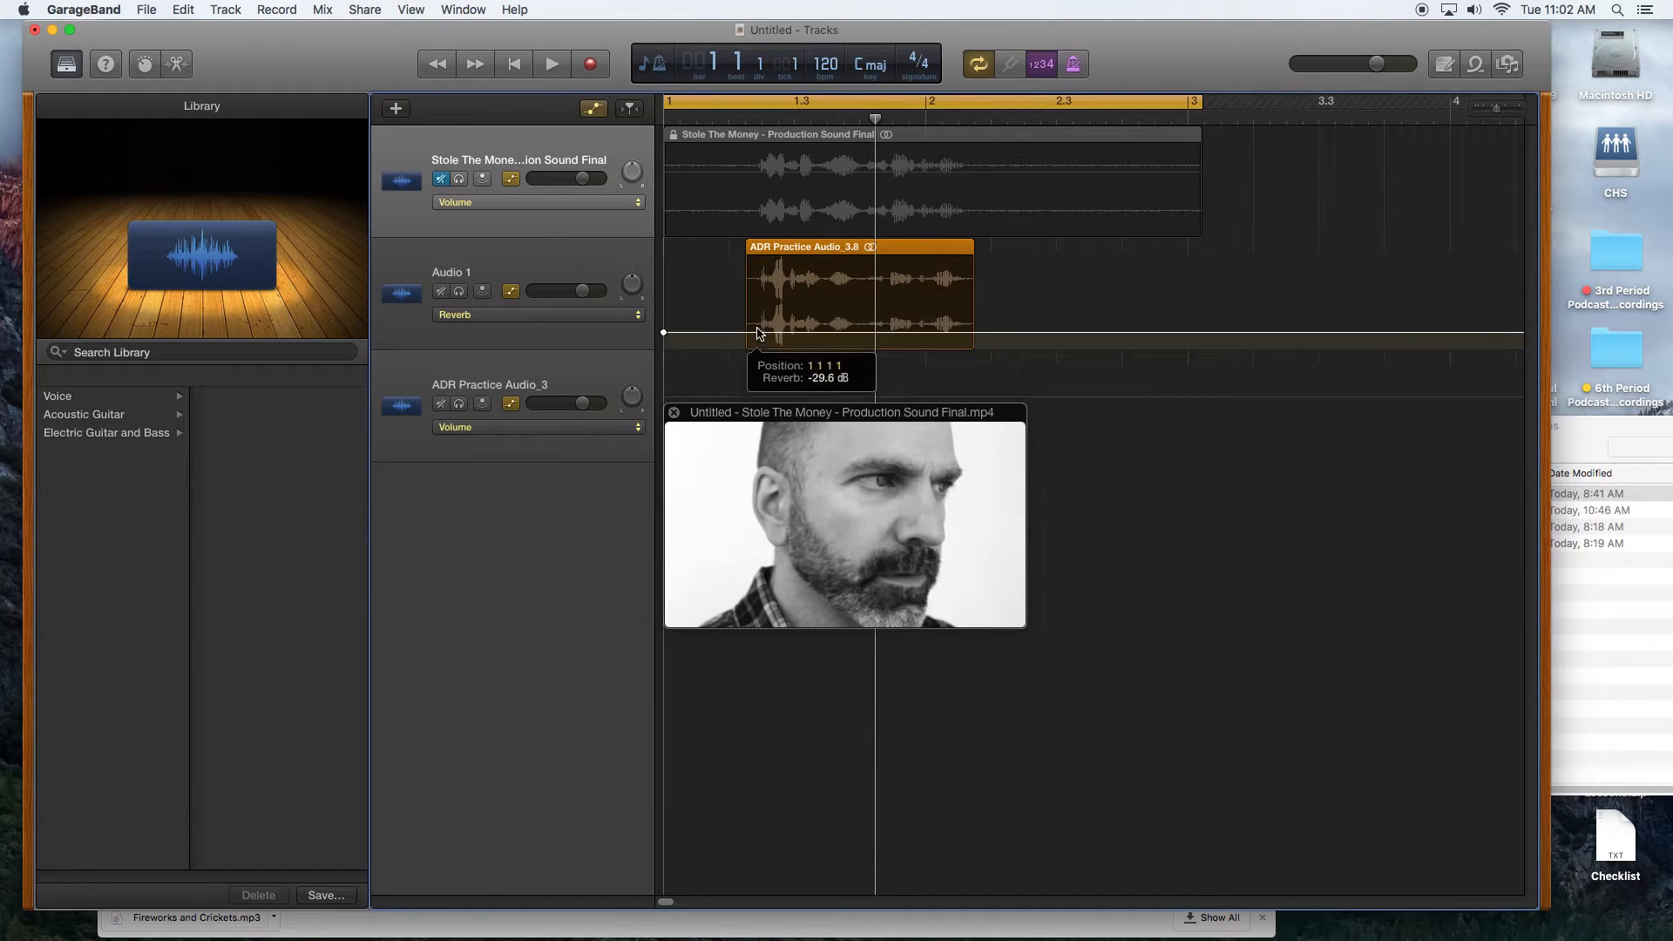
# Lower the ADR take's reverb automation level and replay the scene several times.
pyautogui.click(552, 62)
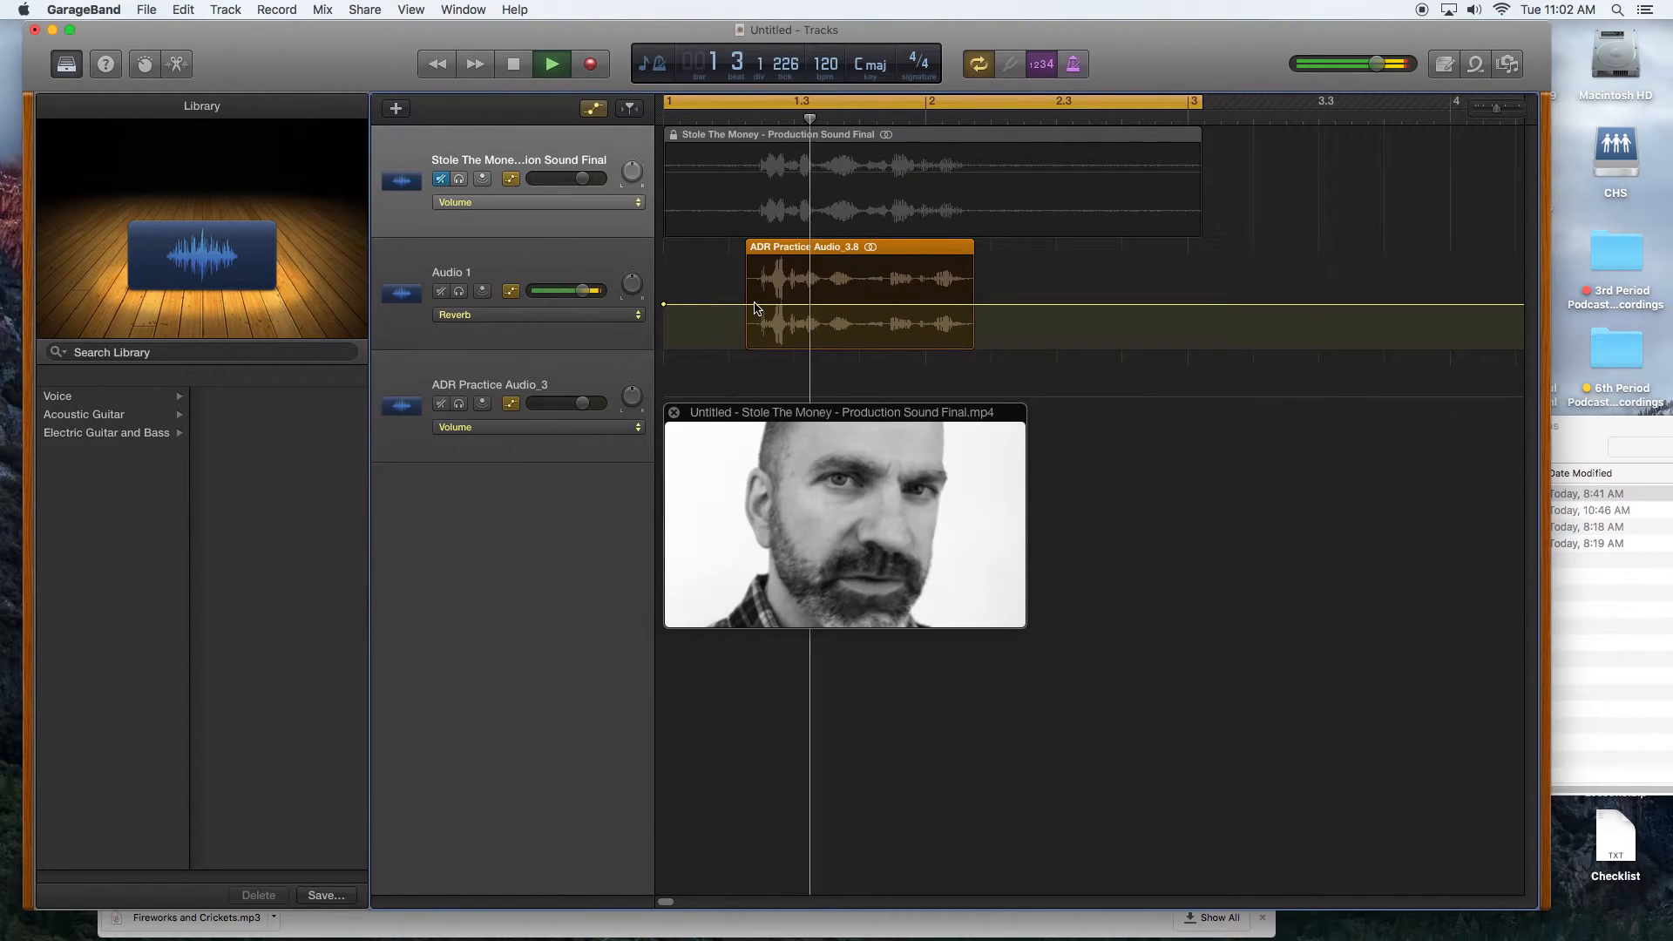
pyautogui.click(551, 63)
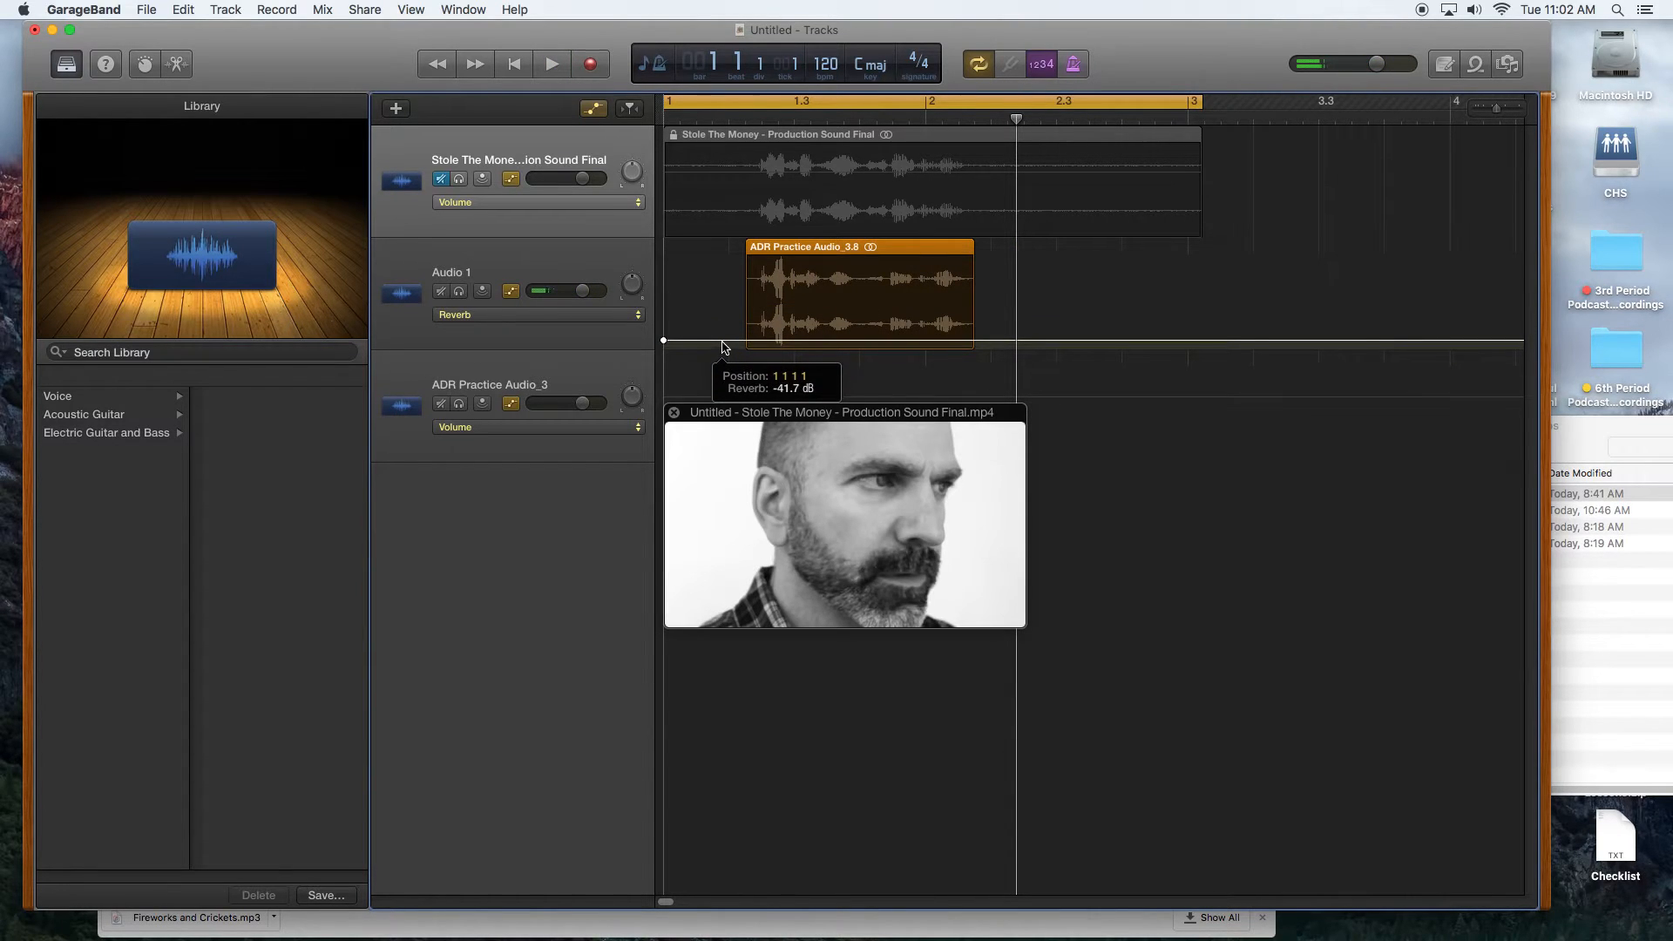
pyautogui.click(551, 63)
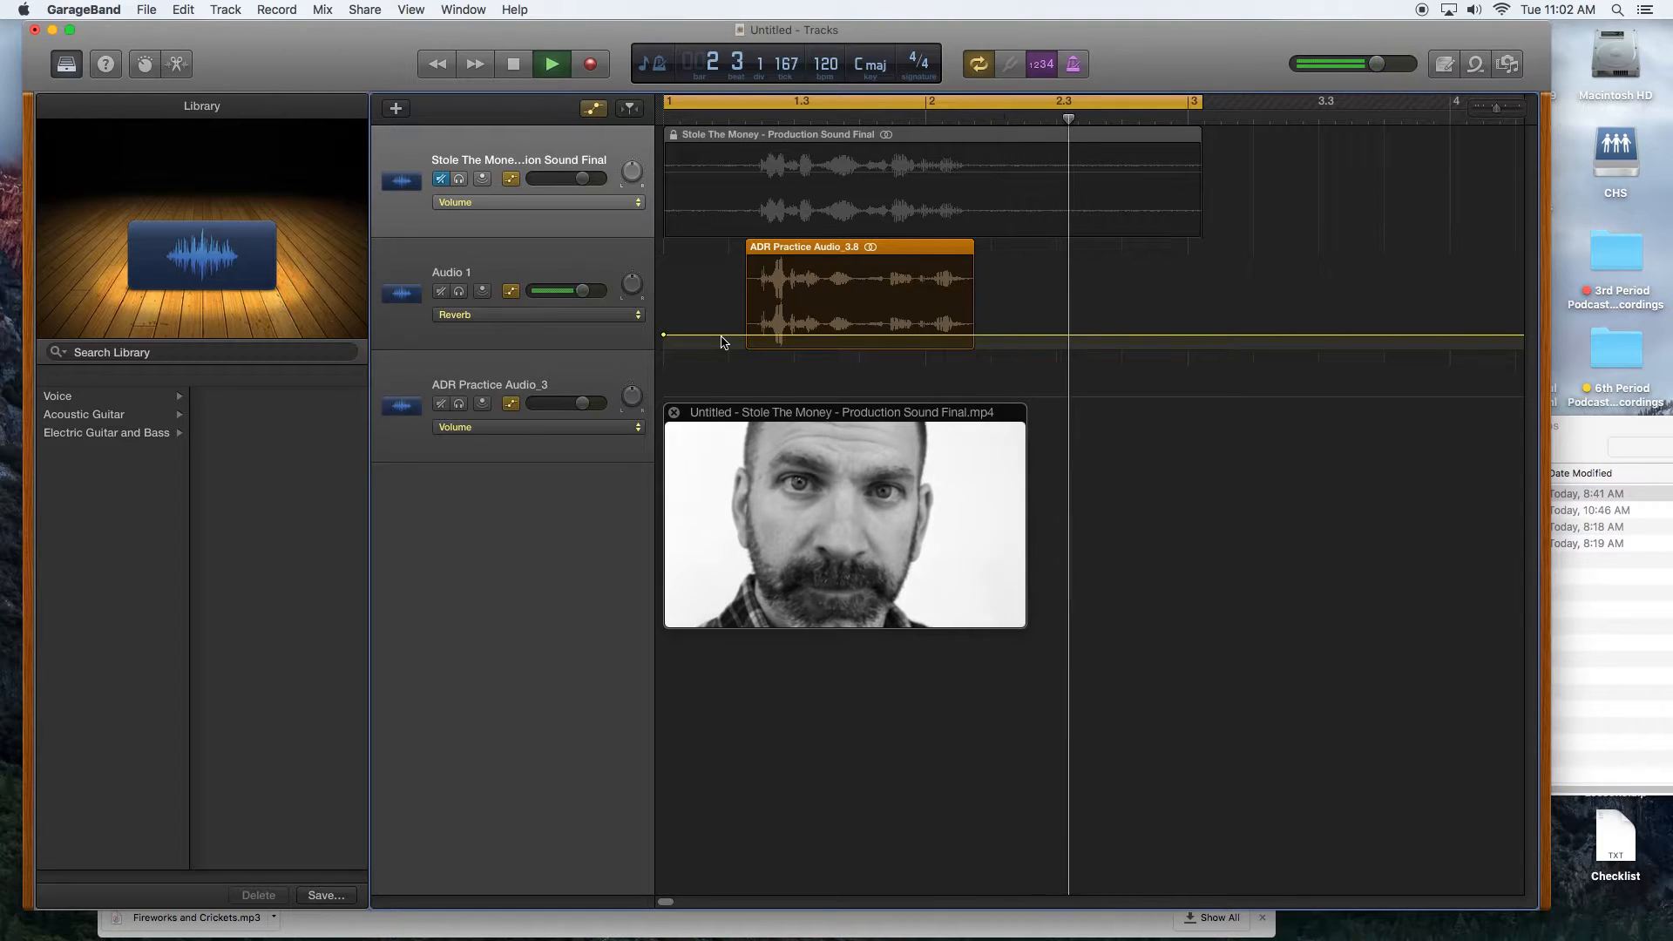
pyautogui.click(550, 63)
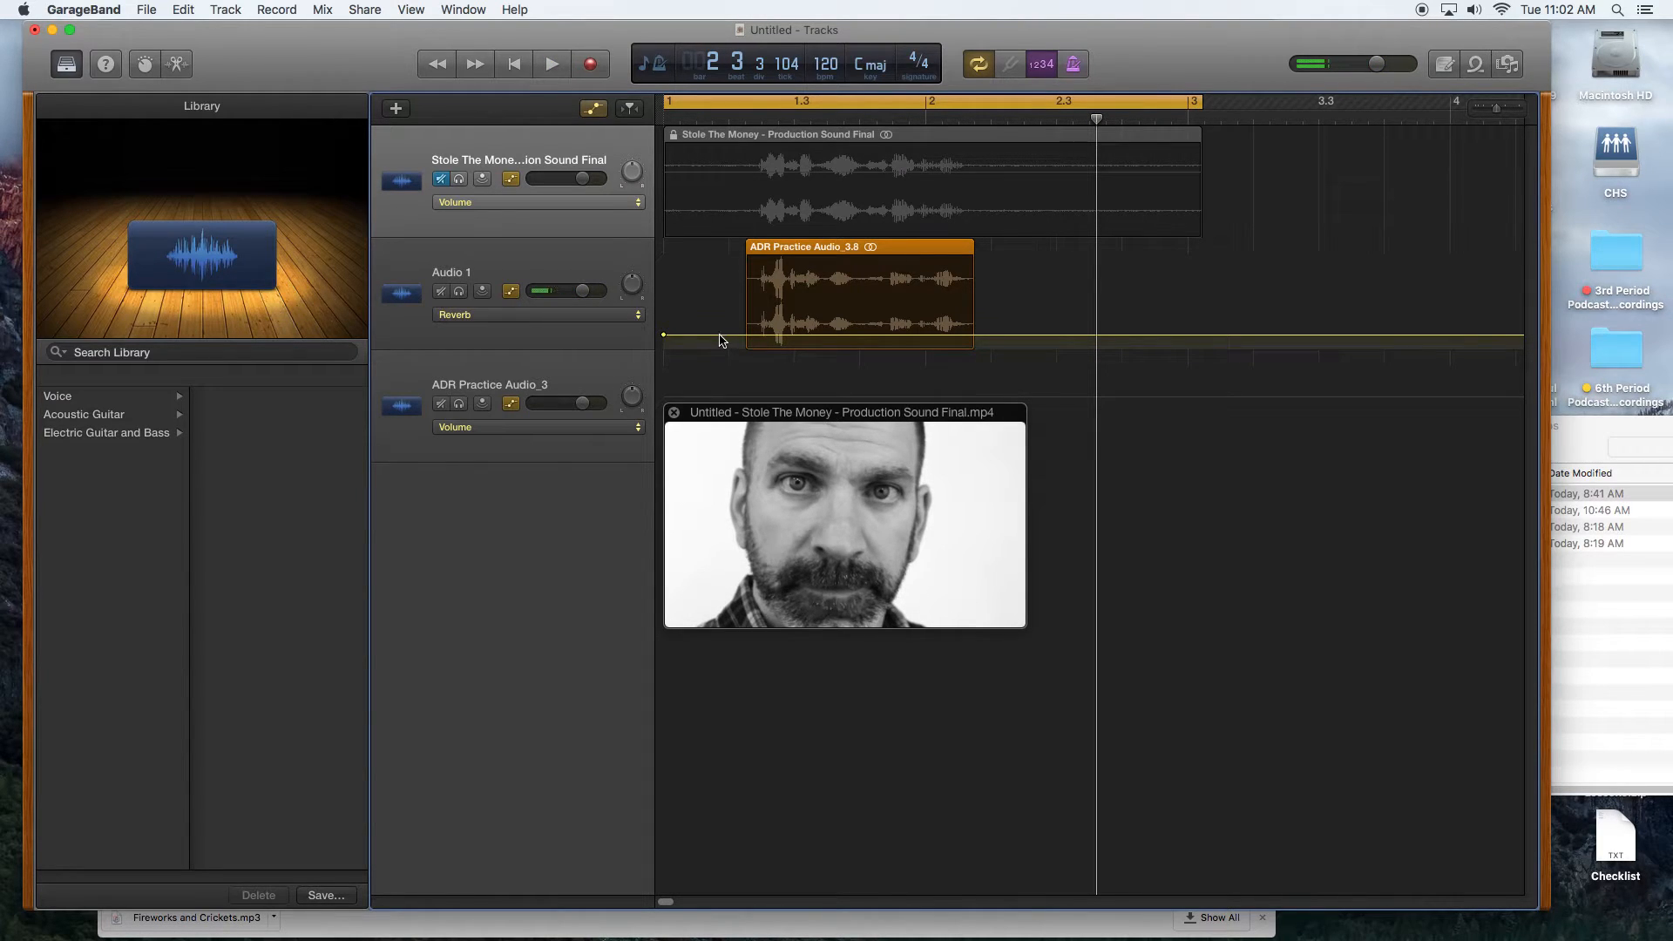
pyautogui.click(551, 63)
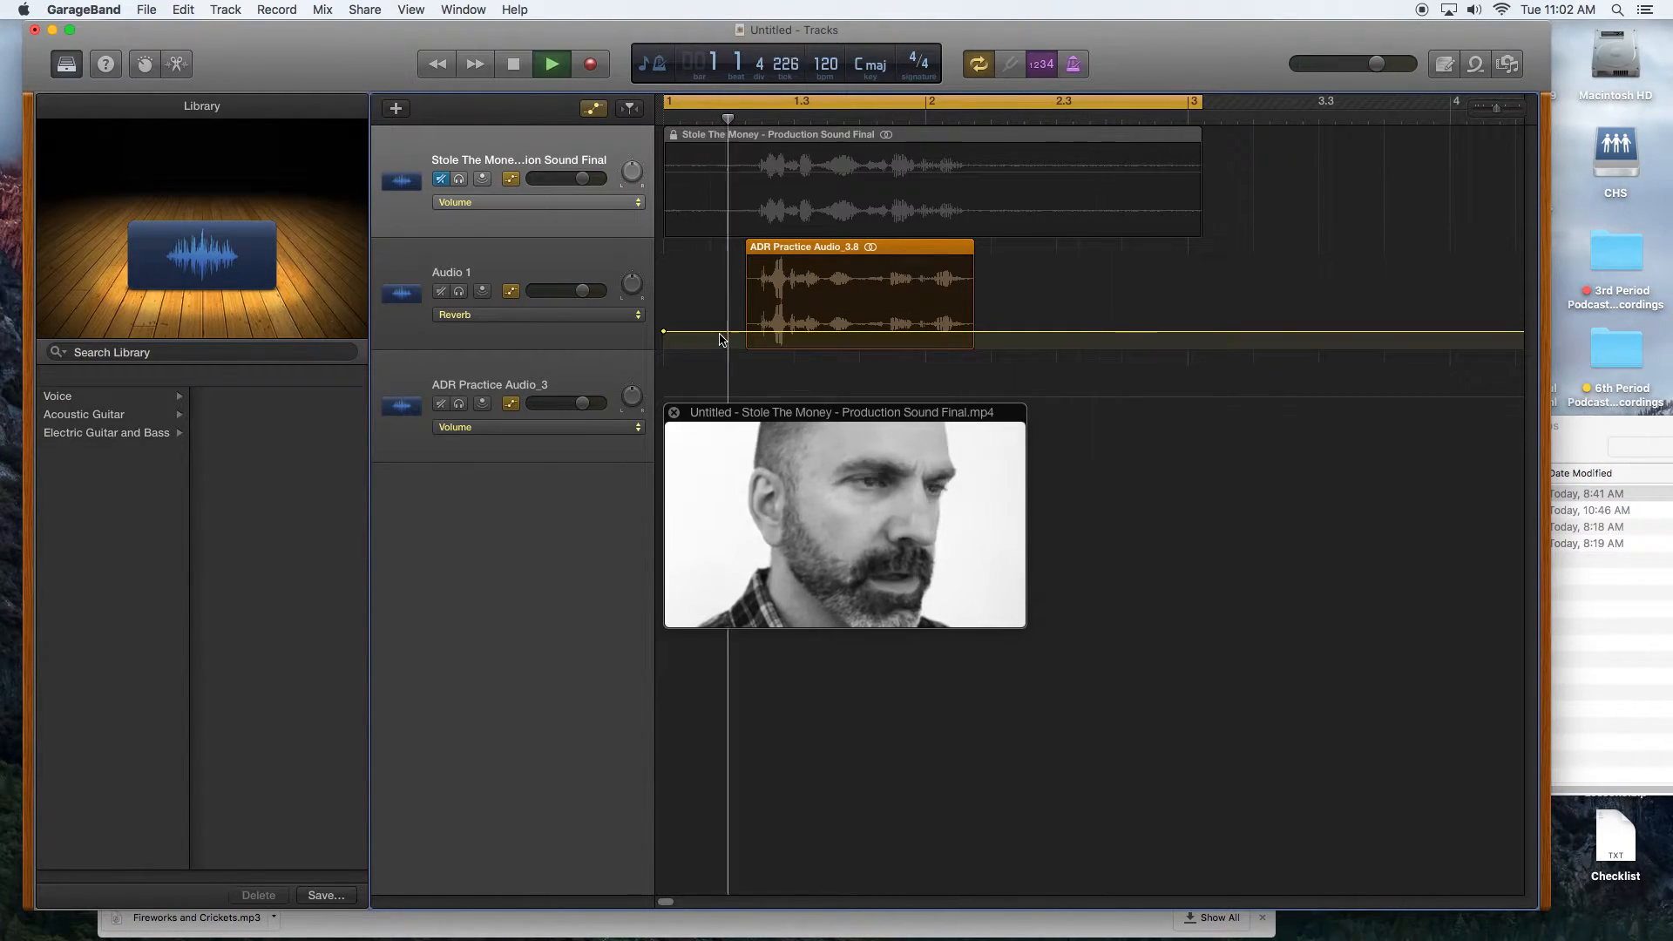
pyautogui.click(551, 63)
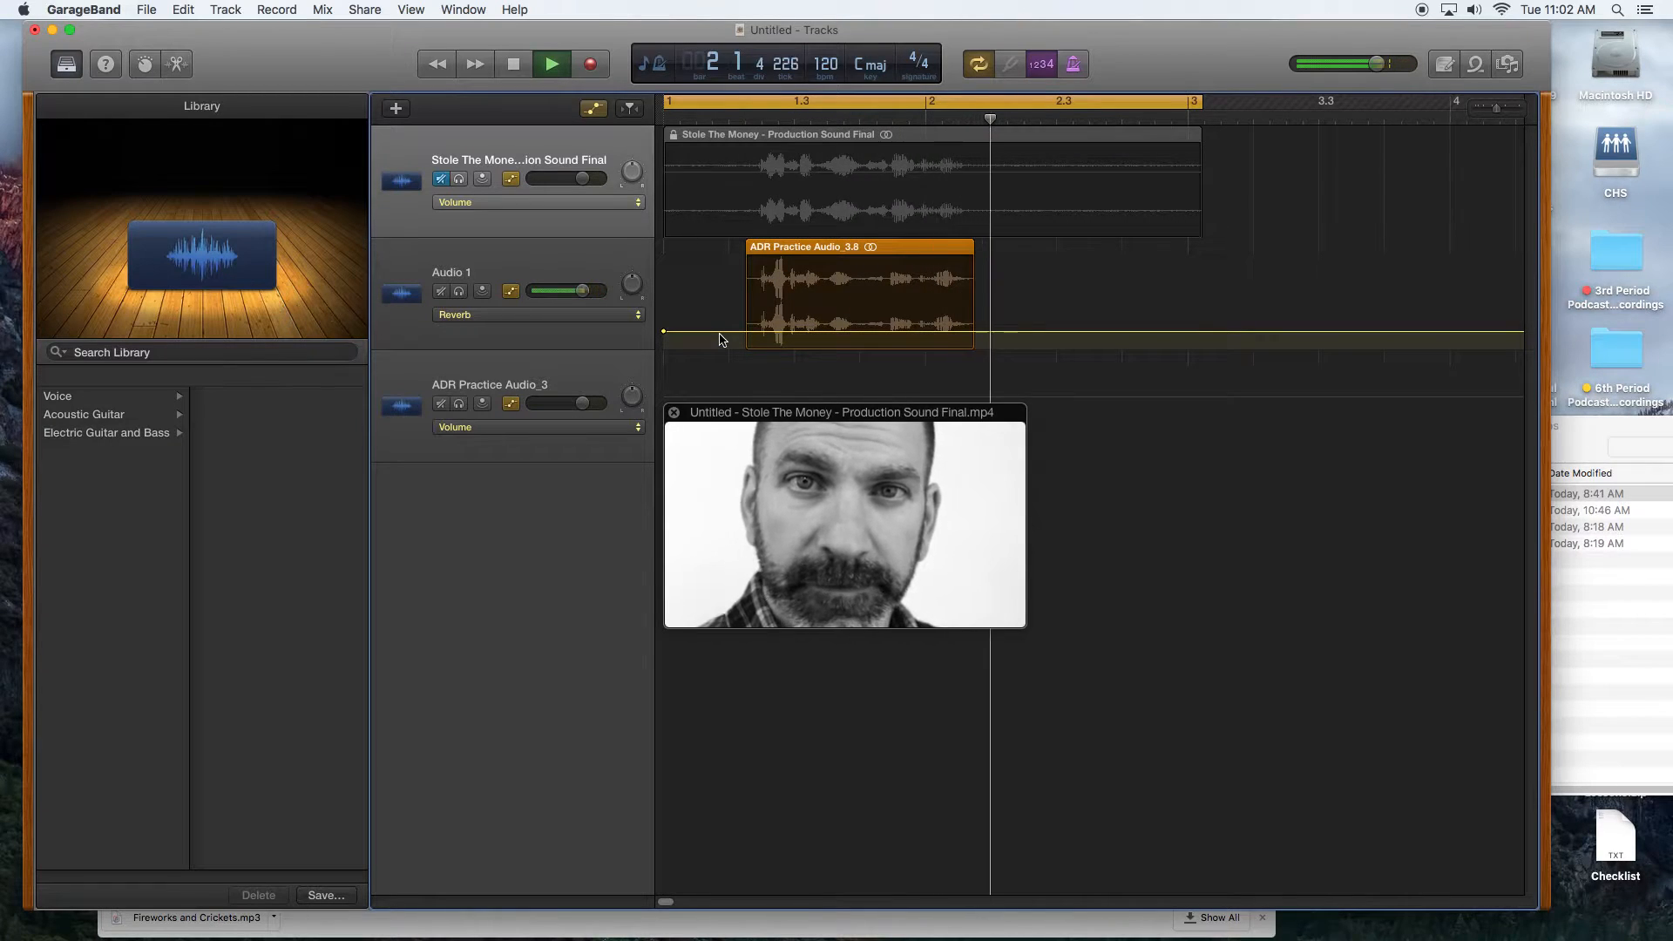
pyautogui.click(551, 63)
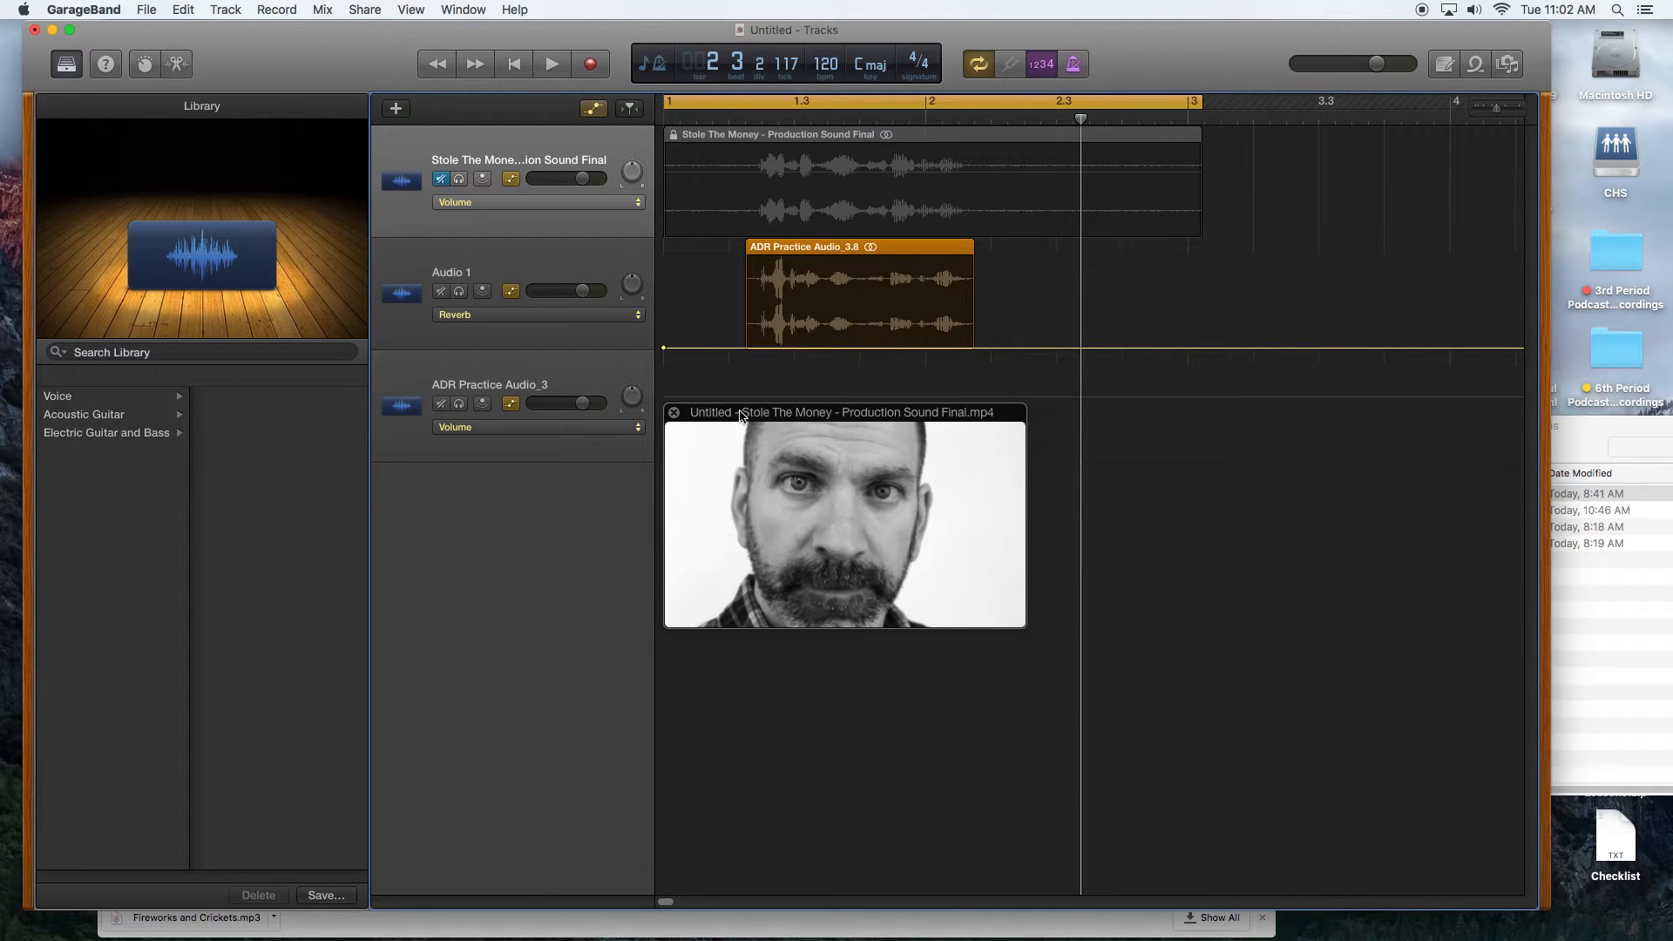
# Move the movie preview aside and drag 'Fireworks and Crickets.mp3' in as a new track.
pyautogui.moveTo(843, 413); pyautogui.dragTo(413, 522)
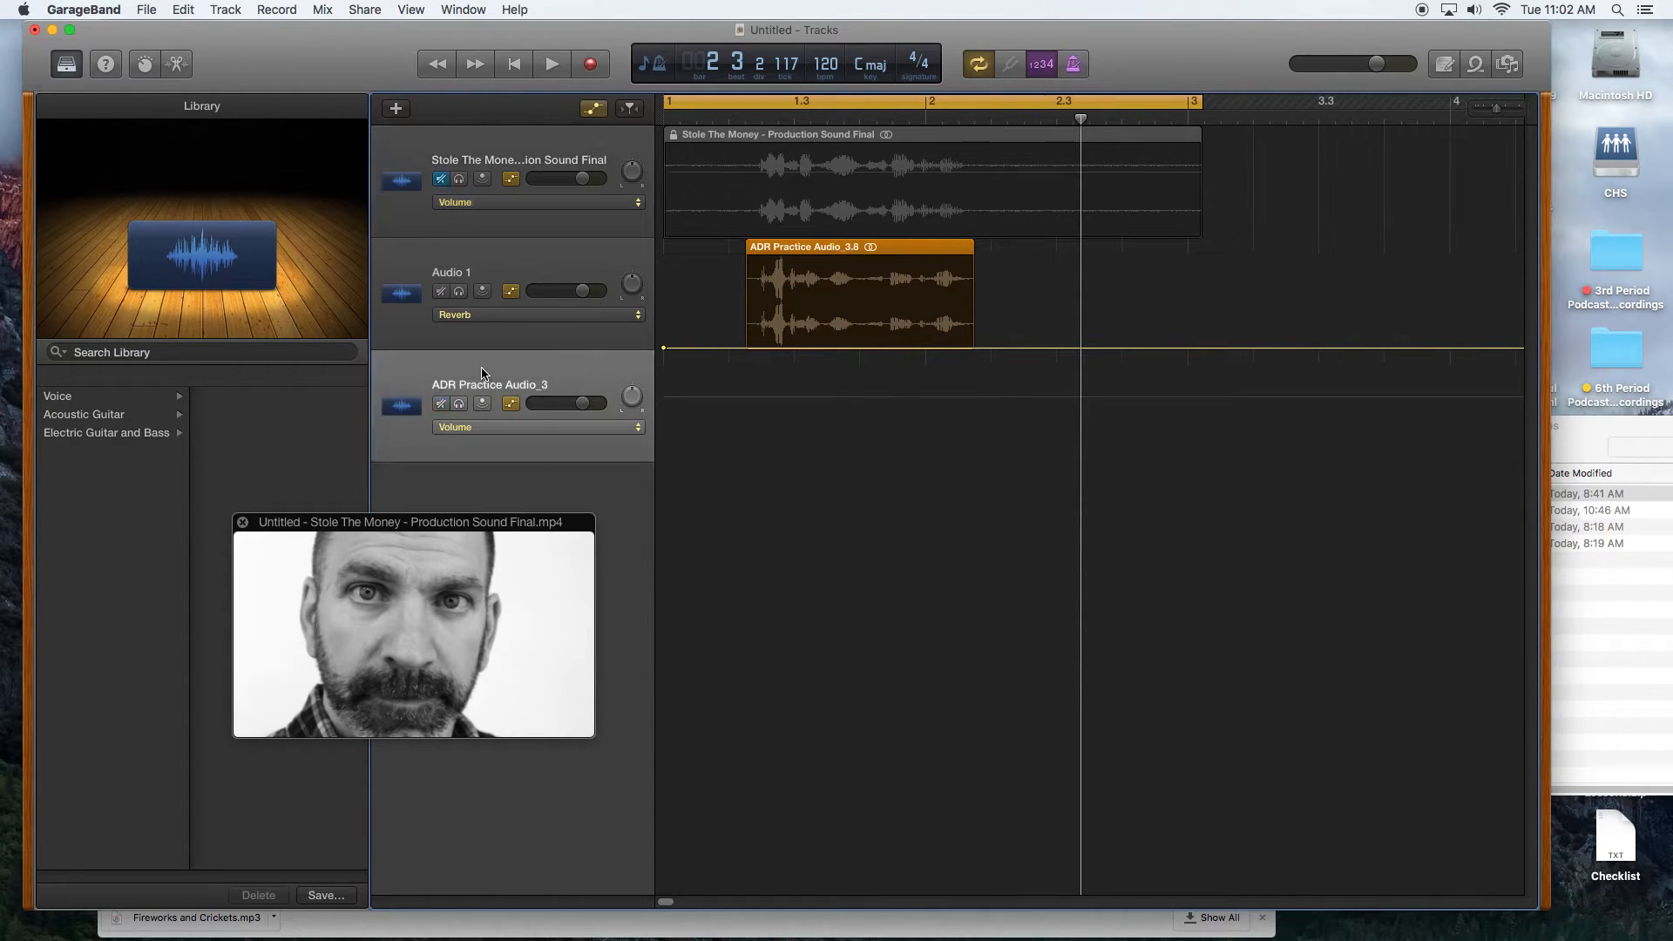
pyautogui.rightClick(486, 374)
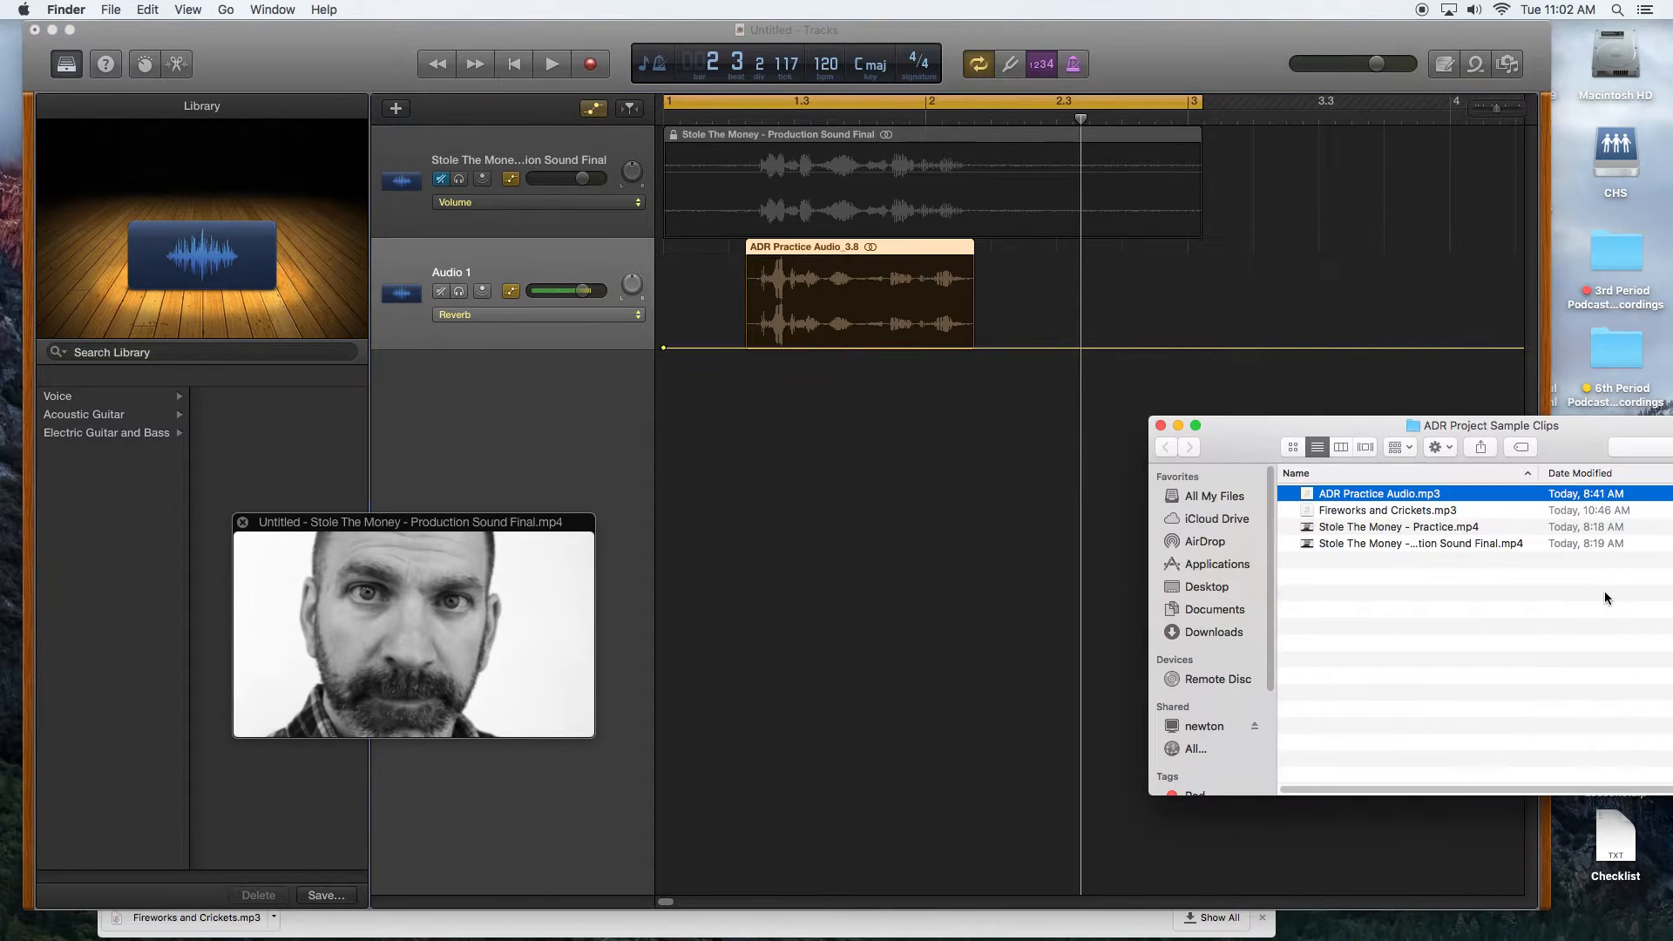
pyautogui.moveTo(192, 918); pyautogui.dragTo(855, 503)
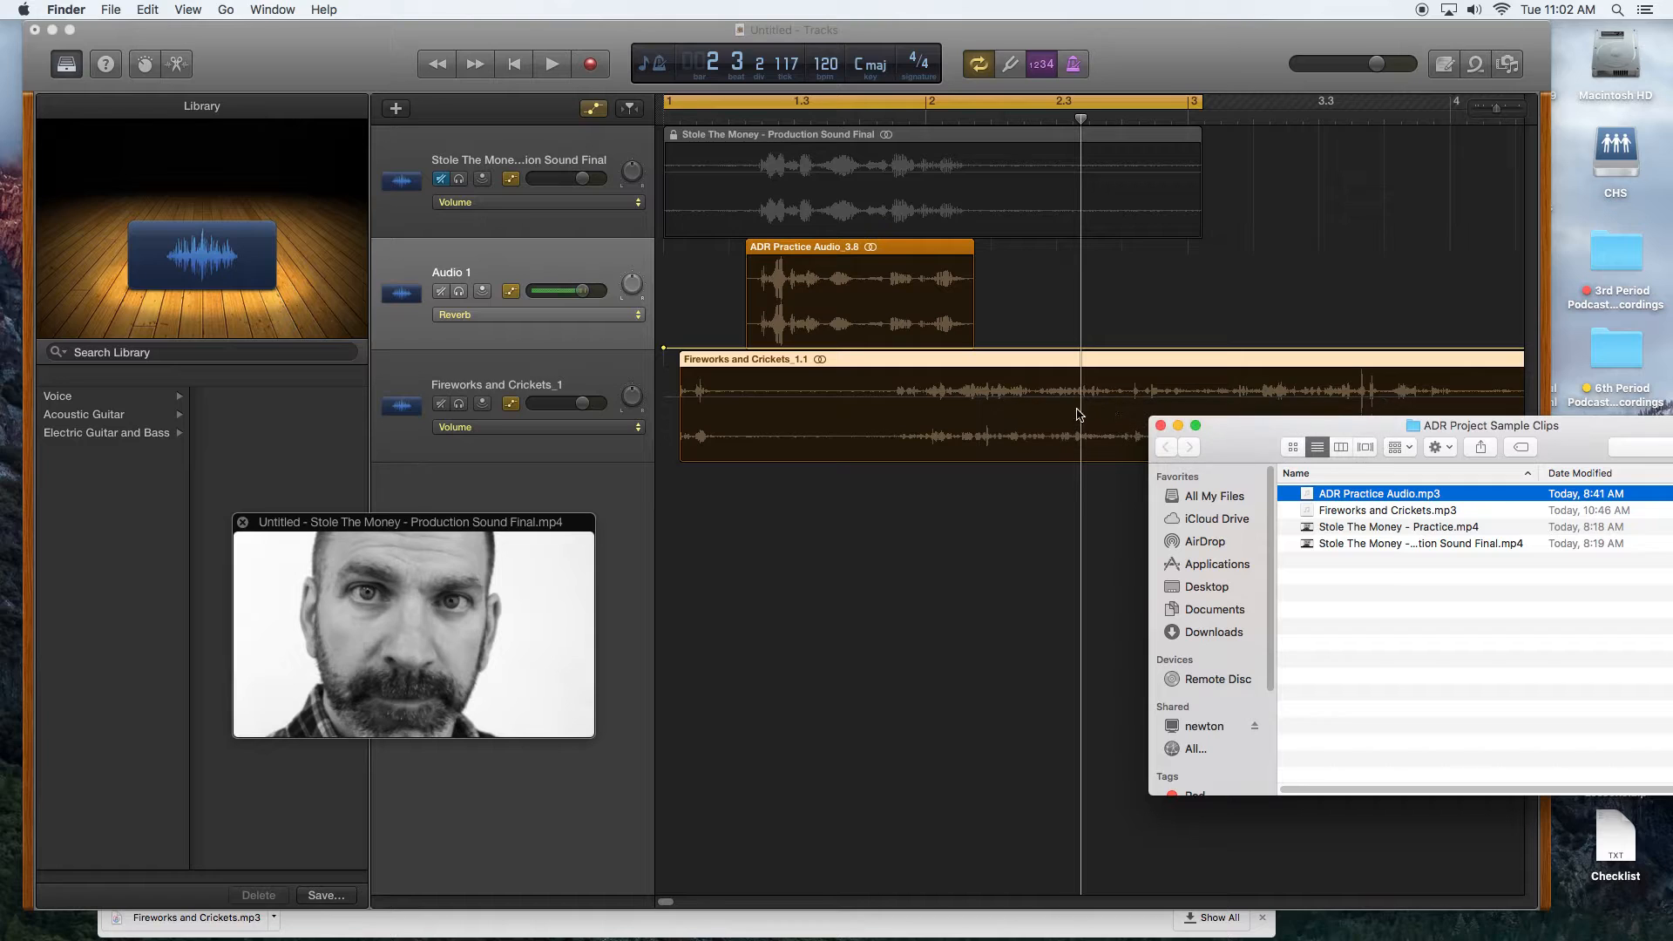
pyautogui.moveTo(1233, 450)
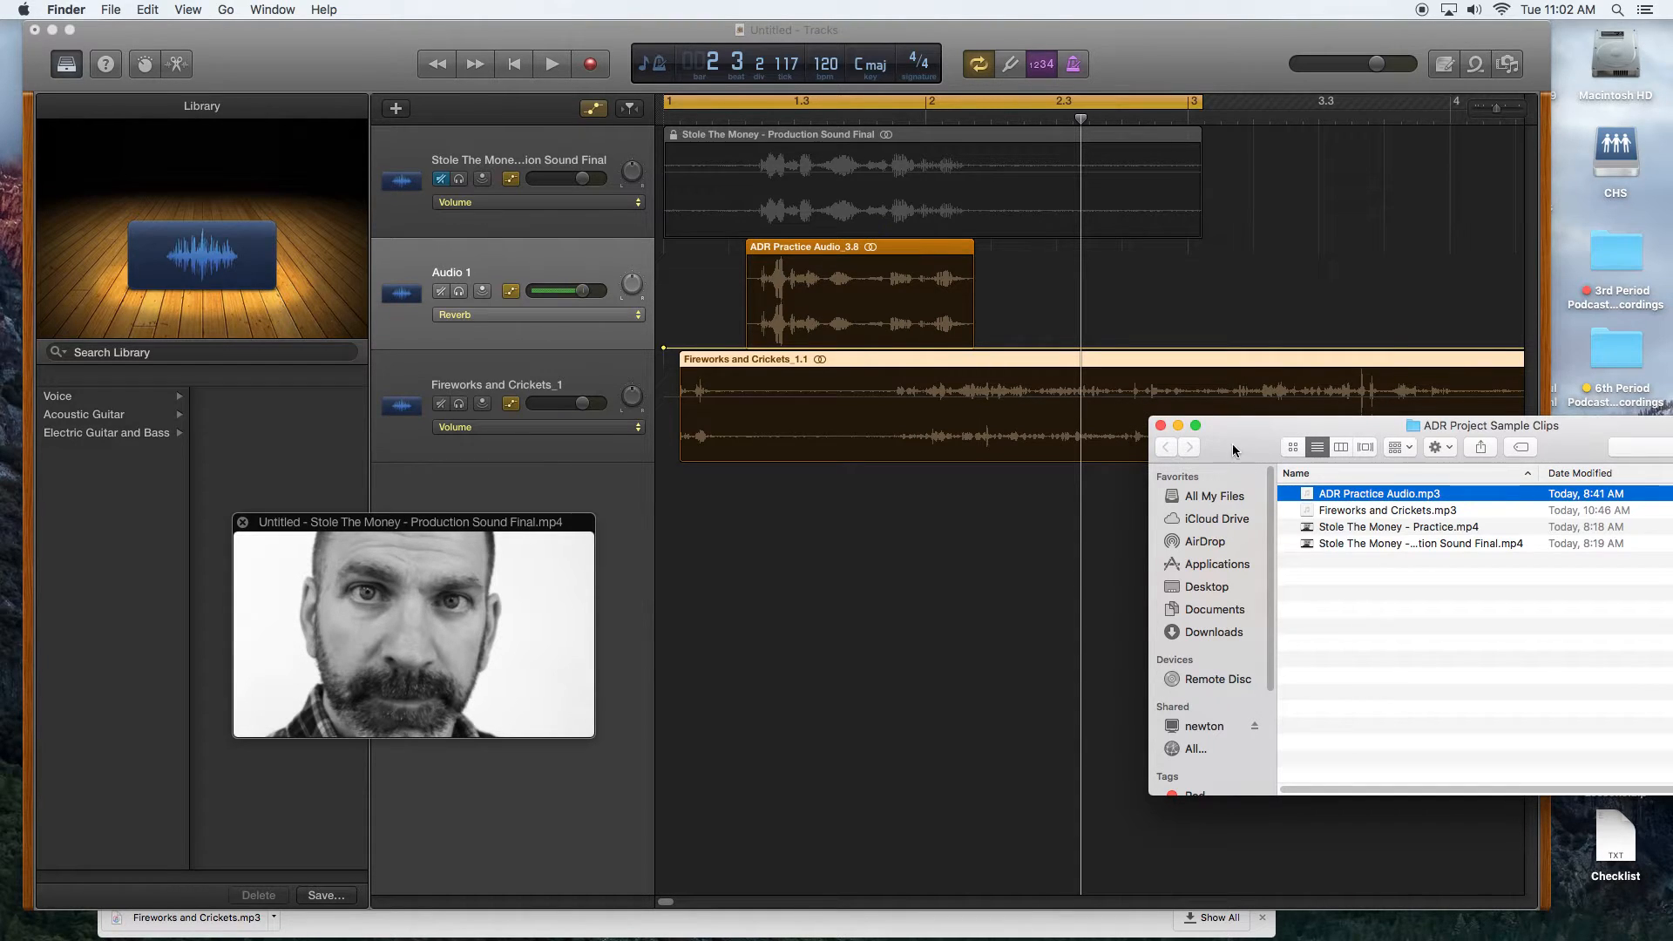
pyautogui.click(1252, 334)
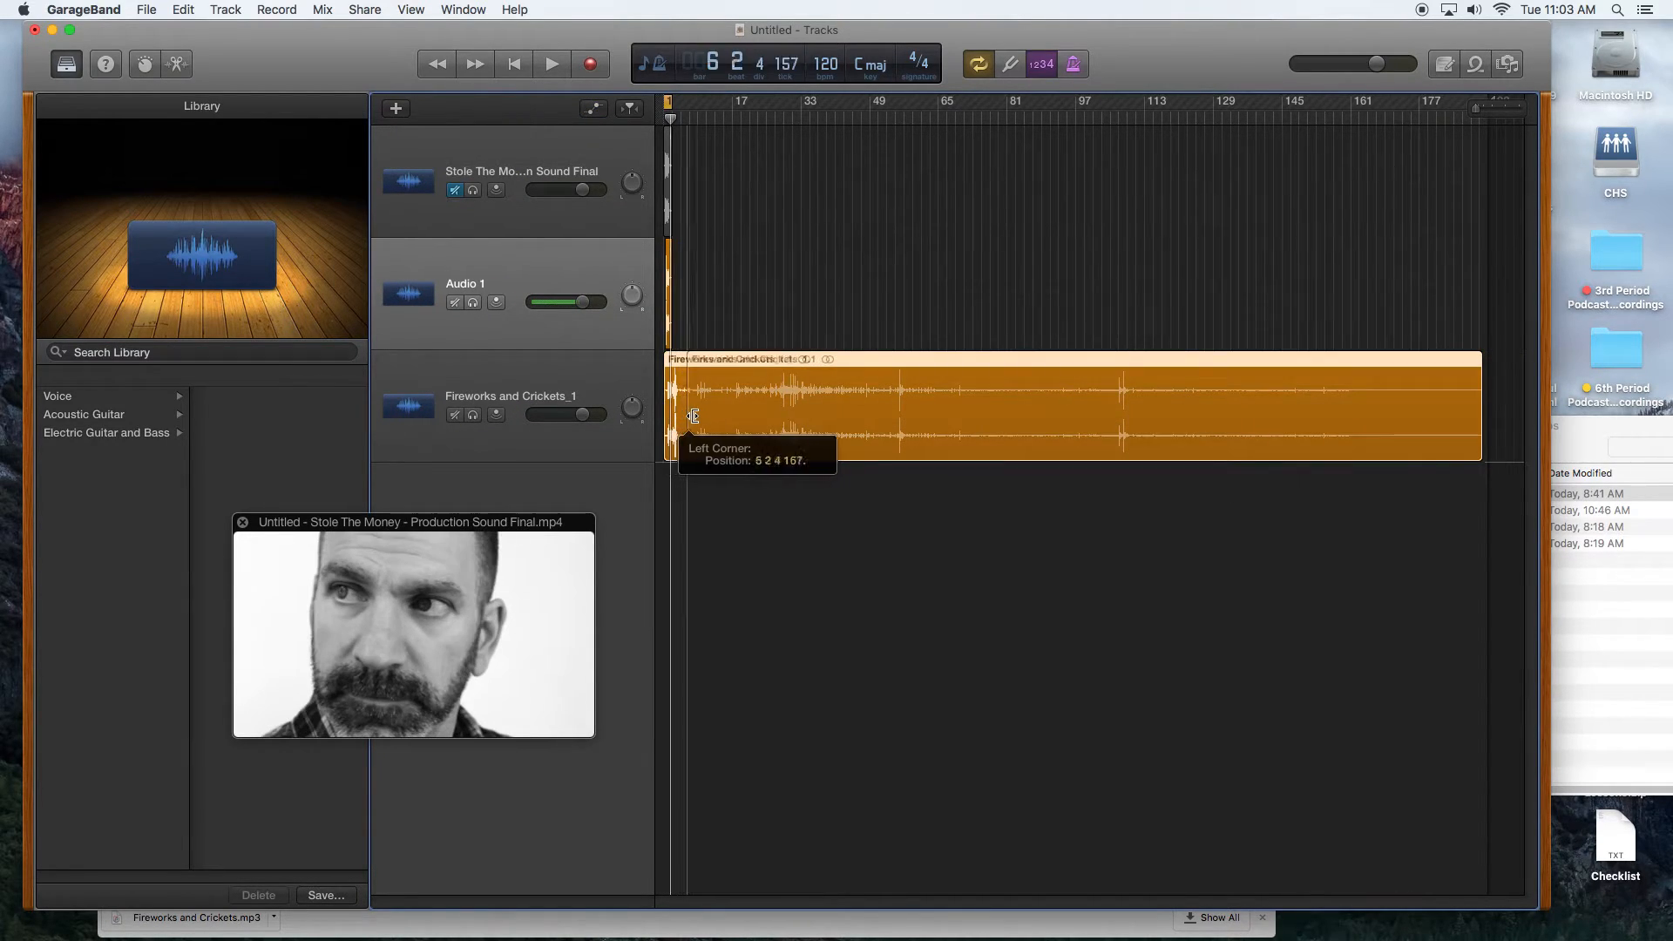
# Slide the Fireworks and Crickets region back to bar 1, beneath the dialogue and ADR take.
pyautogui.moveTo(693, 415); pyautogui.dragTo(971, 425)
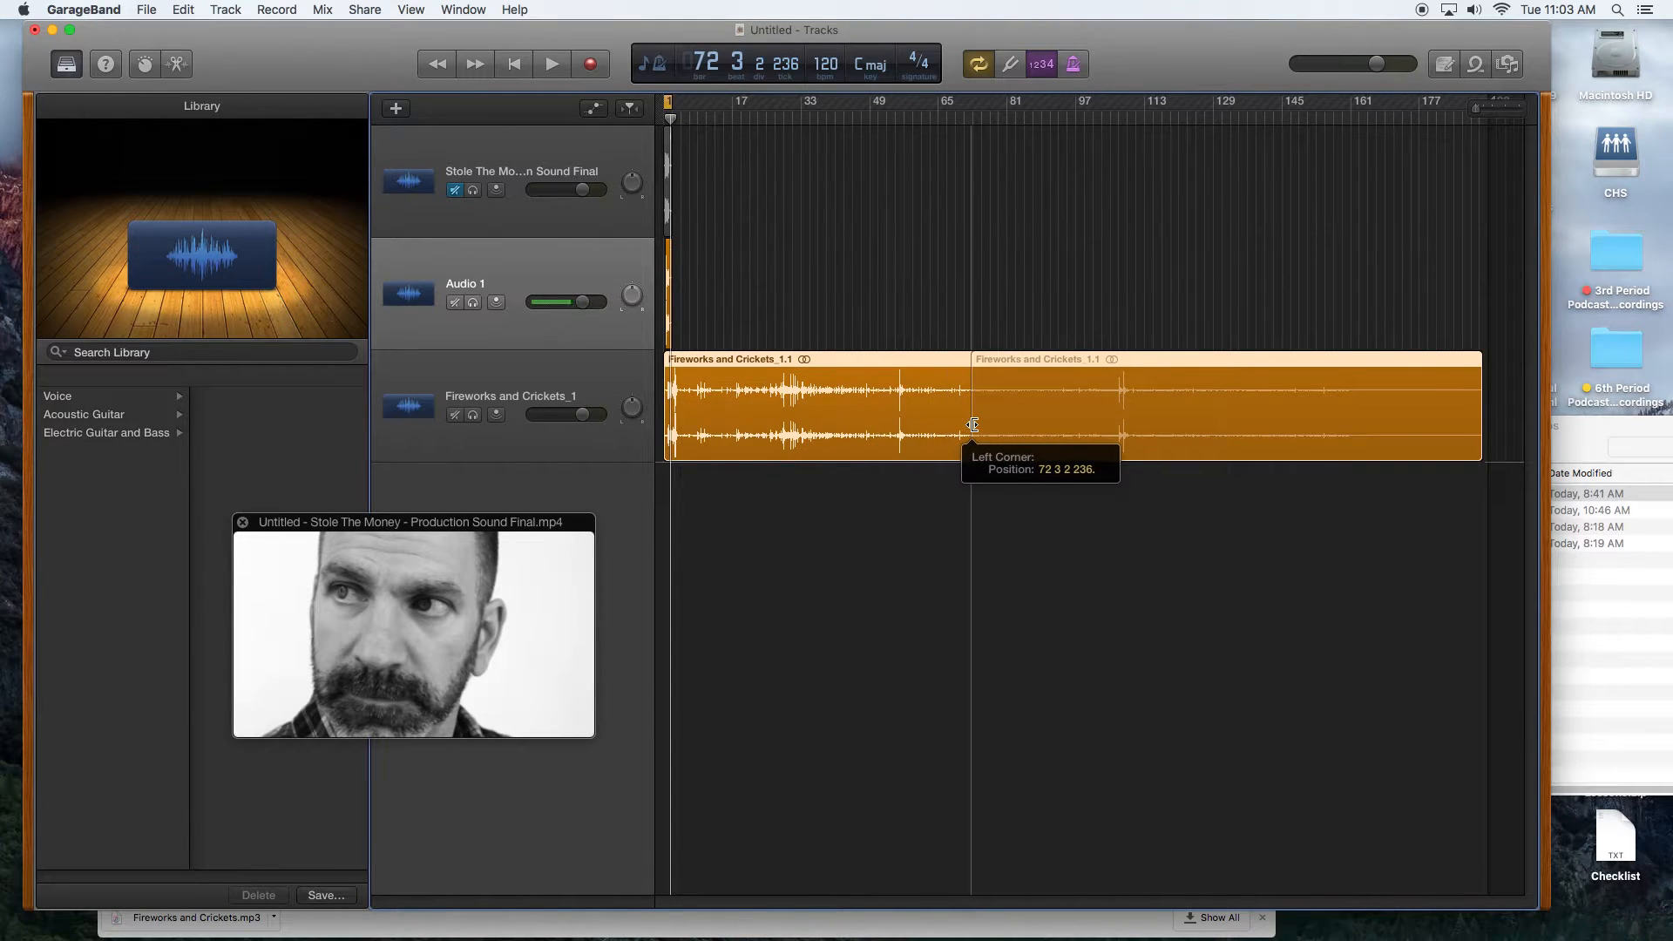
pyautogui.moveTo(971, 427); pyautogui.dragTo(860, 427)
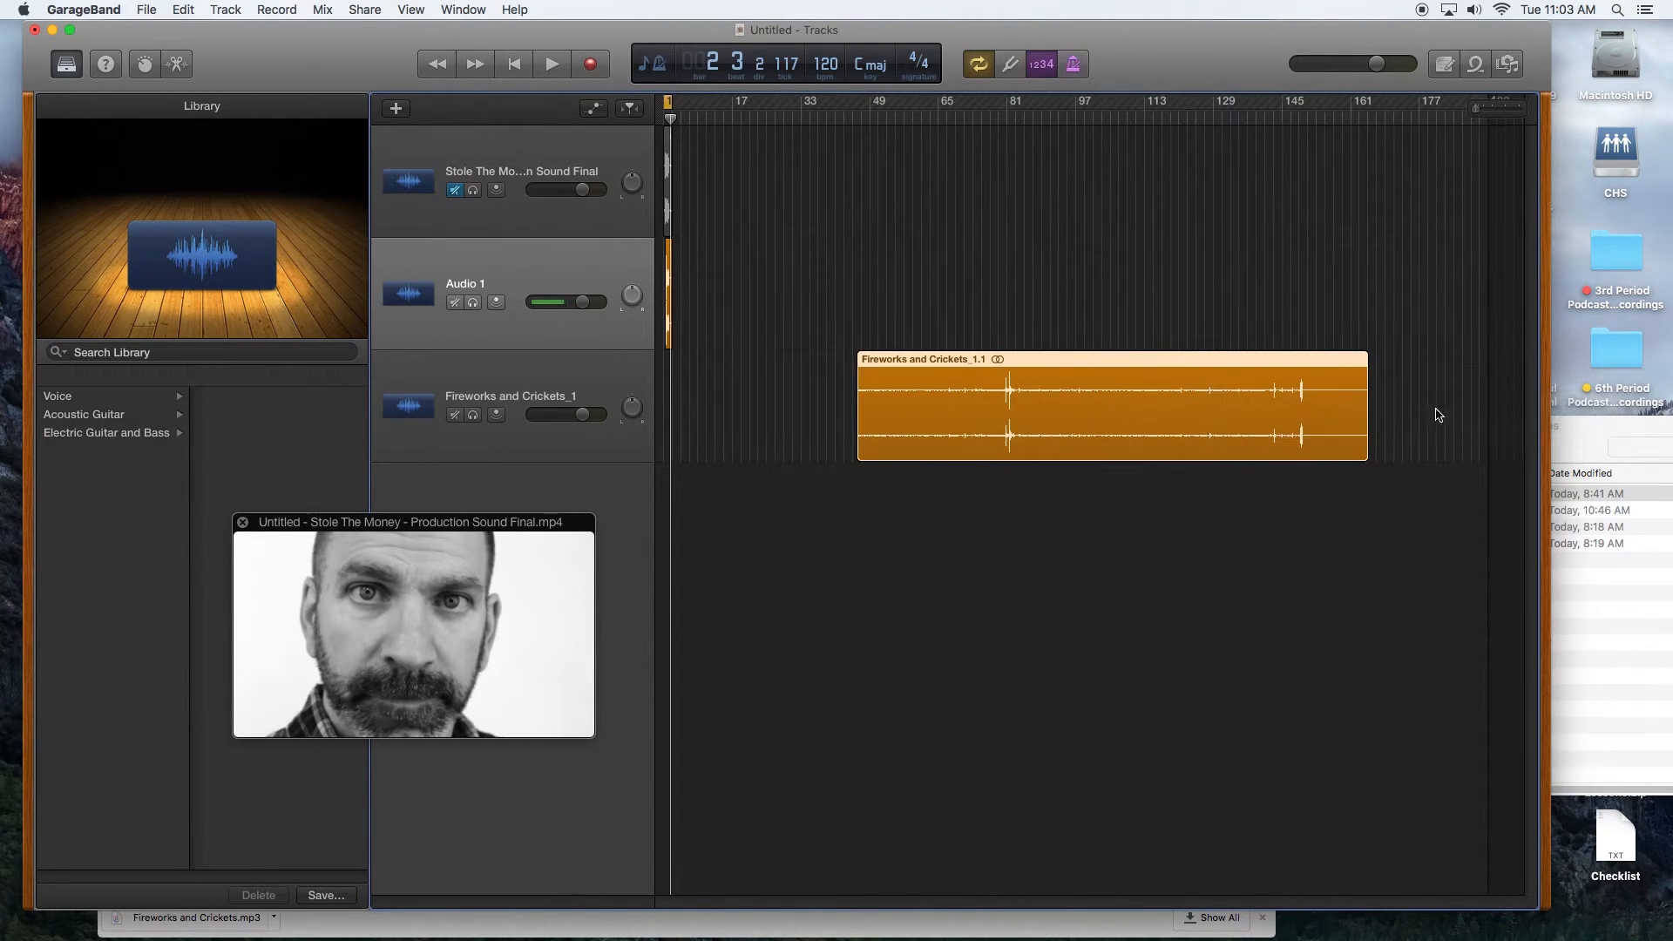
pyautogui.moveTo(1366, 431); pyautogui.dragTo(945, 432)
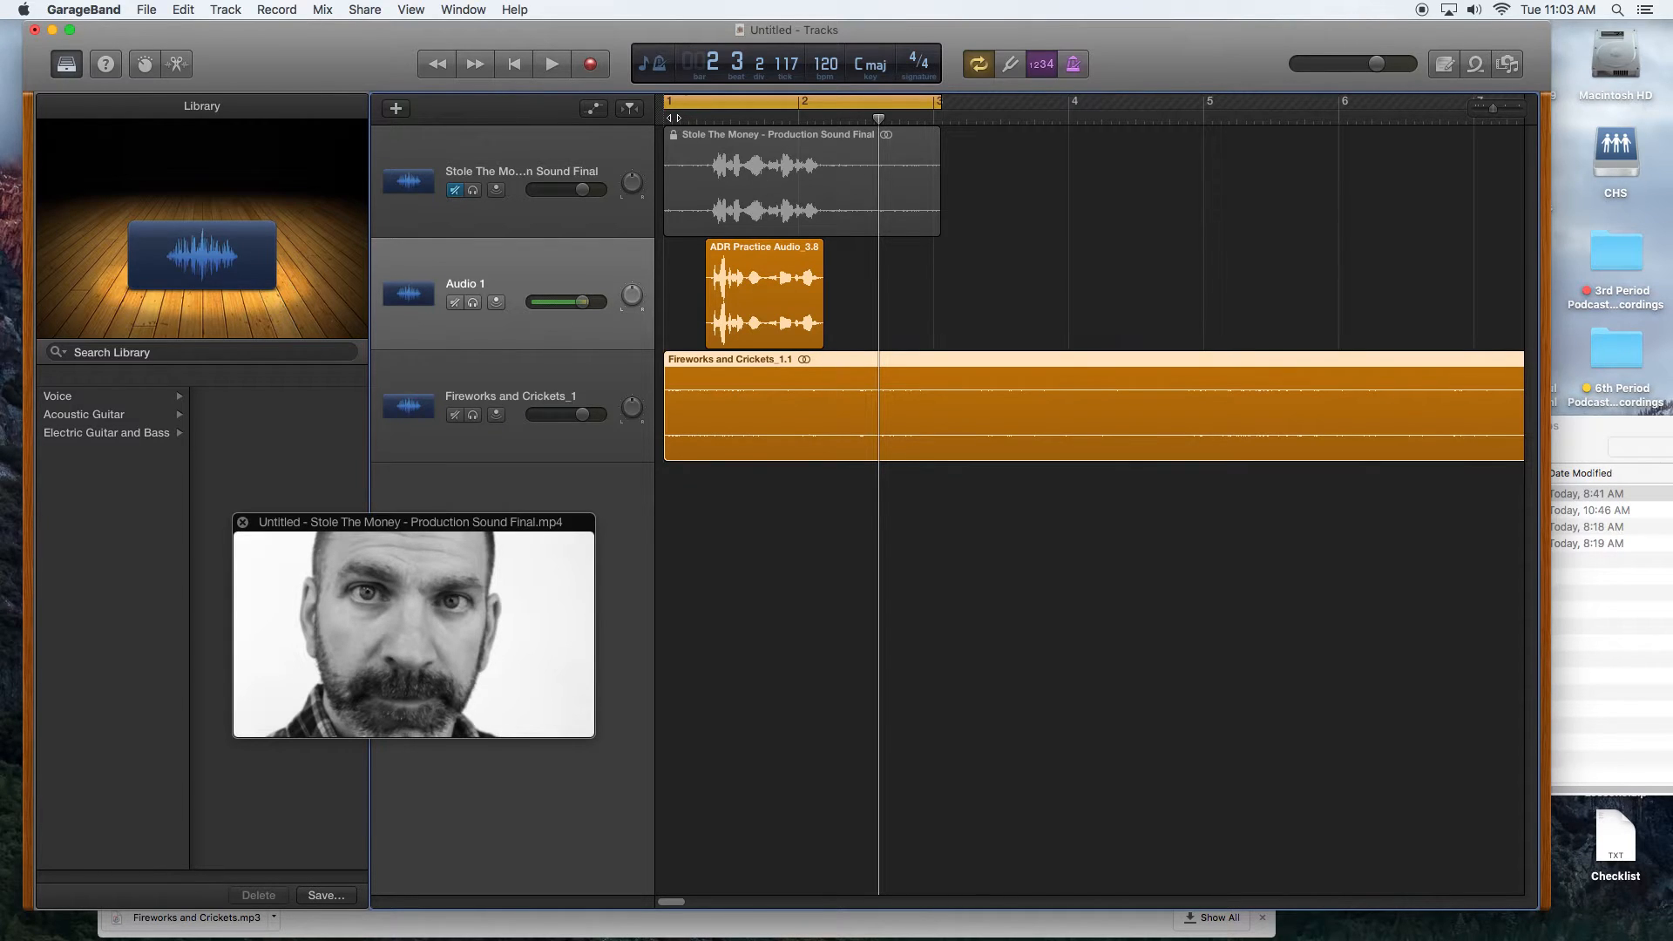
# Show automation and pull the Fireworks and Crickets volume line down to about -9 dB.
pyautogui.click(551, 62)
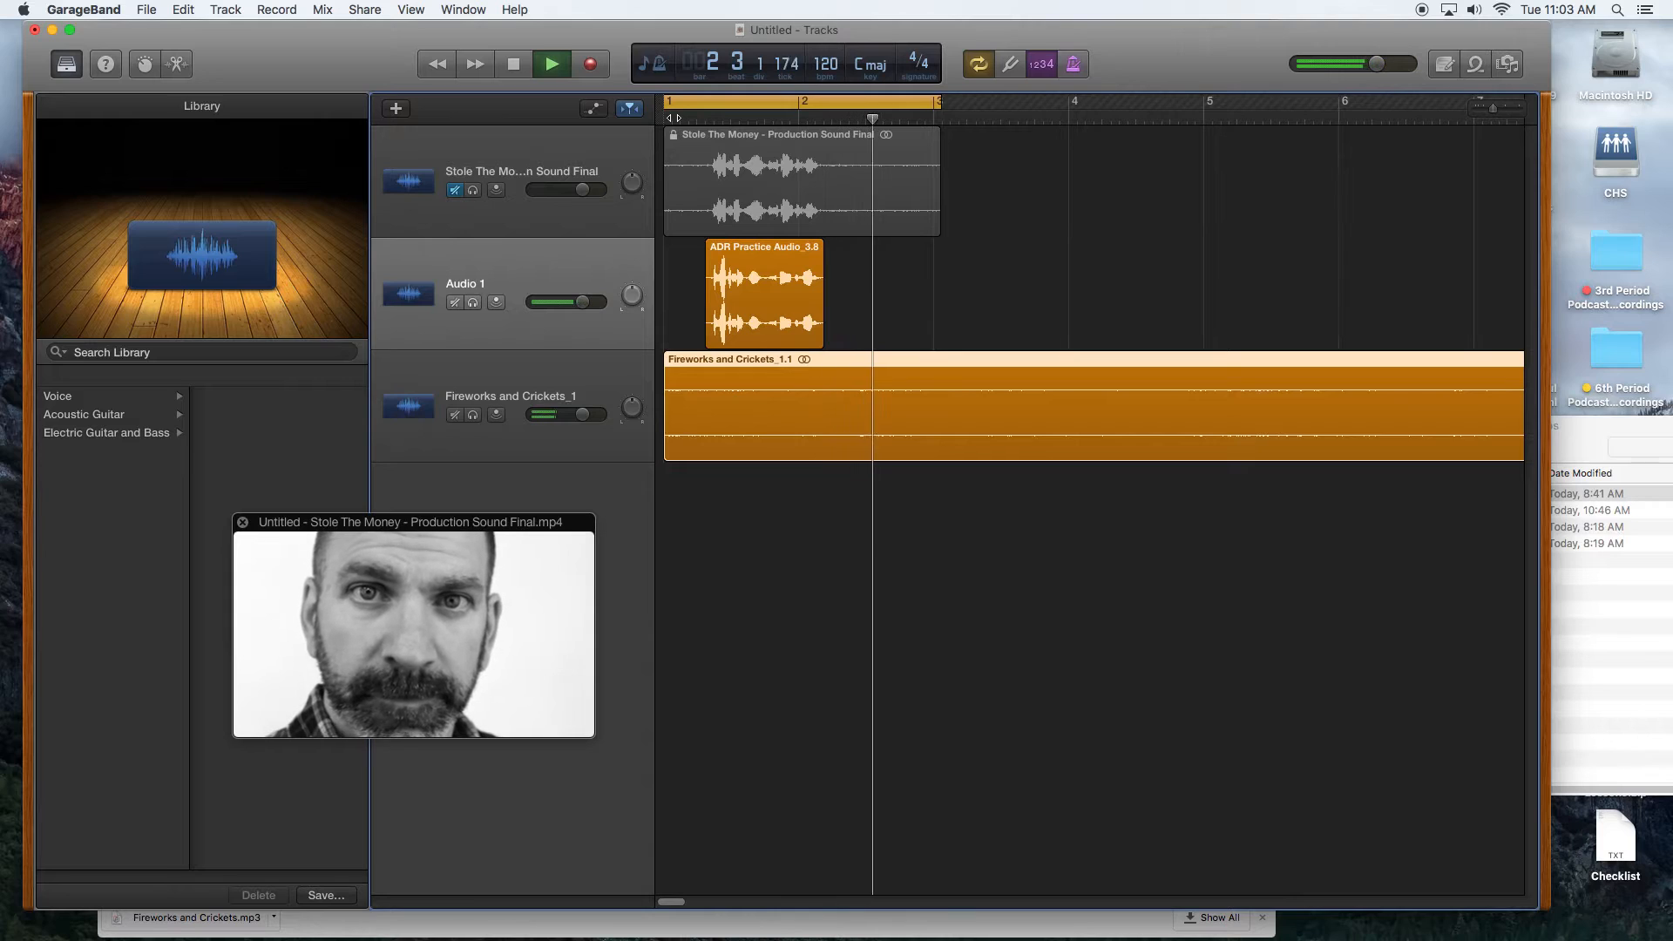
pyautogui.click(552, 63)
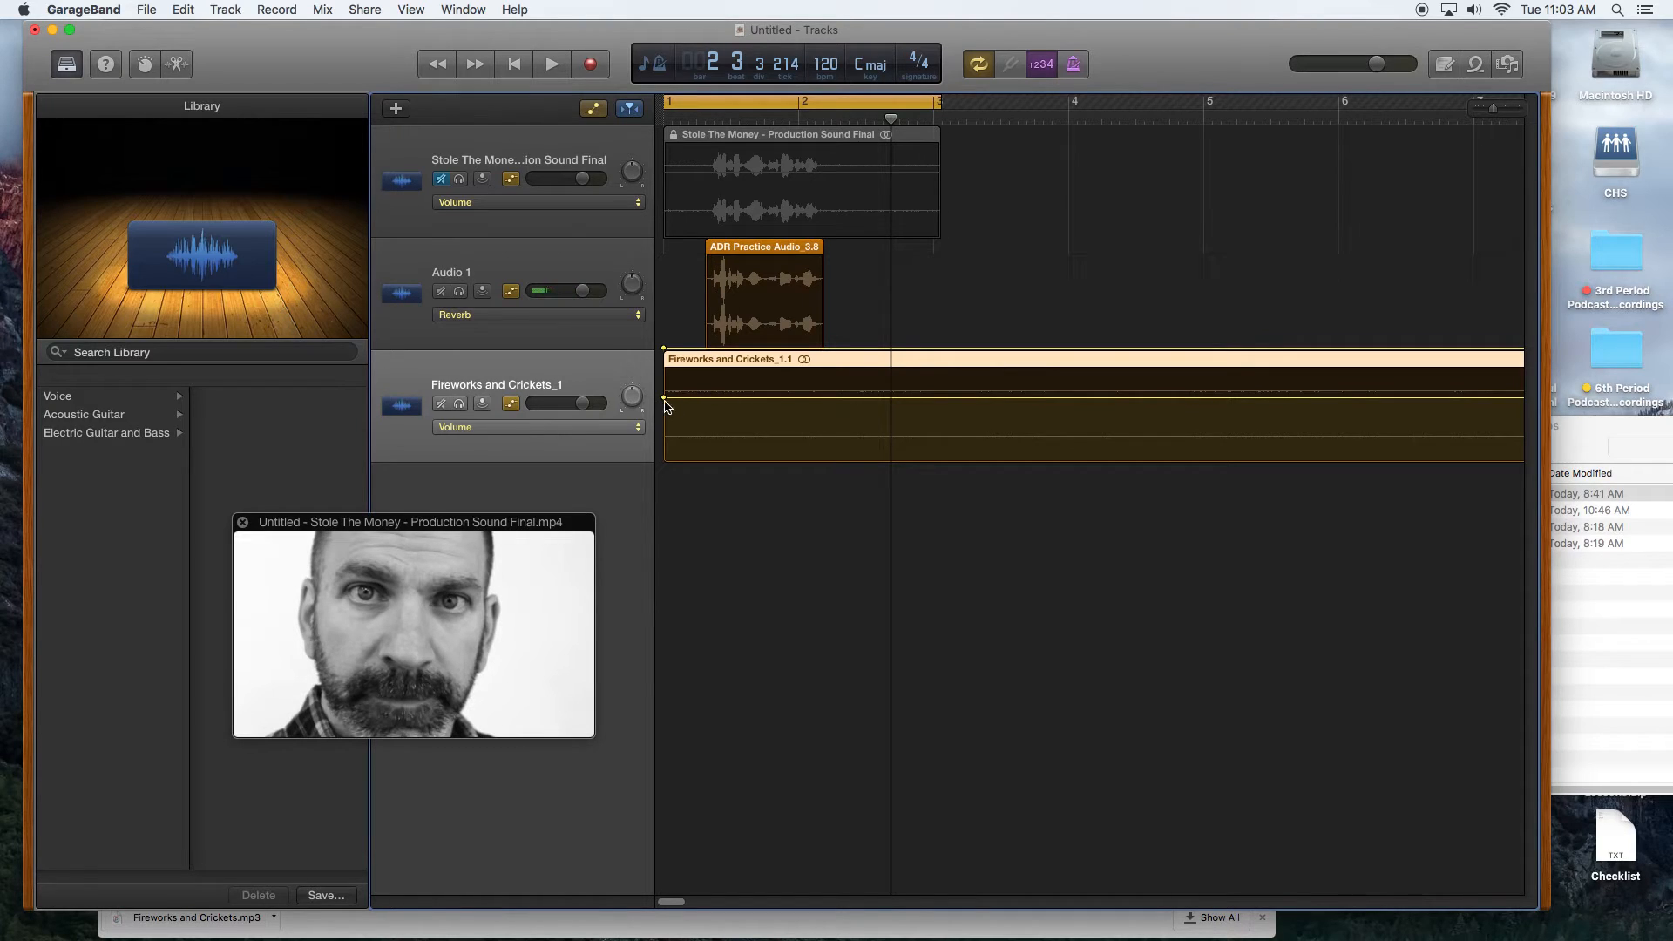
pyautogui.moveTo(664, 424); pyautogui.dragTo(665, 424)
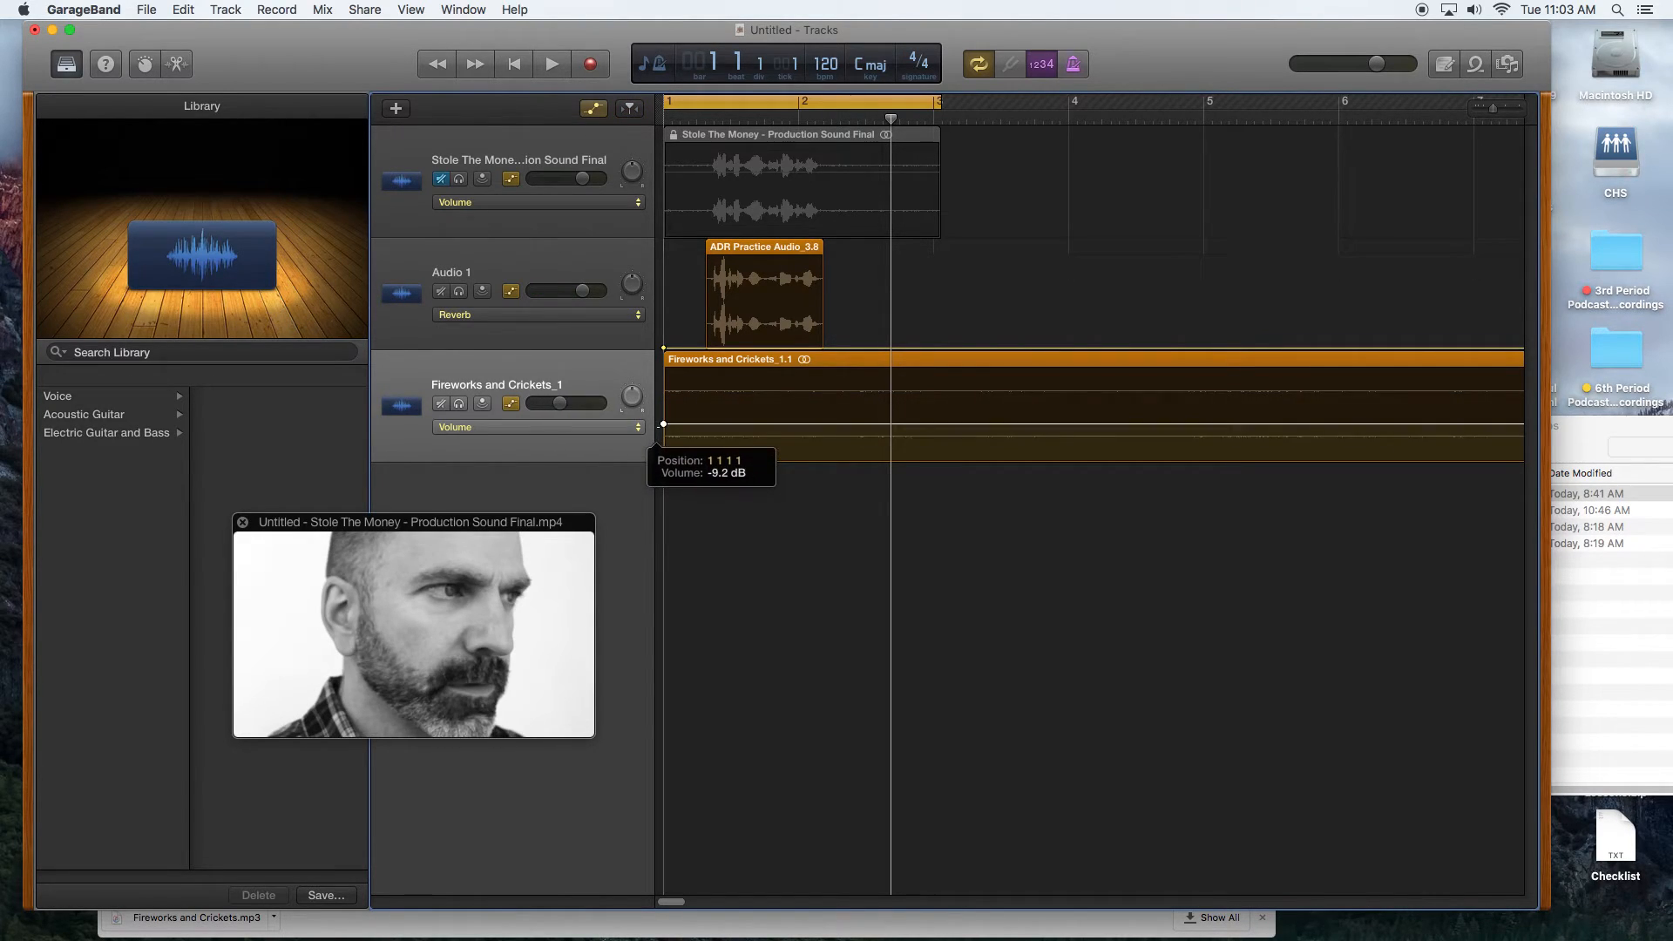
# Replay the scene to check the quieter crickets-and-fireworks ambience under the dialogue.
pyautogui.click(551, 63)
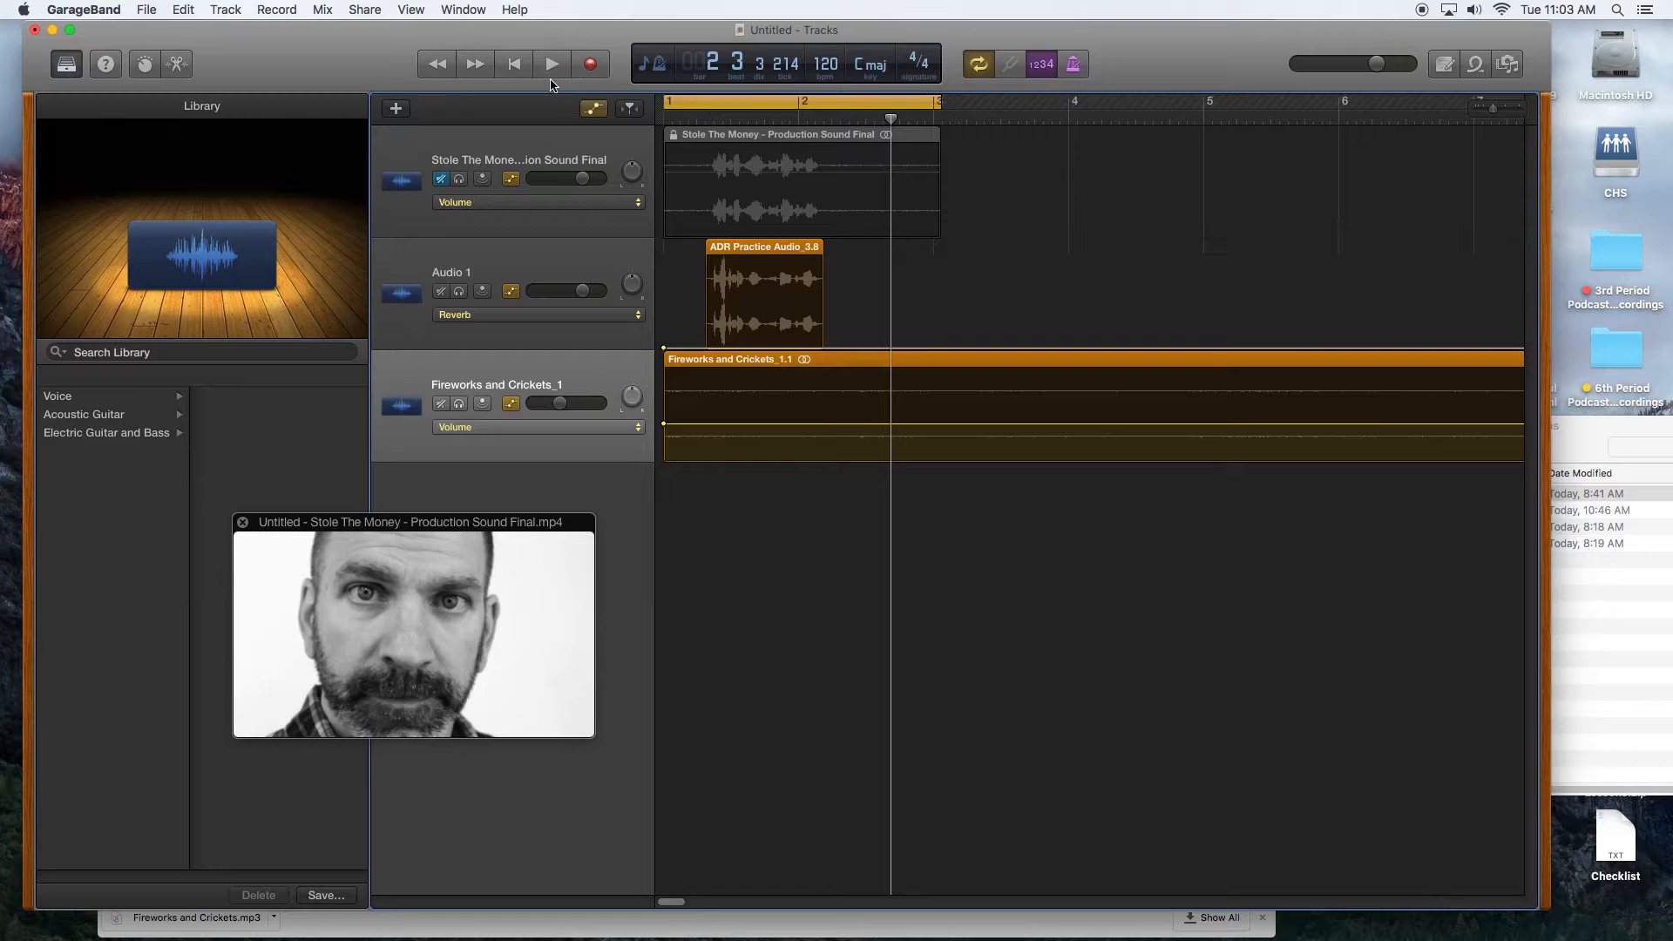
pyautogui.click(551, 63)
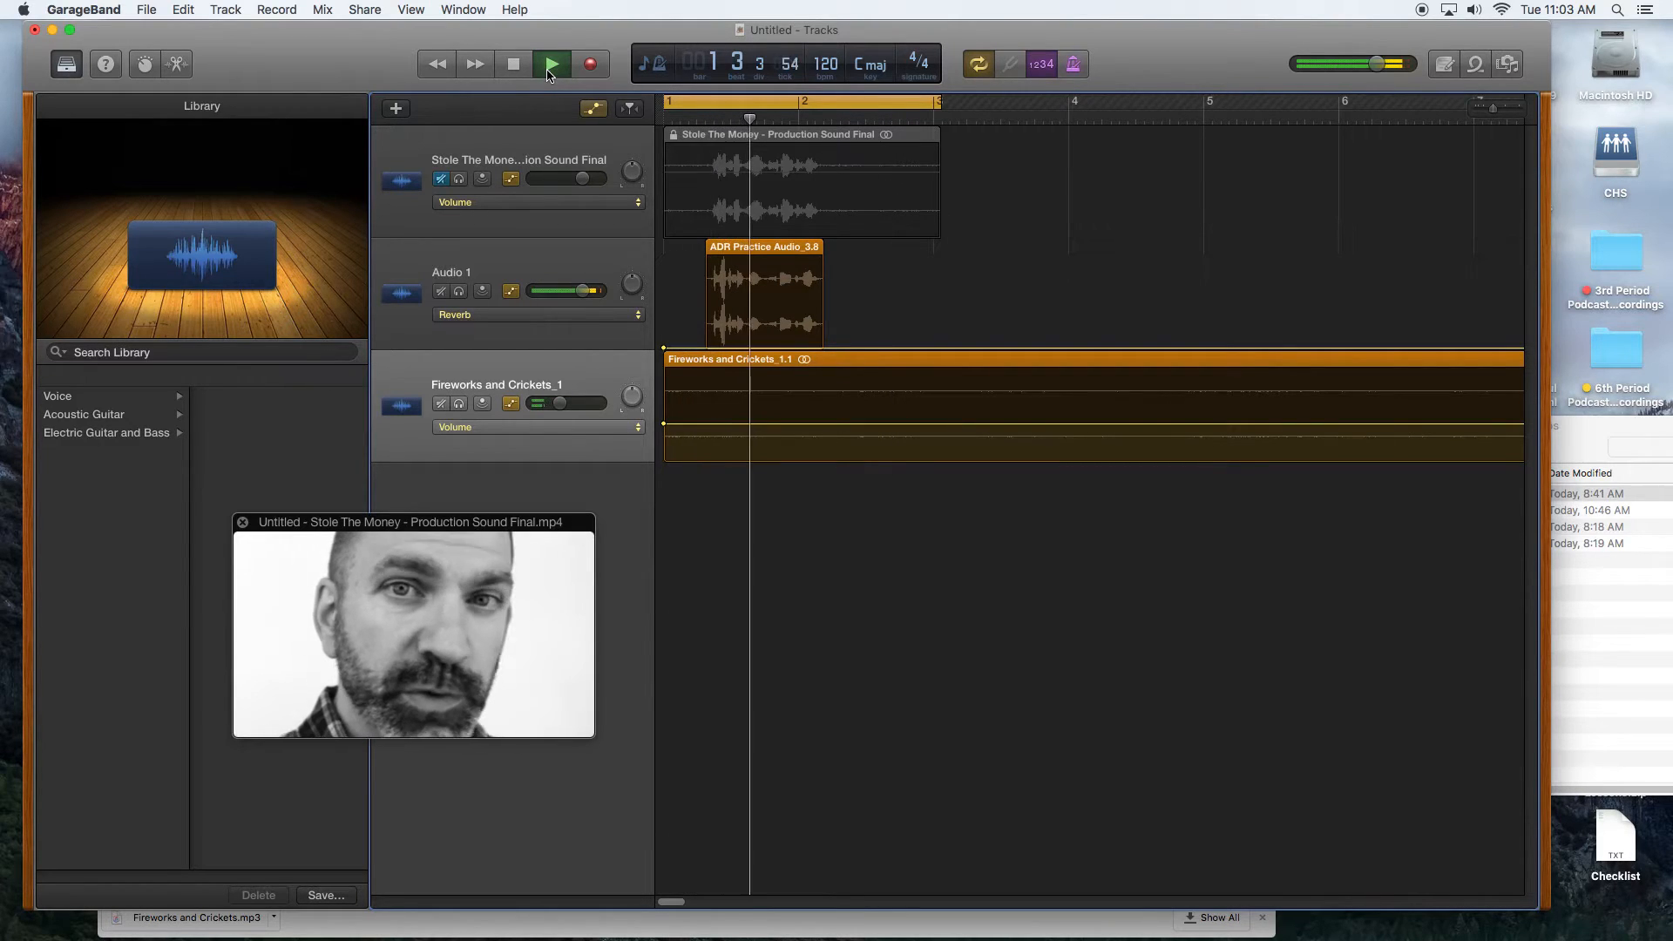
pyautogui.click(553, 63)
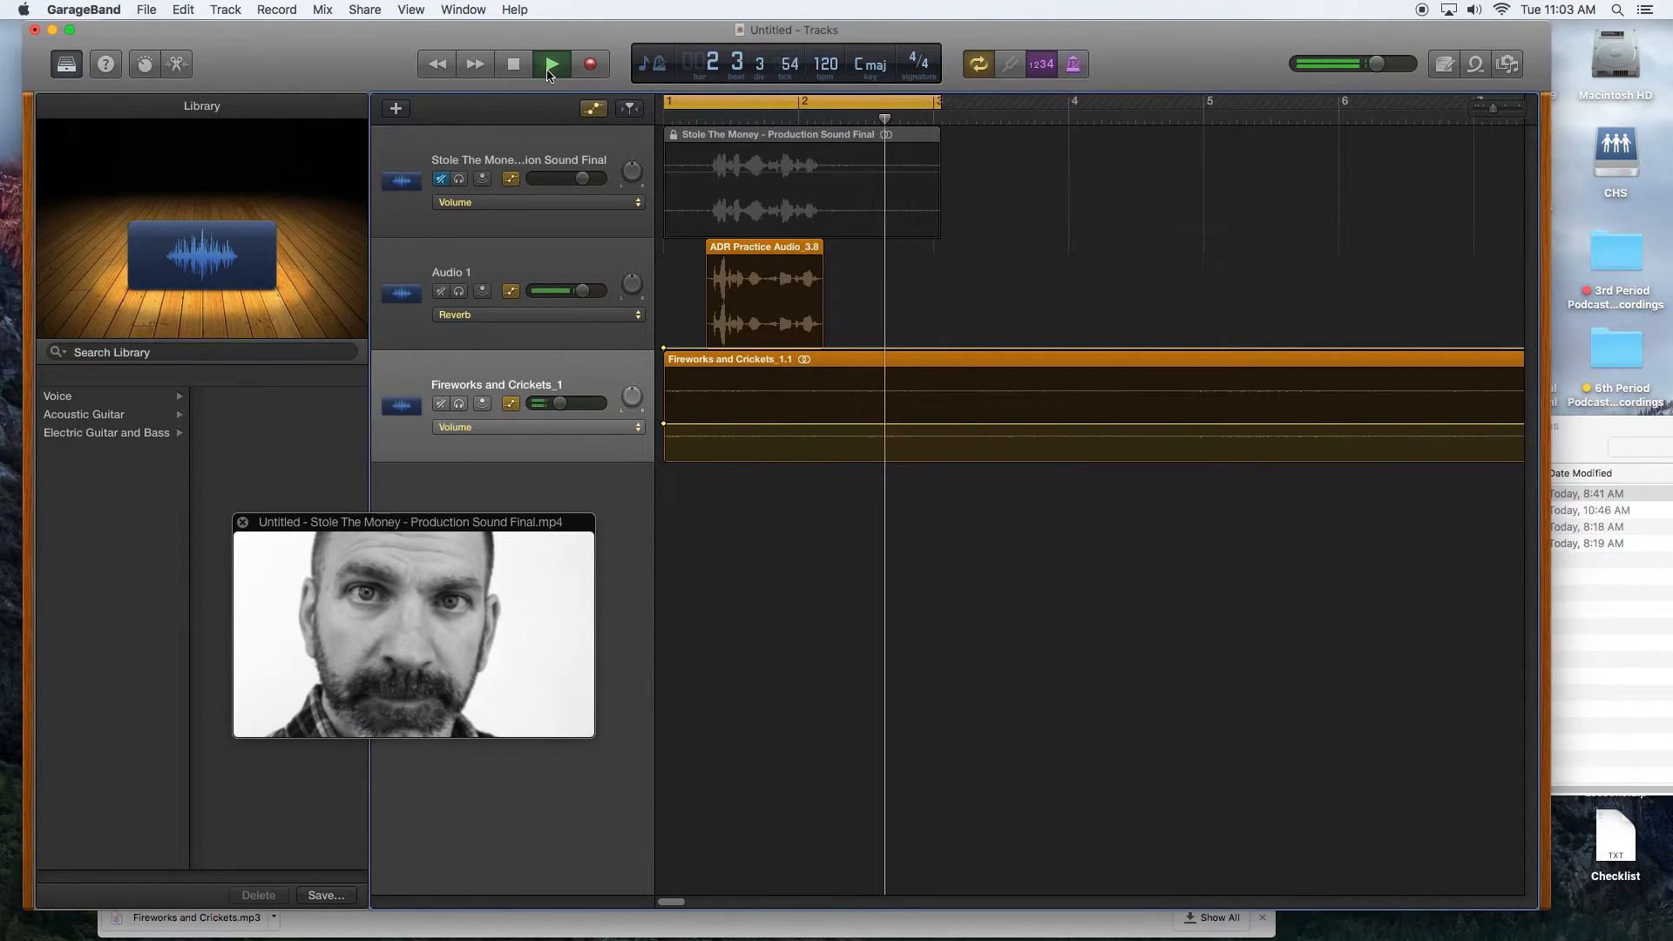
pyautogui.click(552, 64)
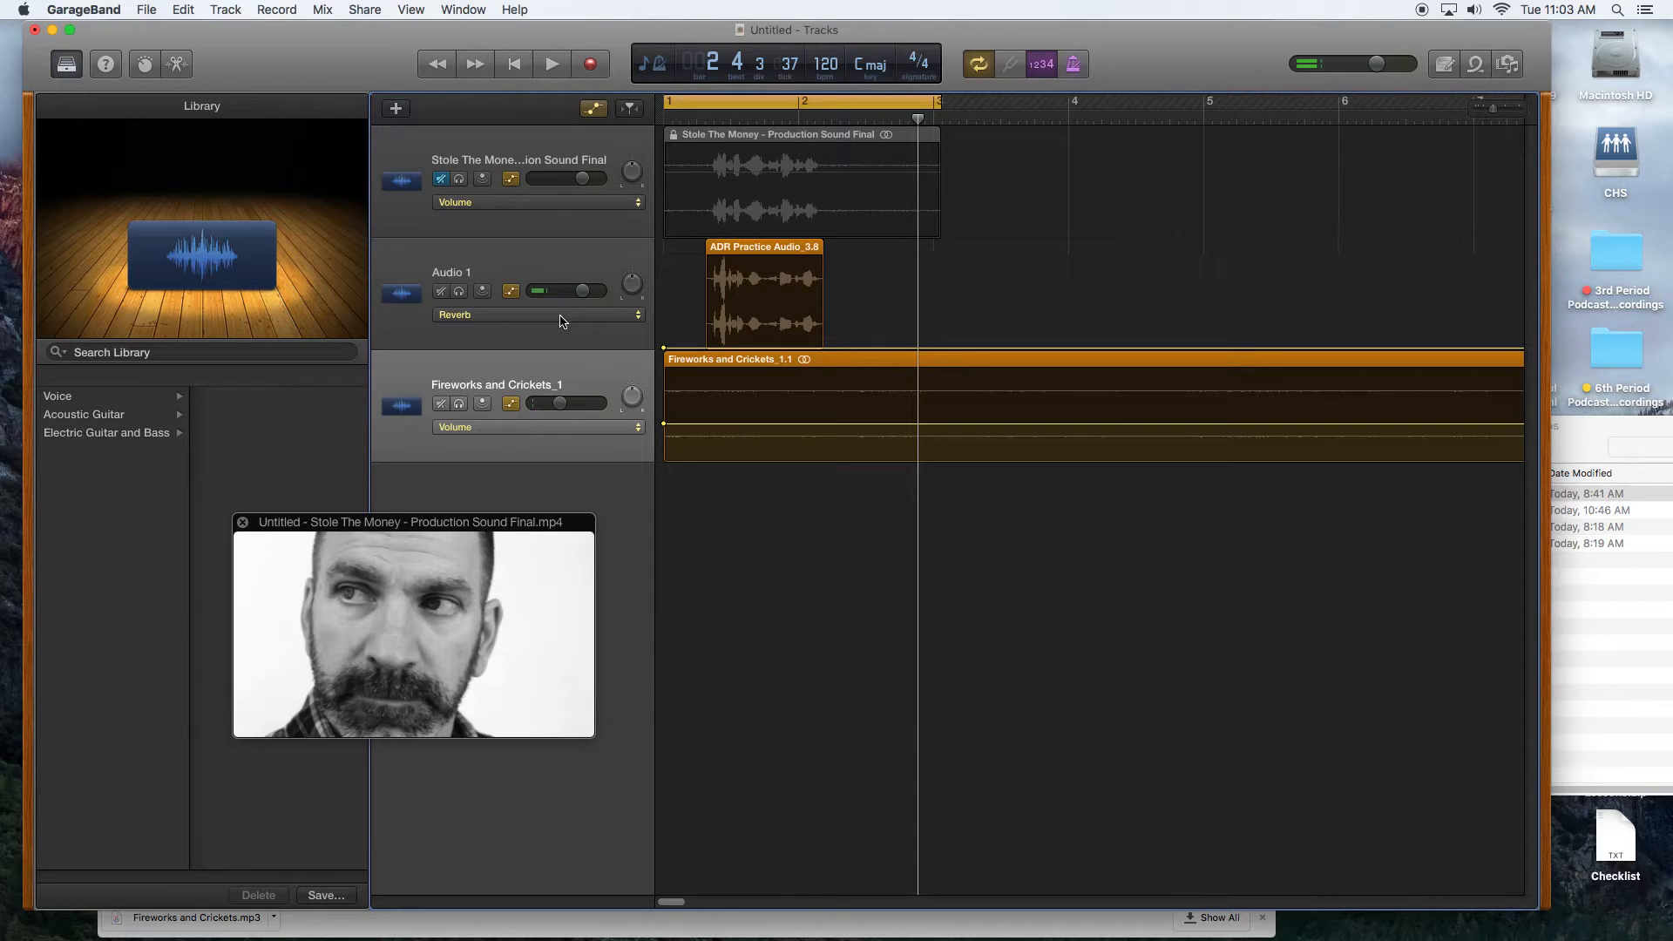
pyautogui.click(550, 63)
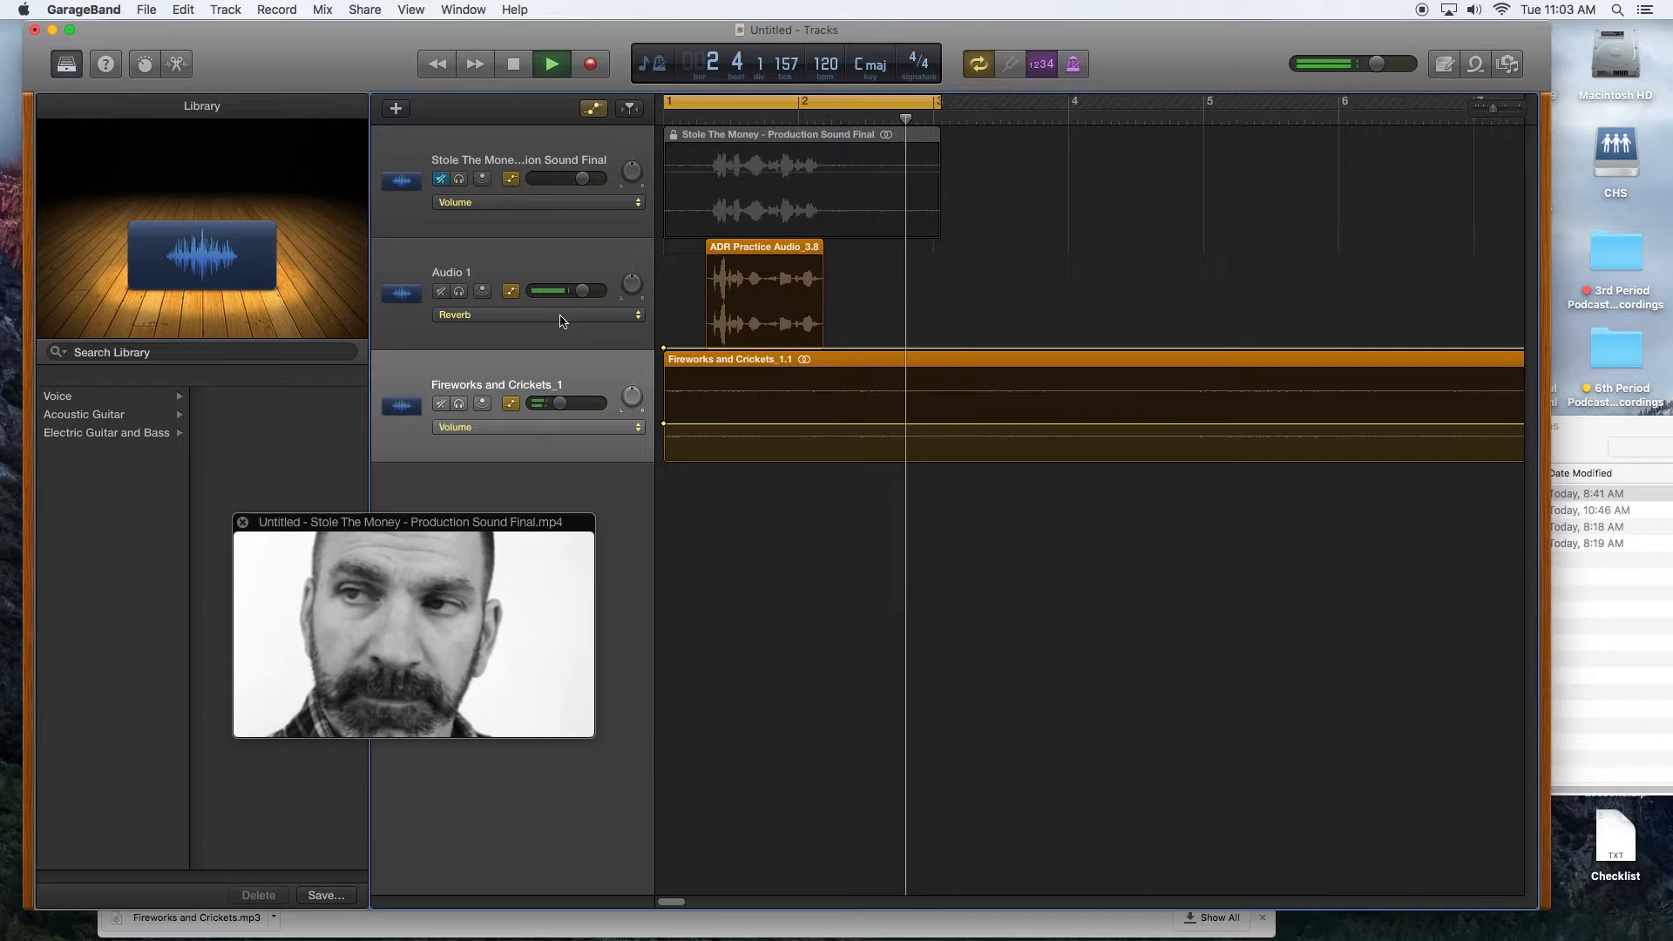
pyautogui.click(512, 63)
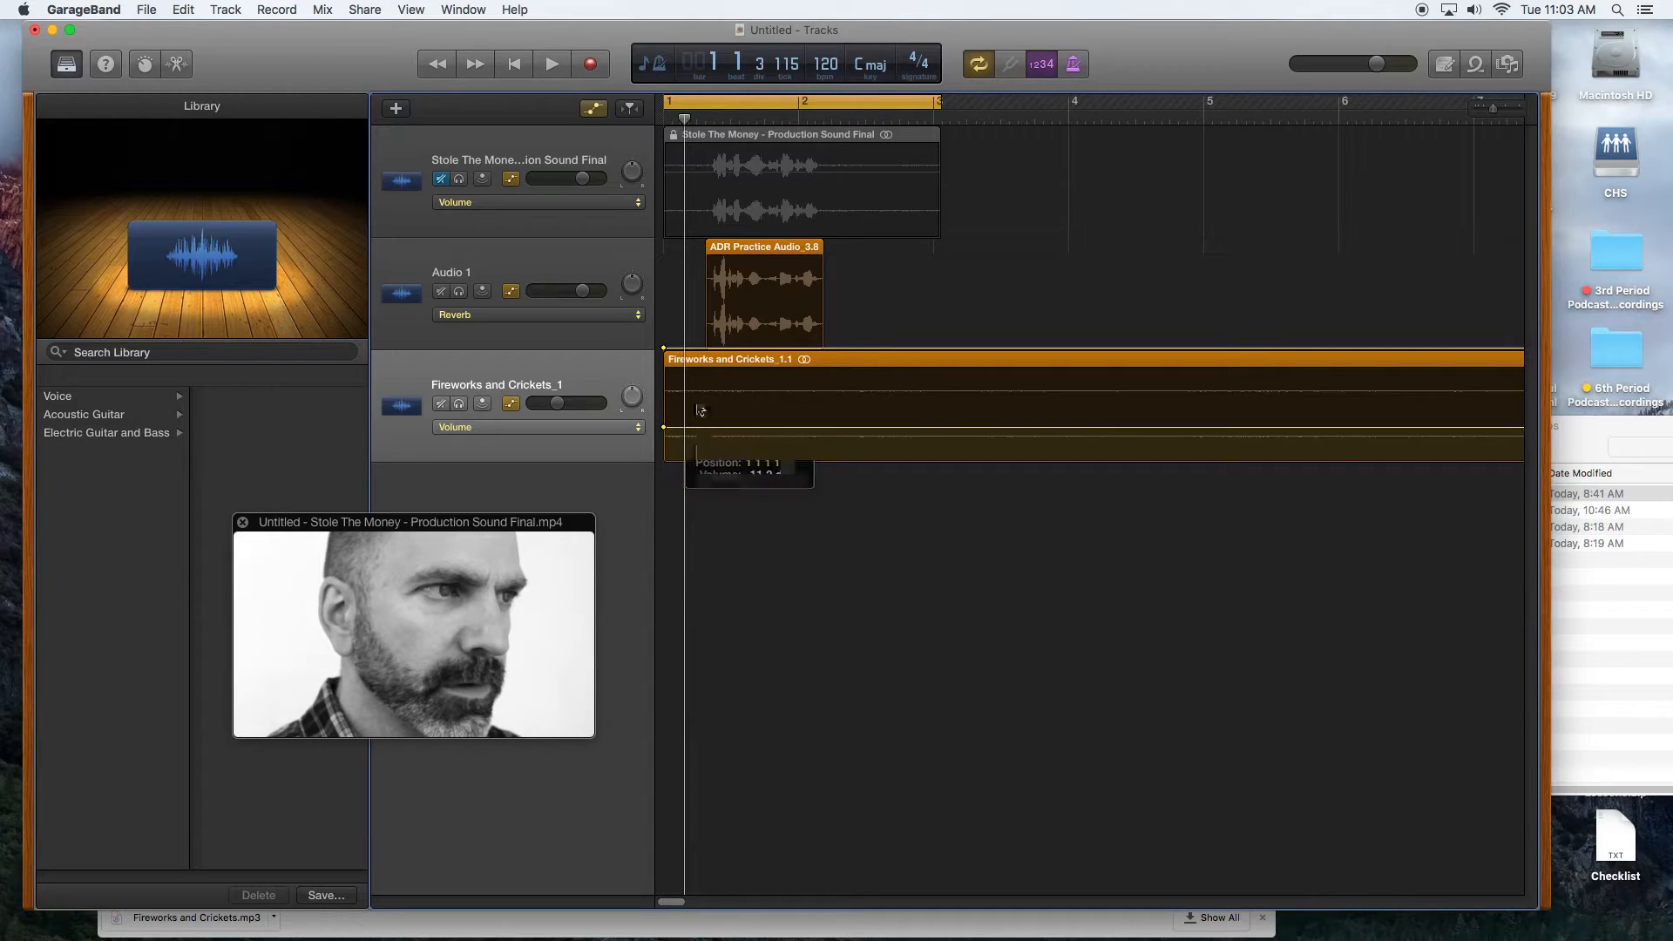
pyautogui.click(551, 62)
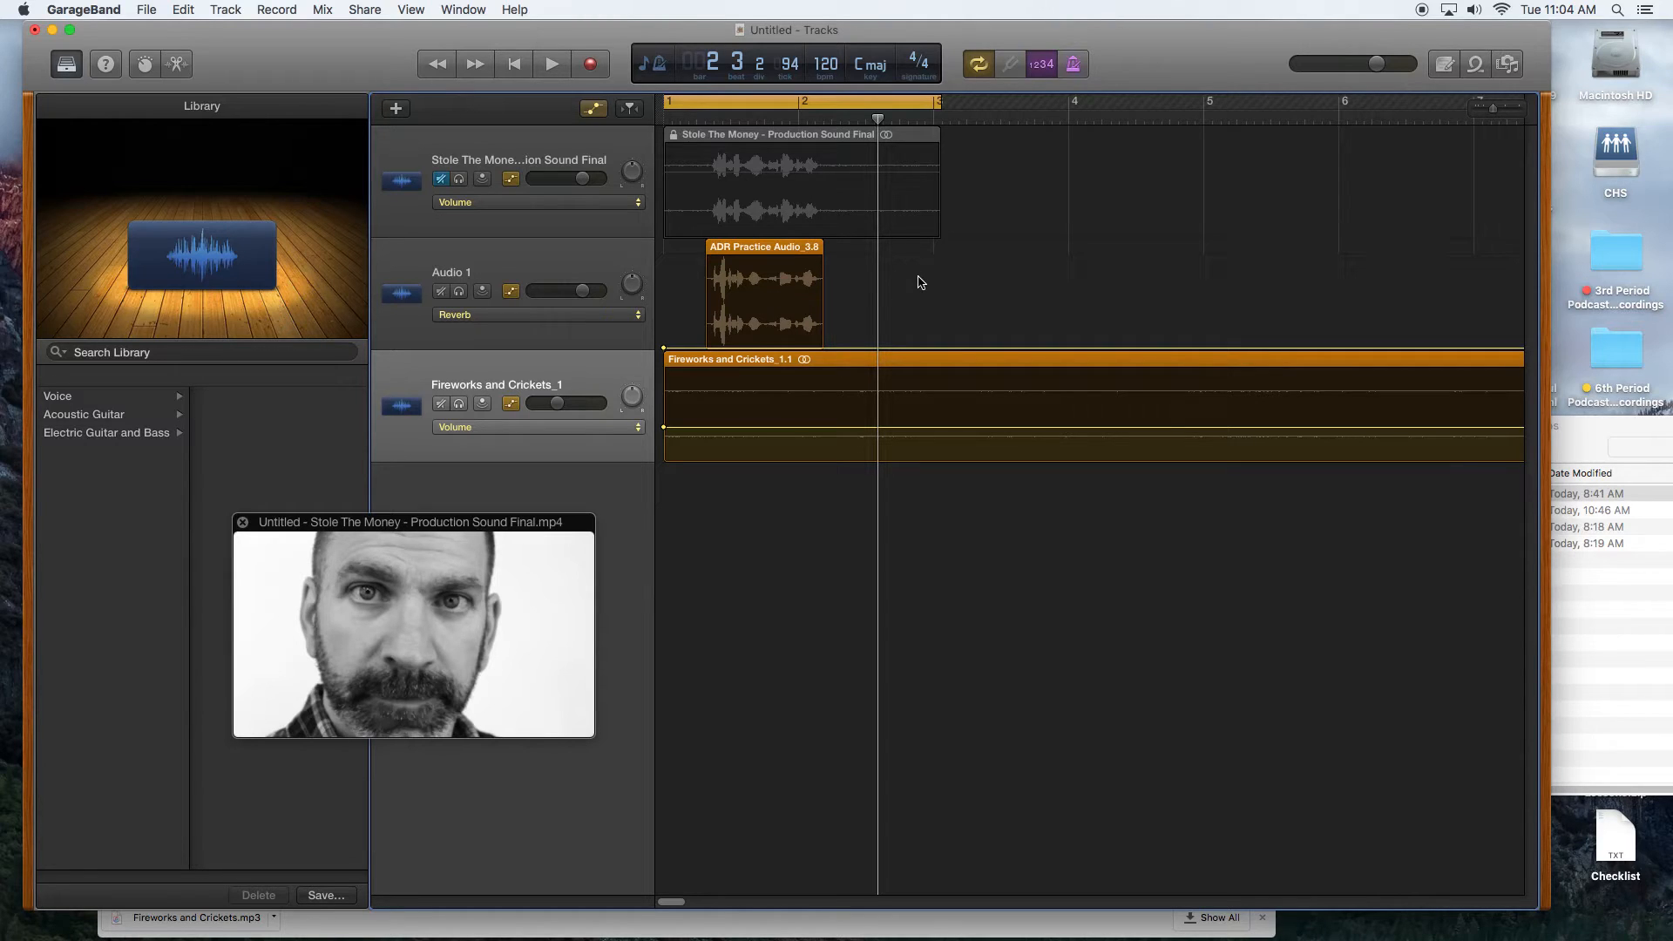
# Export the mix as a movie (Export Audio to Movie) into ADR Project Sample Clips.
pyautogui.click(147, 10)
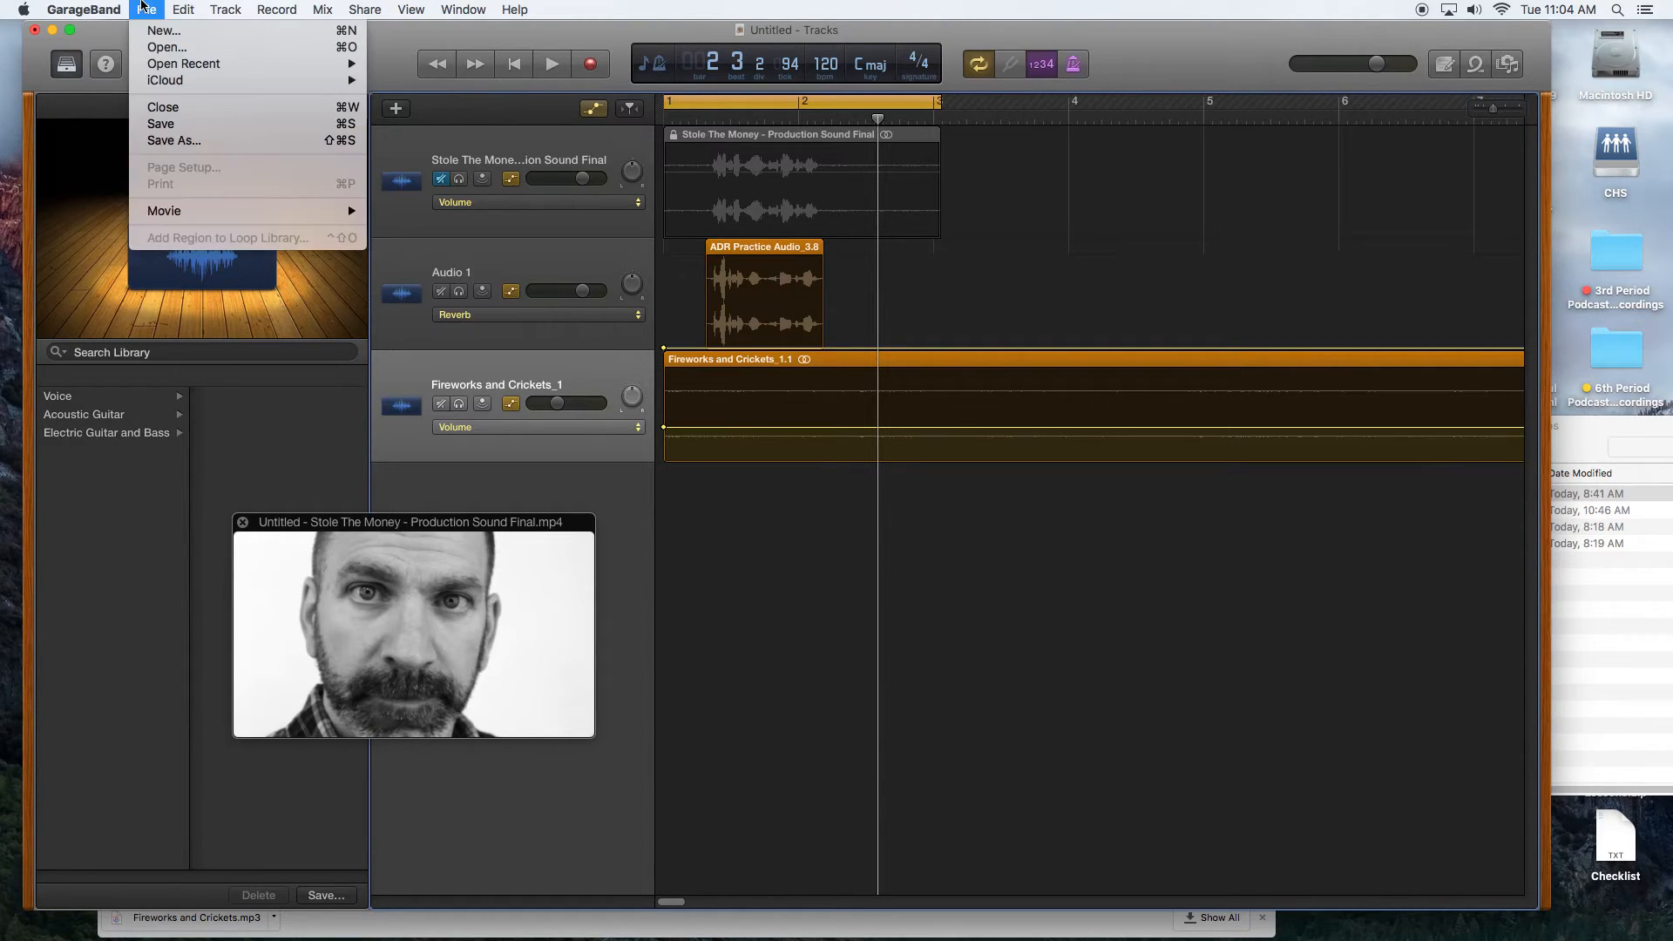
pyautogui.moveTo(165, 210)
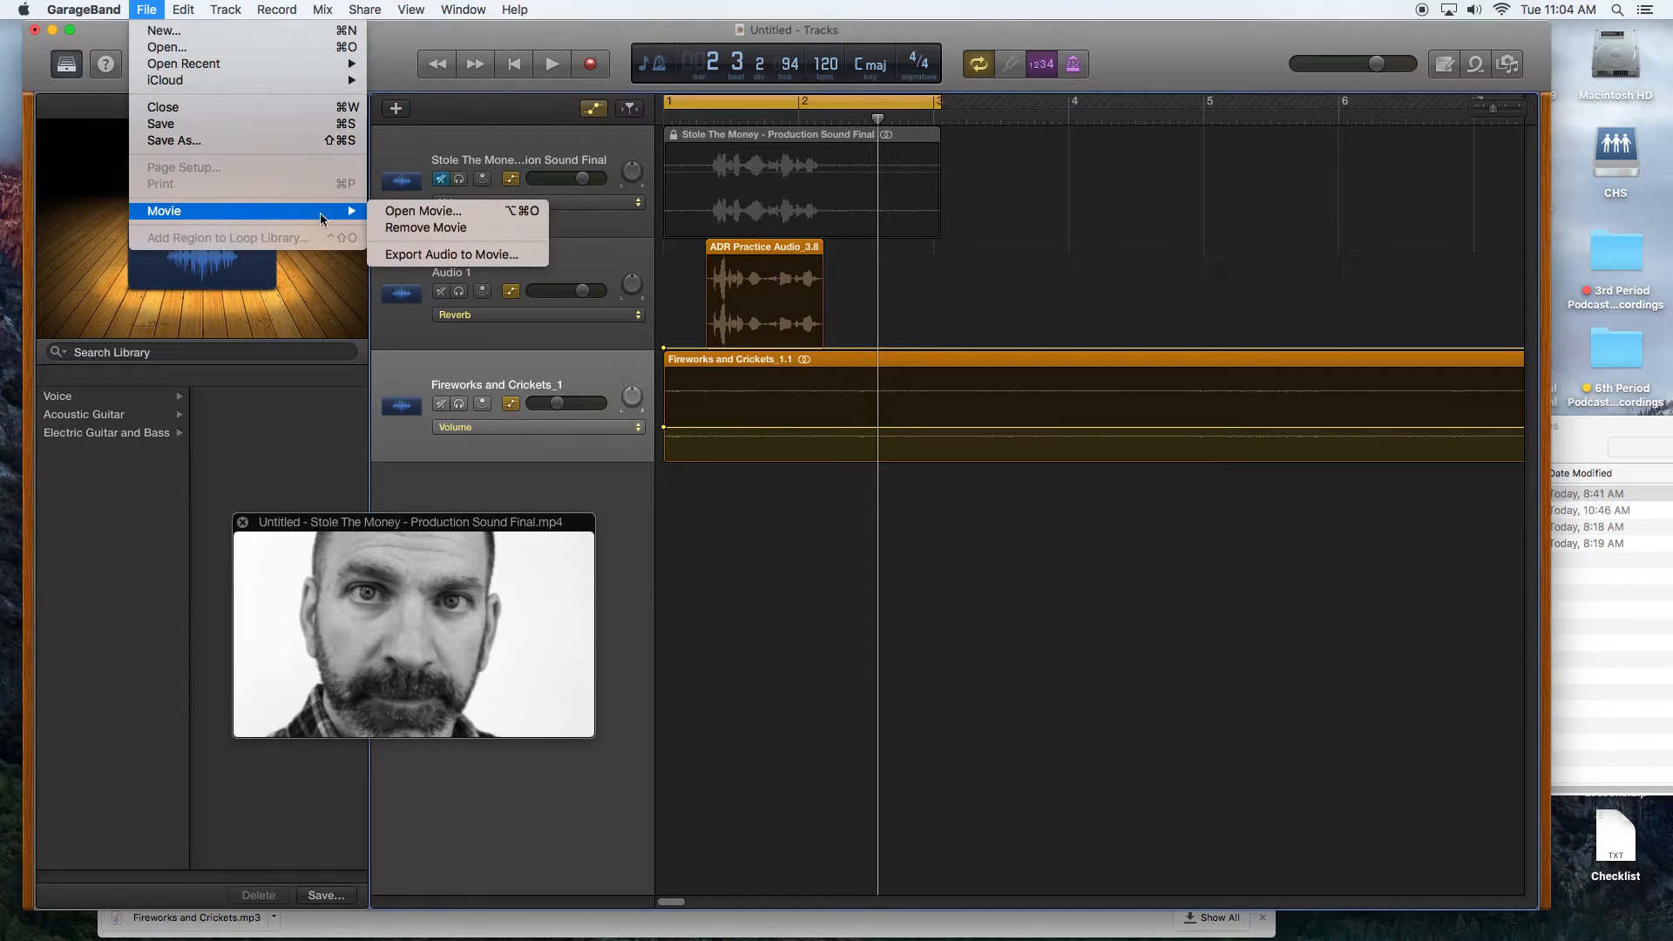
pyautogui.click(453, 254)
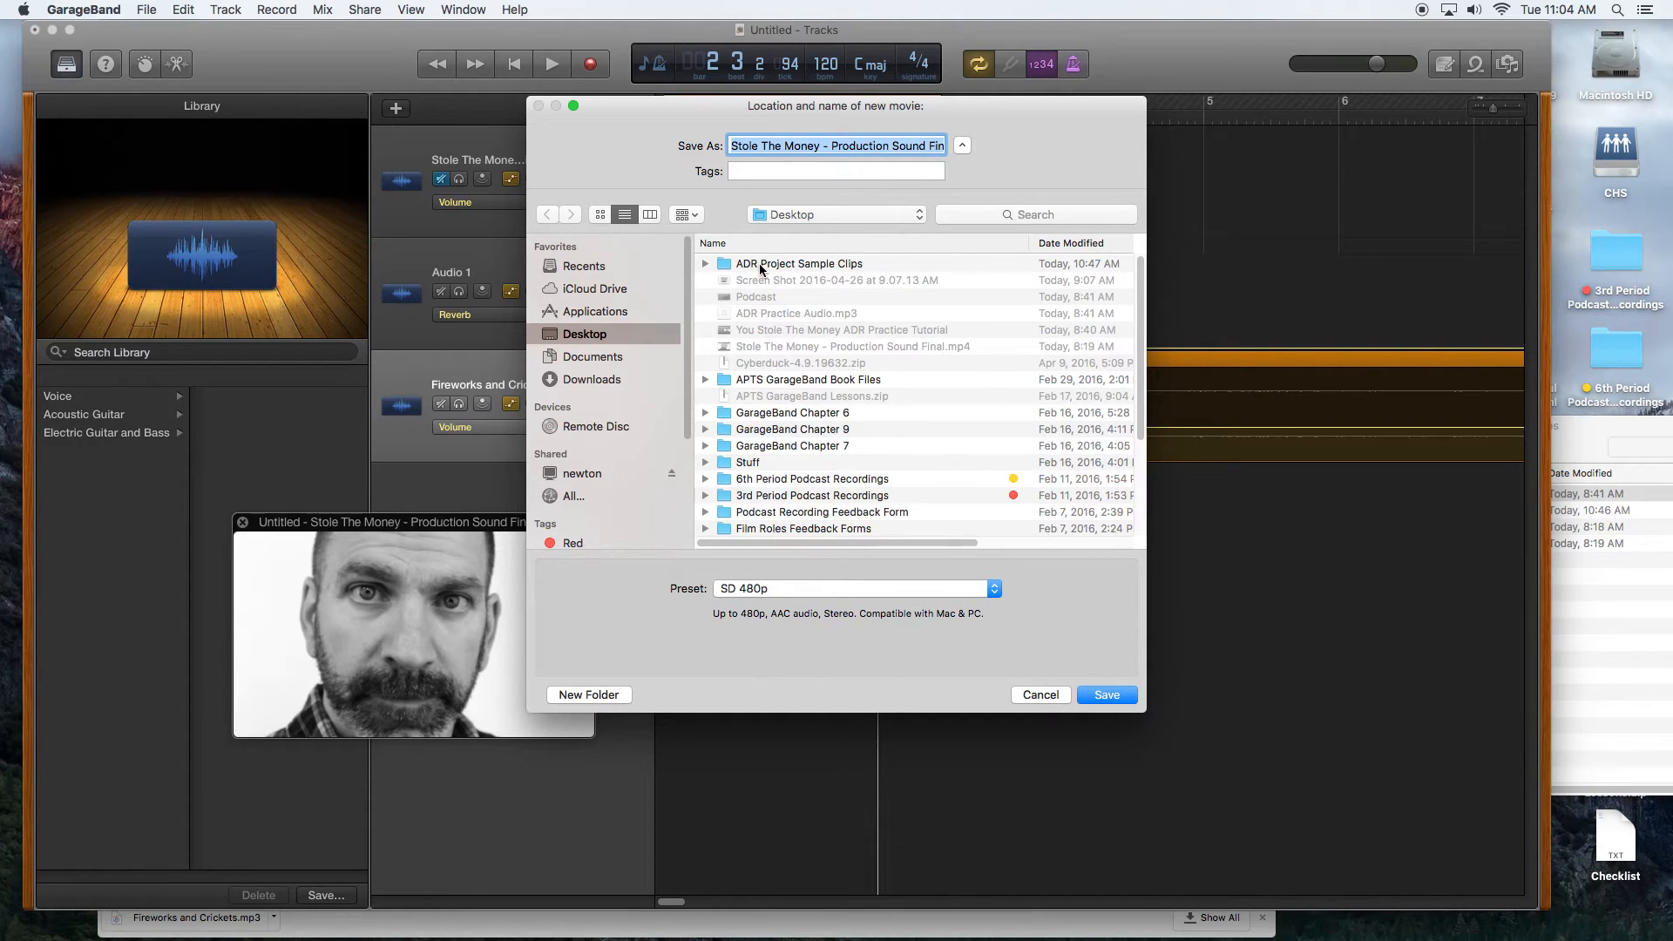
pyautogui.doubleClick(798, 263)
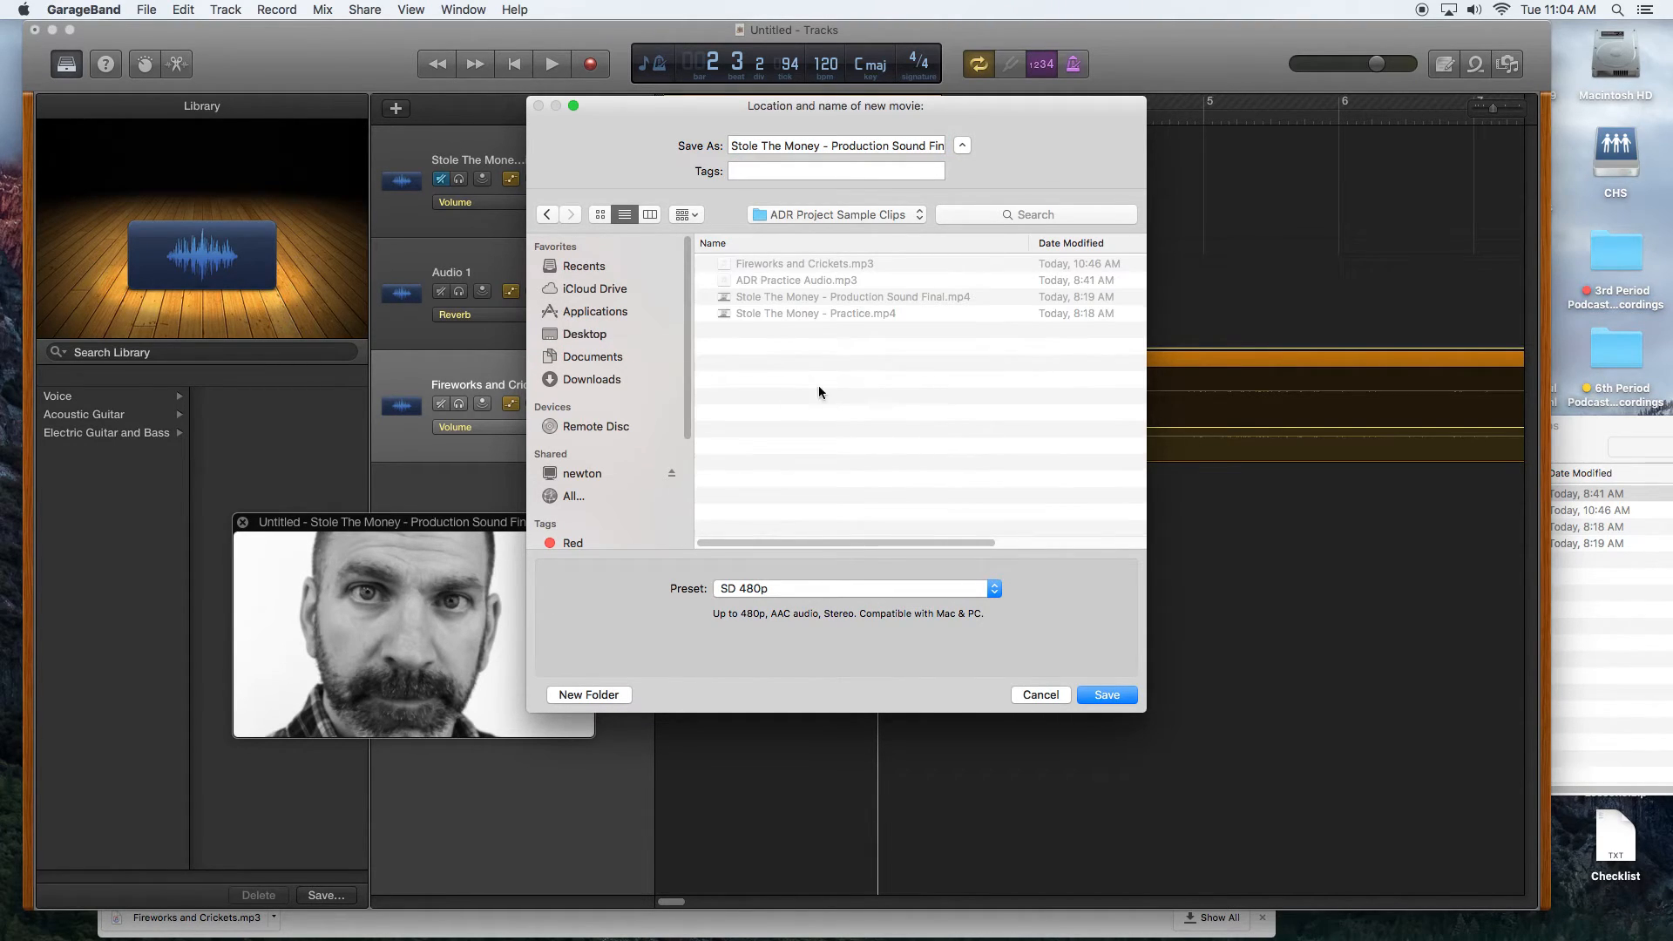
pyautogui.click(1106, 695)
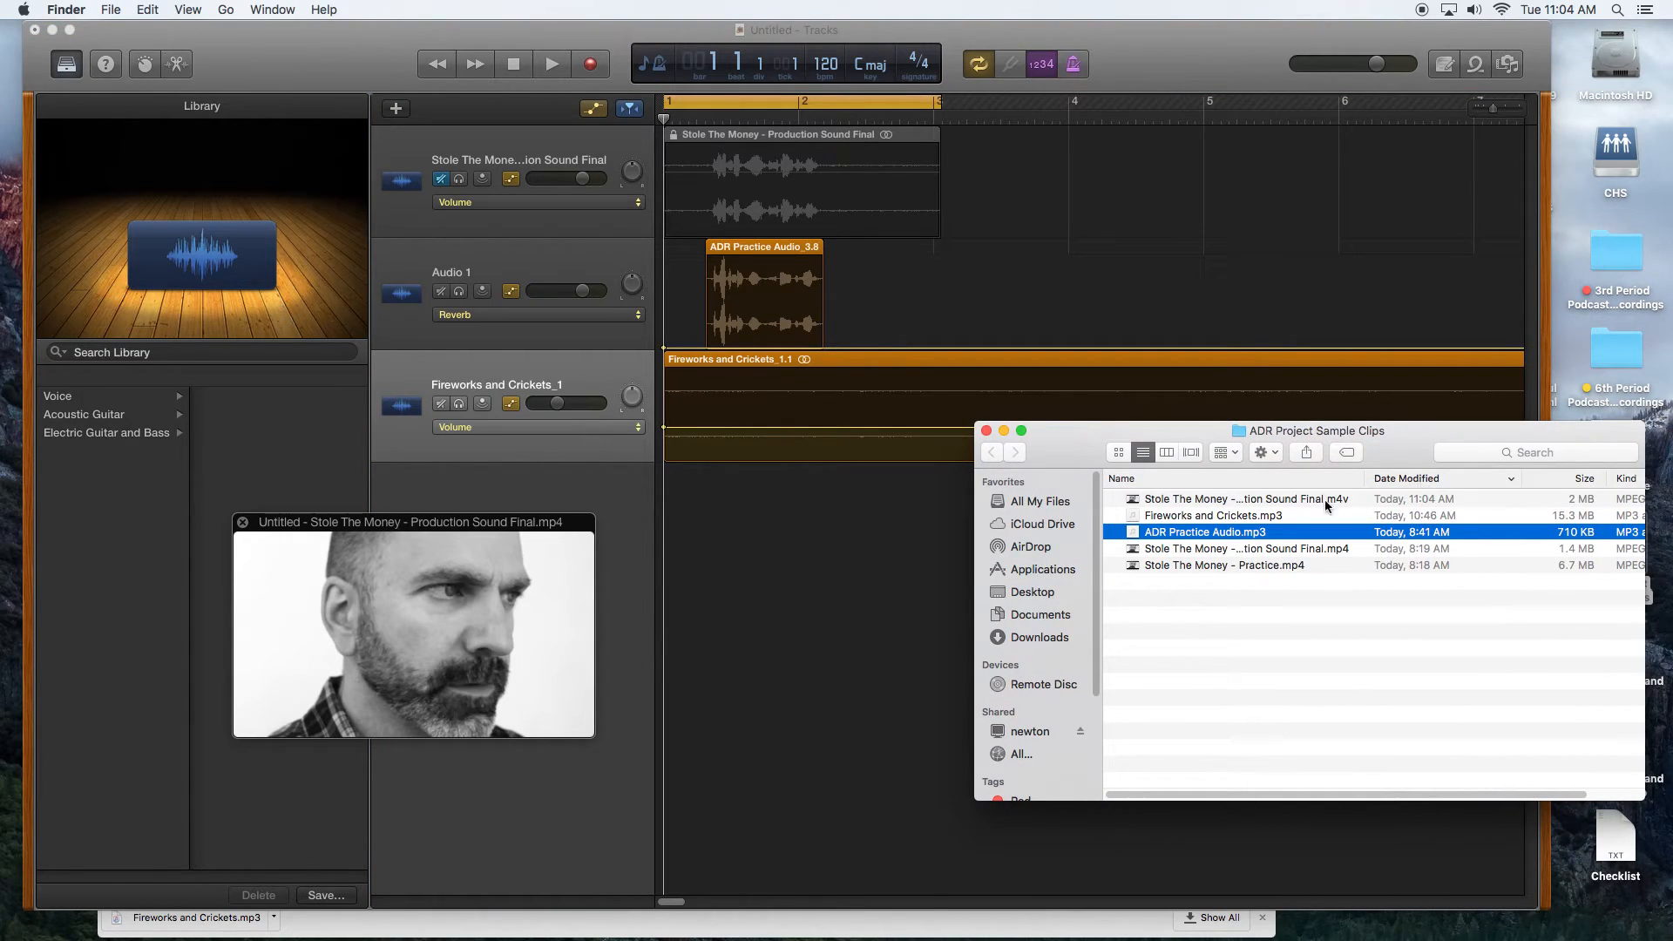
# Open 'Stole The Money - Production Sound Final.m4v' from the ADR Project Sample Clips window.
pyautogui.click(1246, 499)
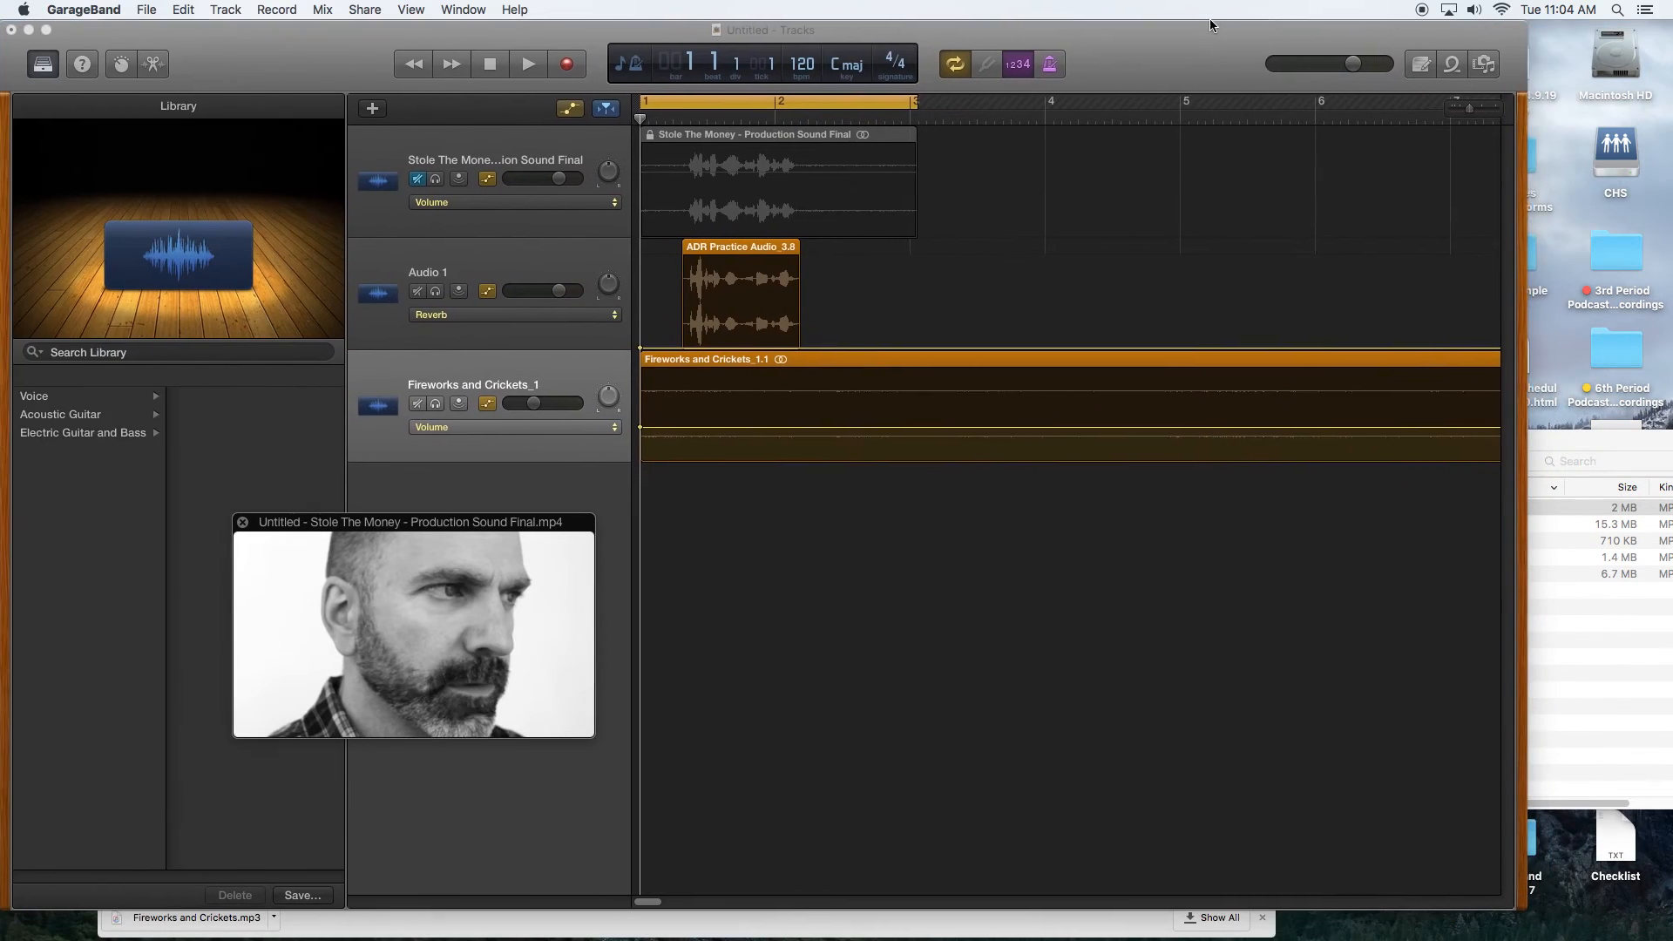
pyautogui.rightClick(1260, 508)
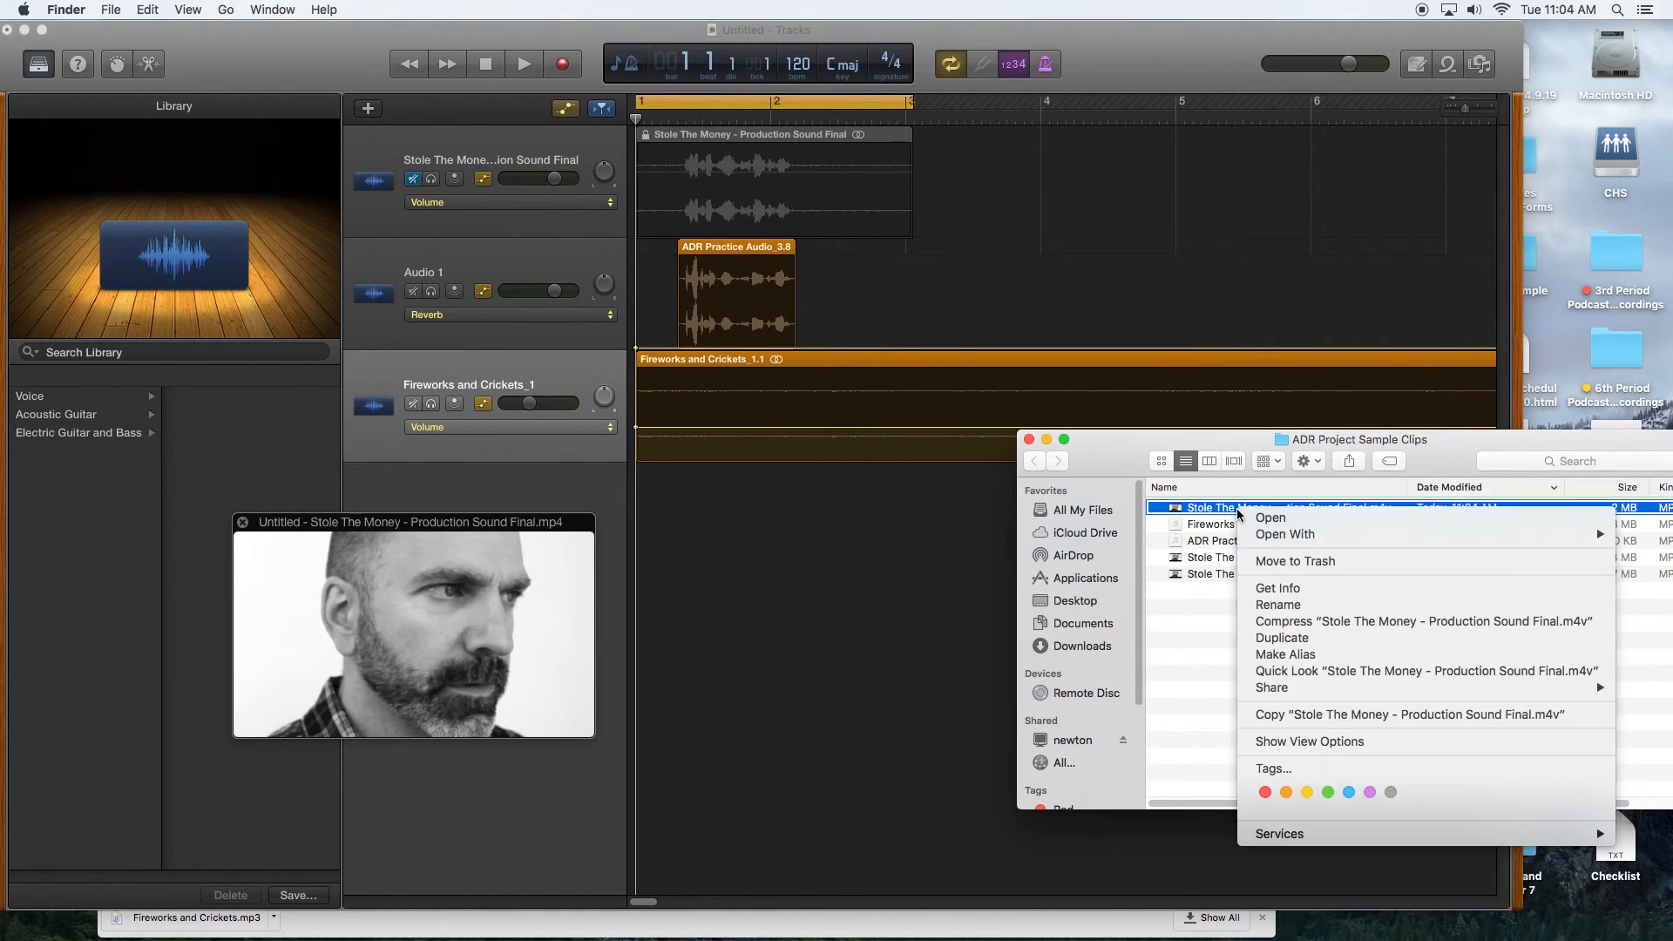
pyautogui.click(1270, 517)
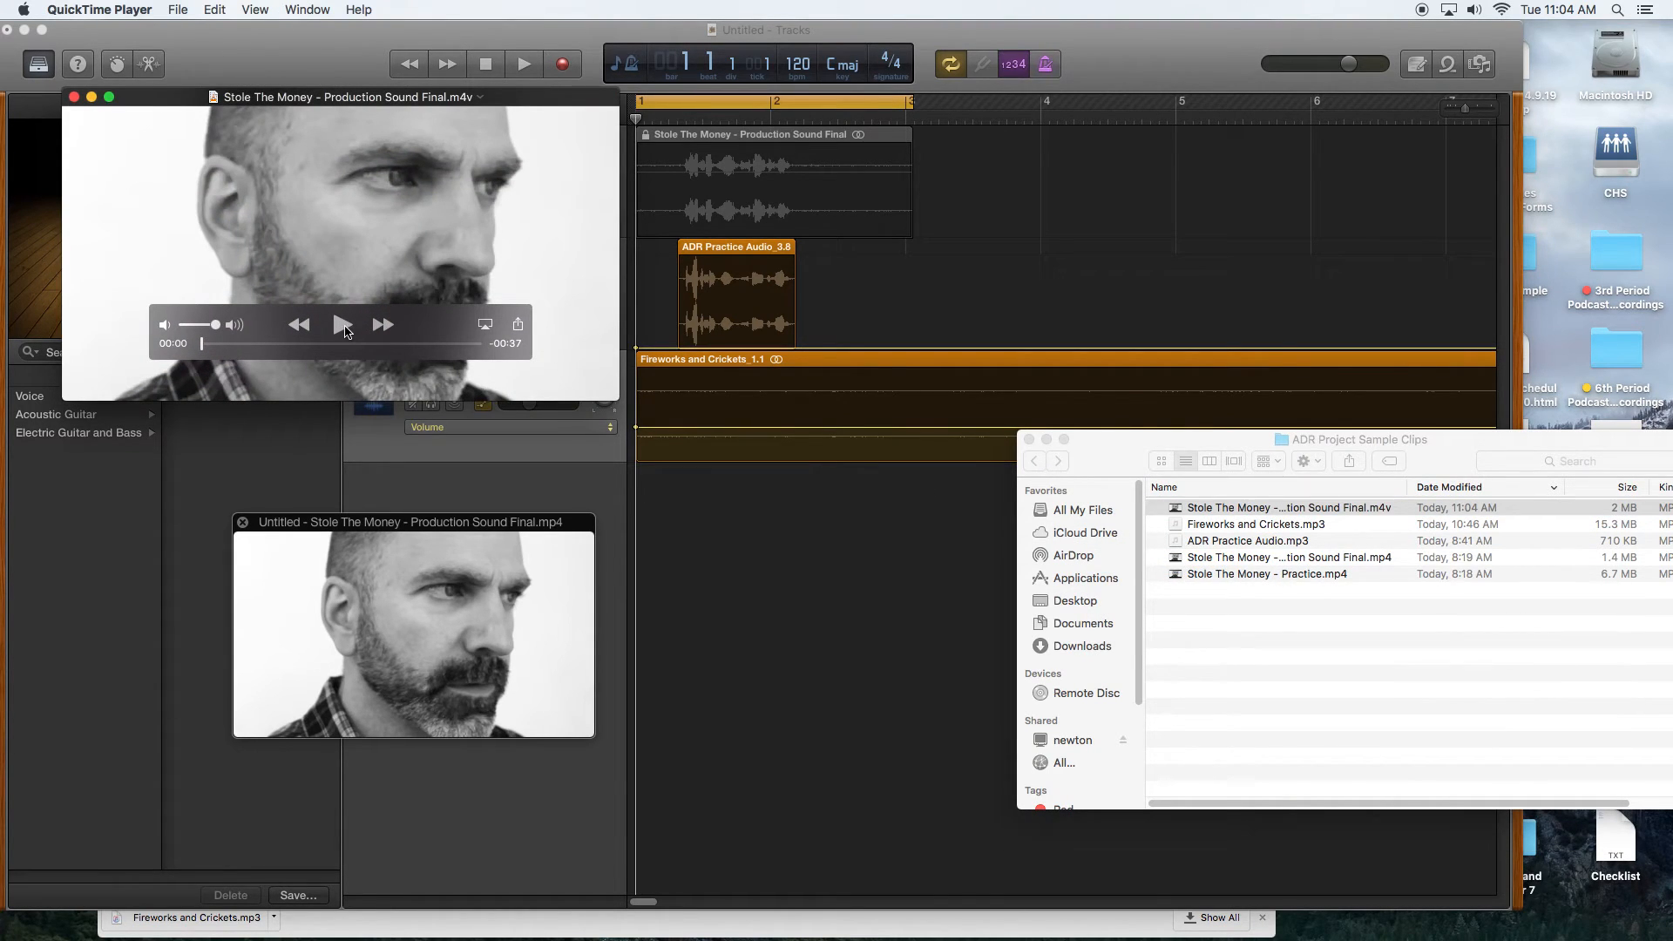
# Play the exported movie in QuickTime Player to review the mix, then pause.
pyautogui.click(341, 325)
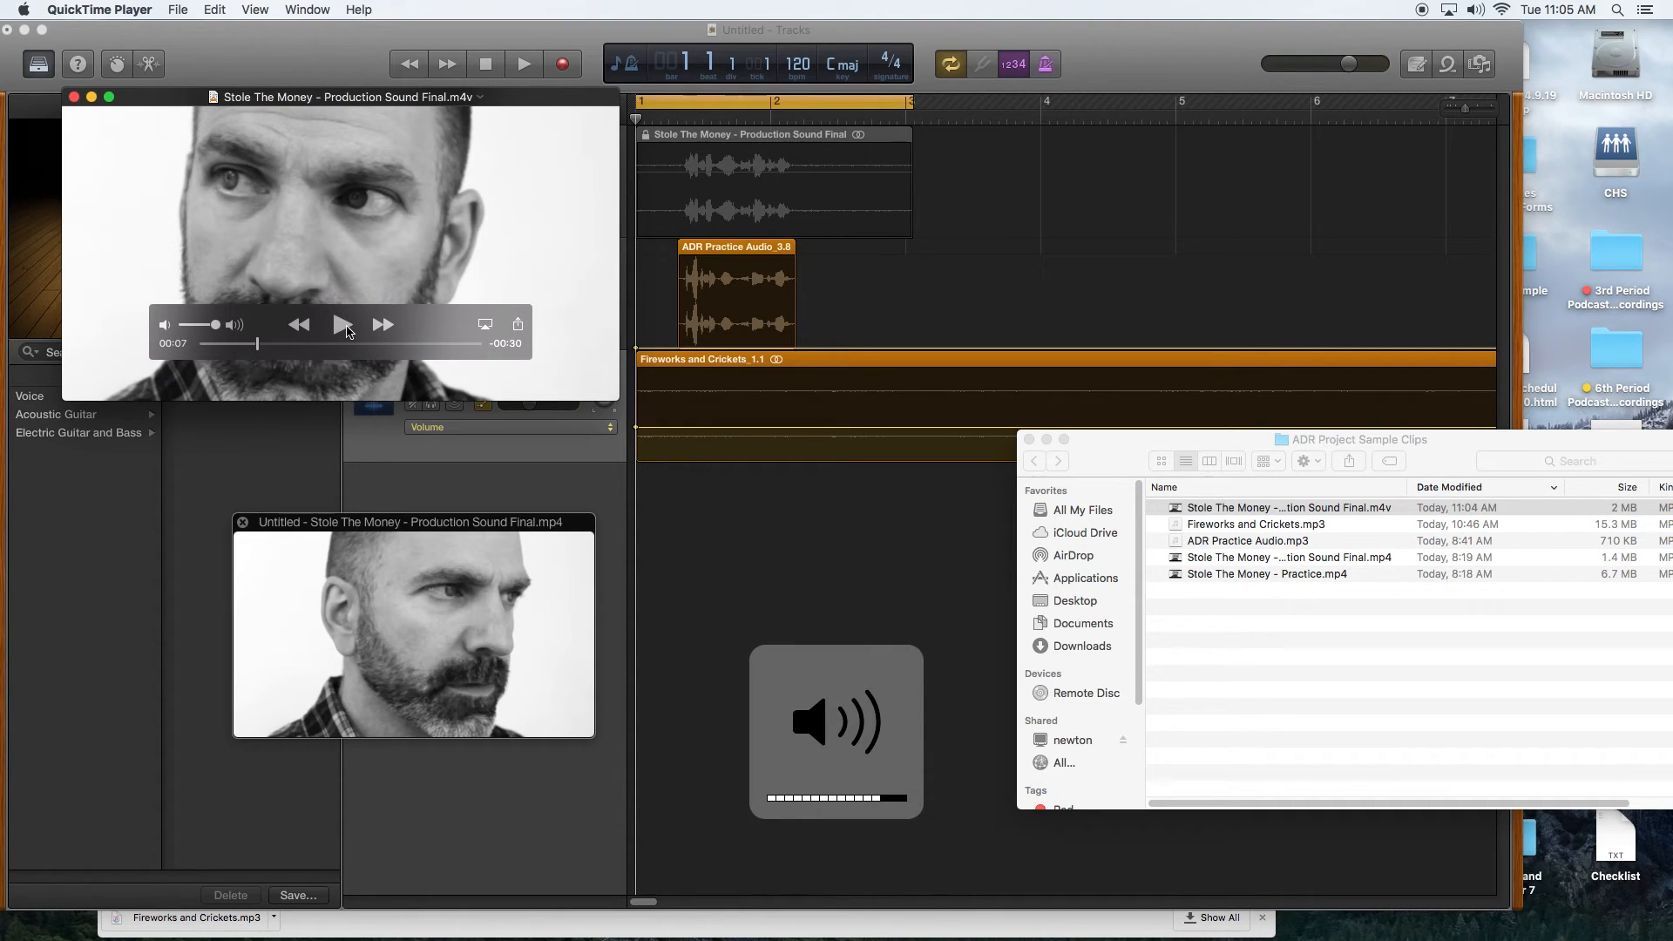
pyautogui.click(339, 325)
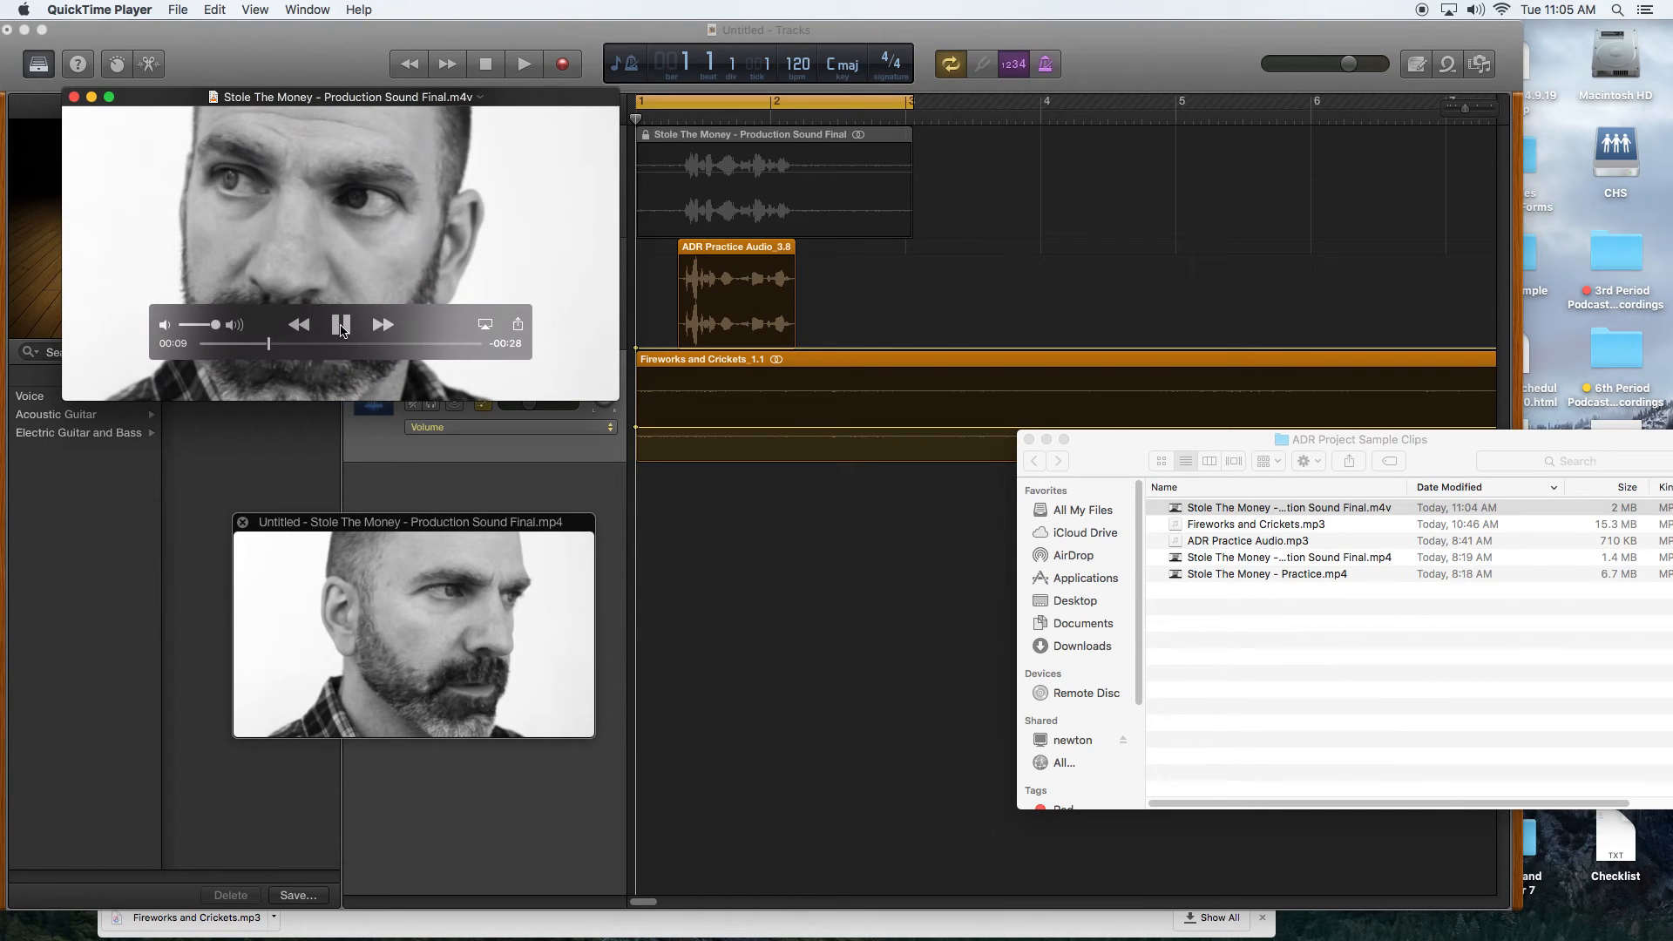
pyautogui.click(342, 324)
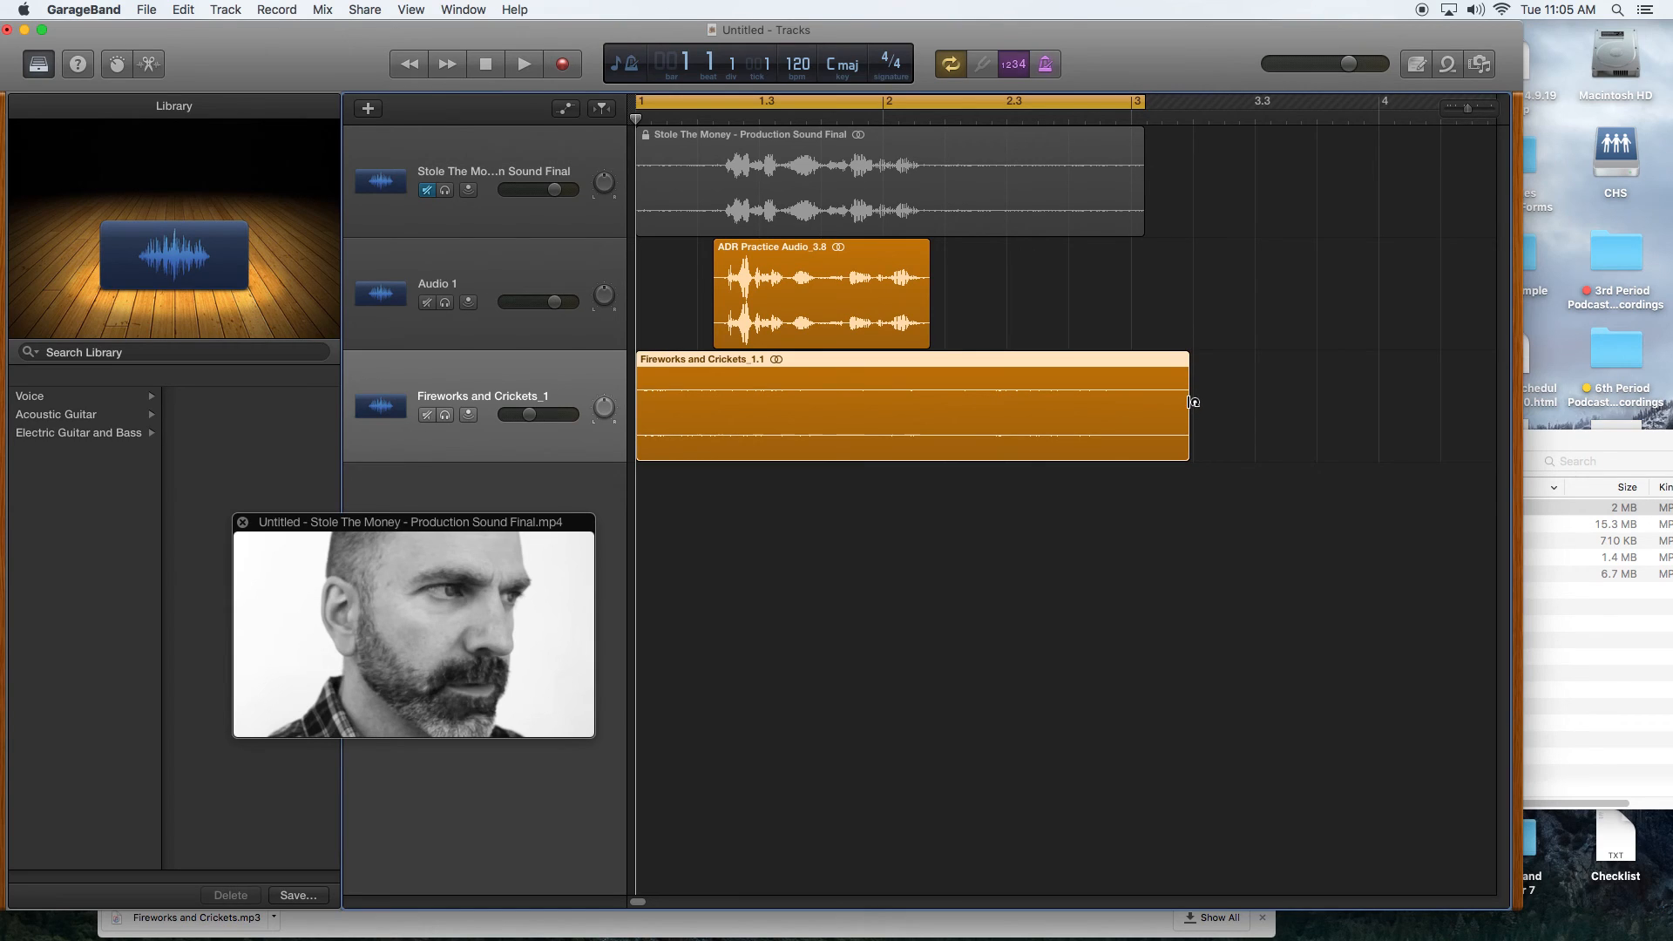
# Shorten the Fireworks and Crickets region's right edge to end at bar 3.
pyautogui.moveTo(1192, 403); pyautogui.dragTo(1142, 413)
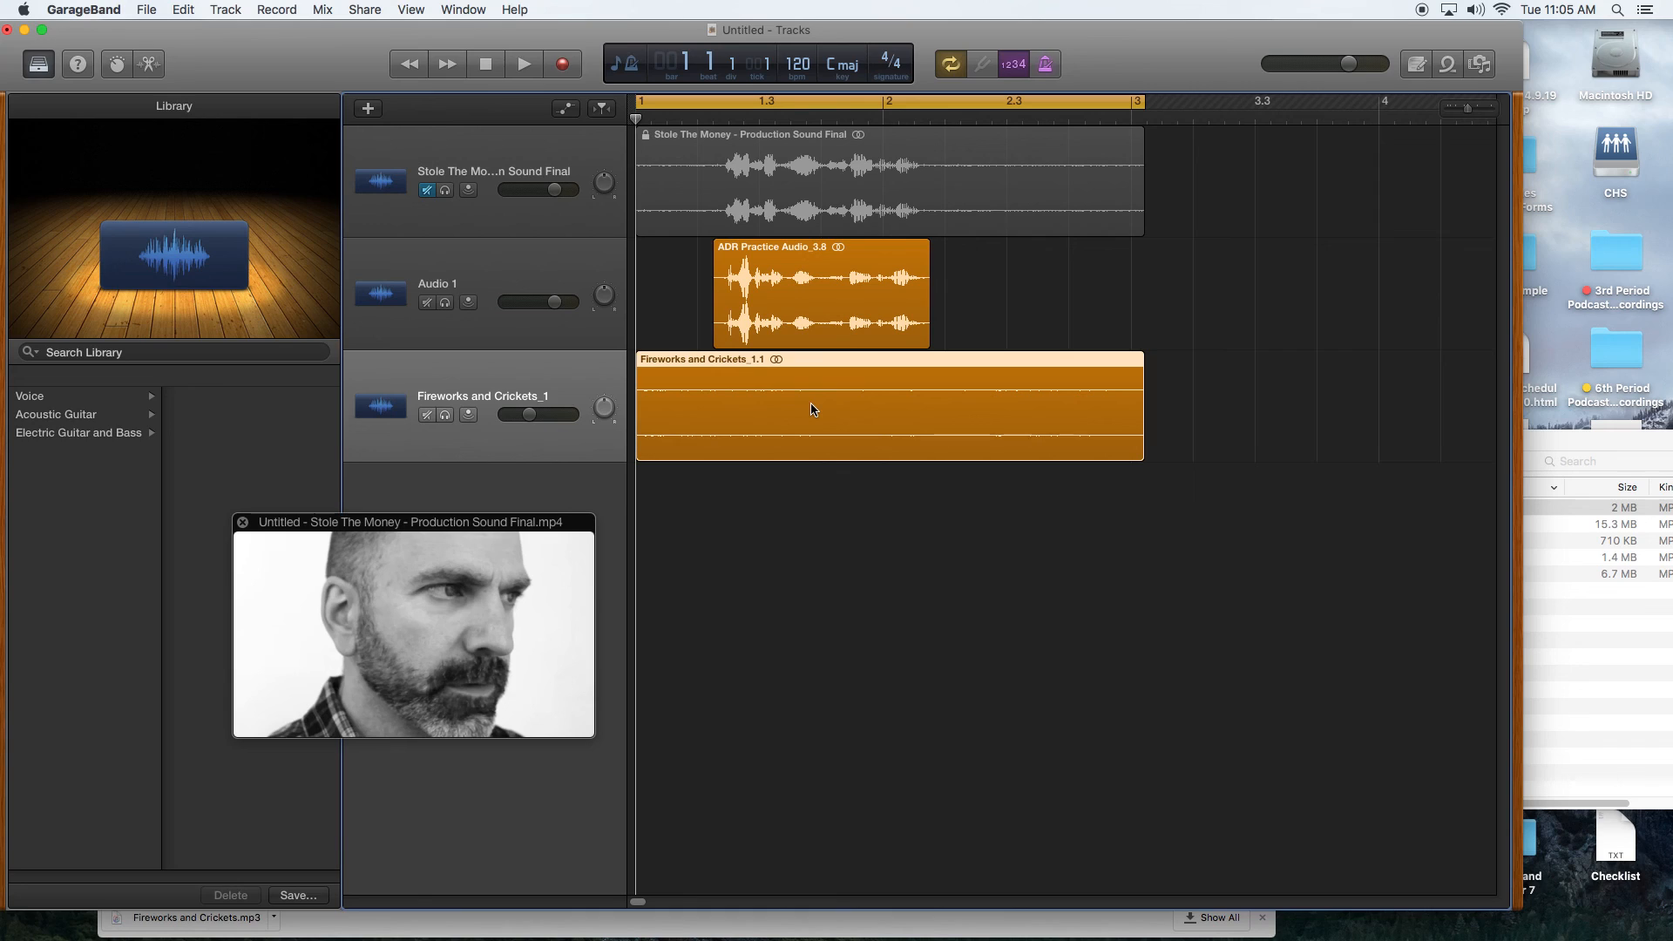
pyautogui.moveTo(744, 291)
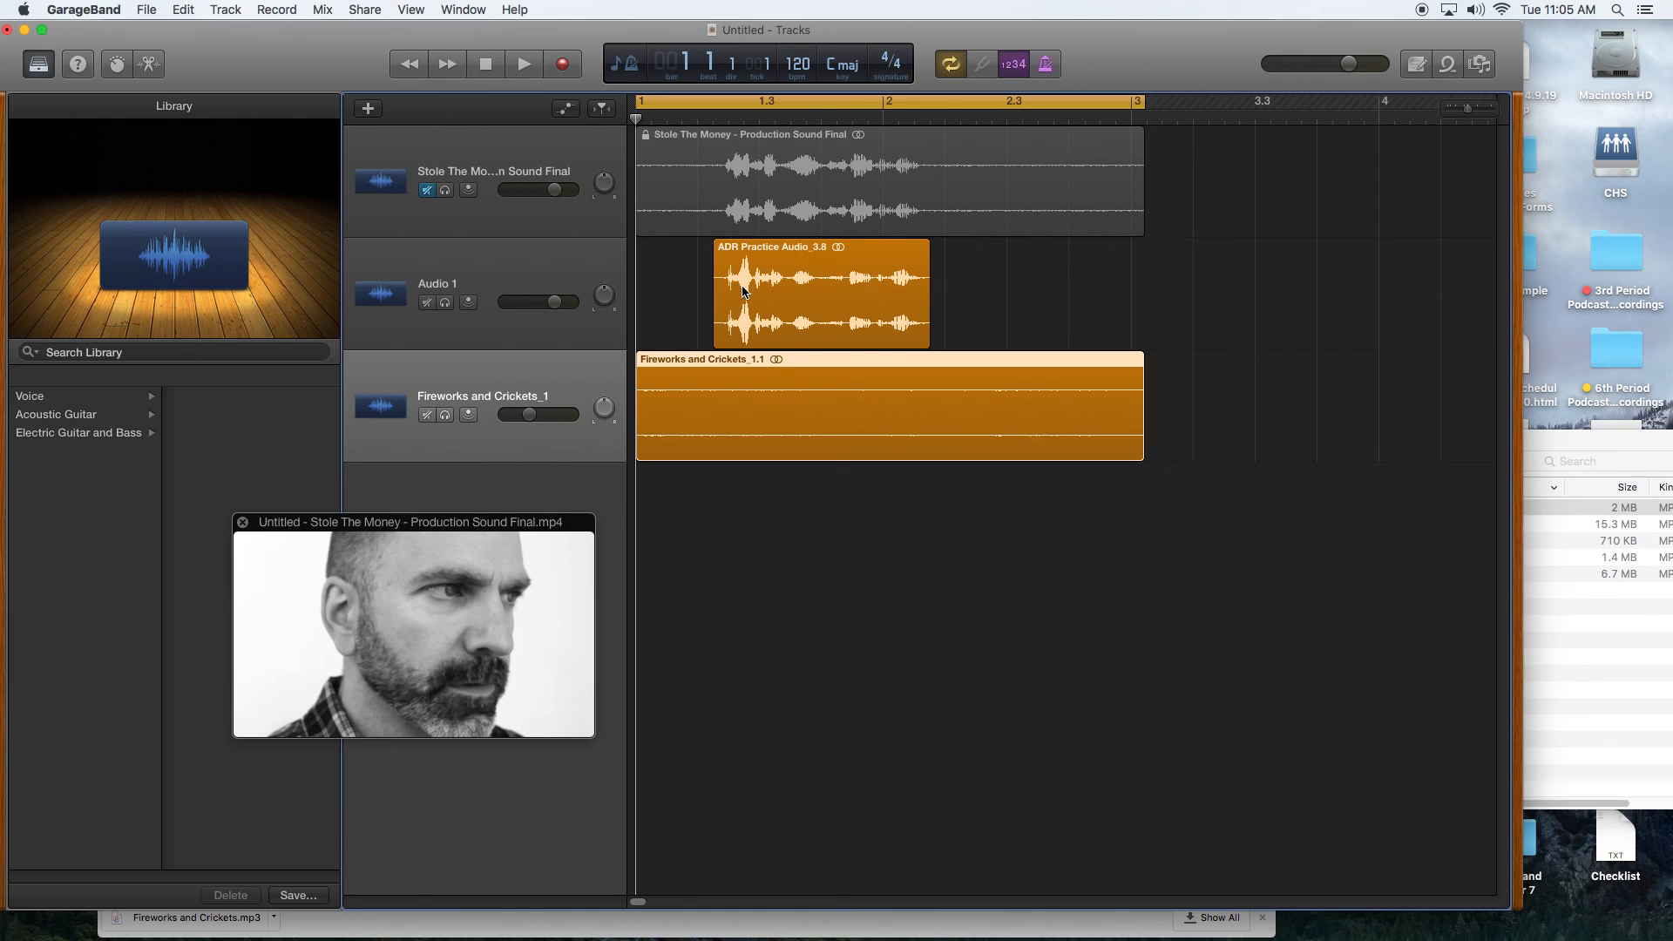
pyautogui.moveTo(748, 333)
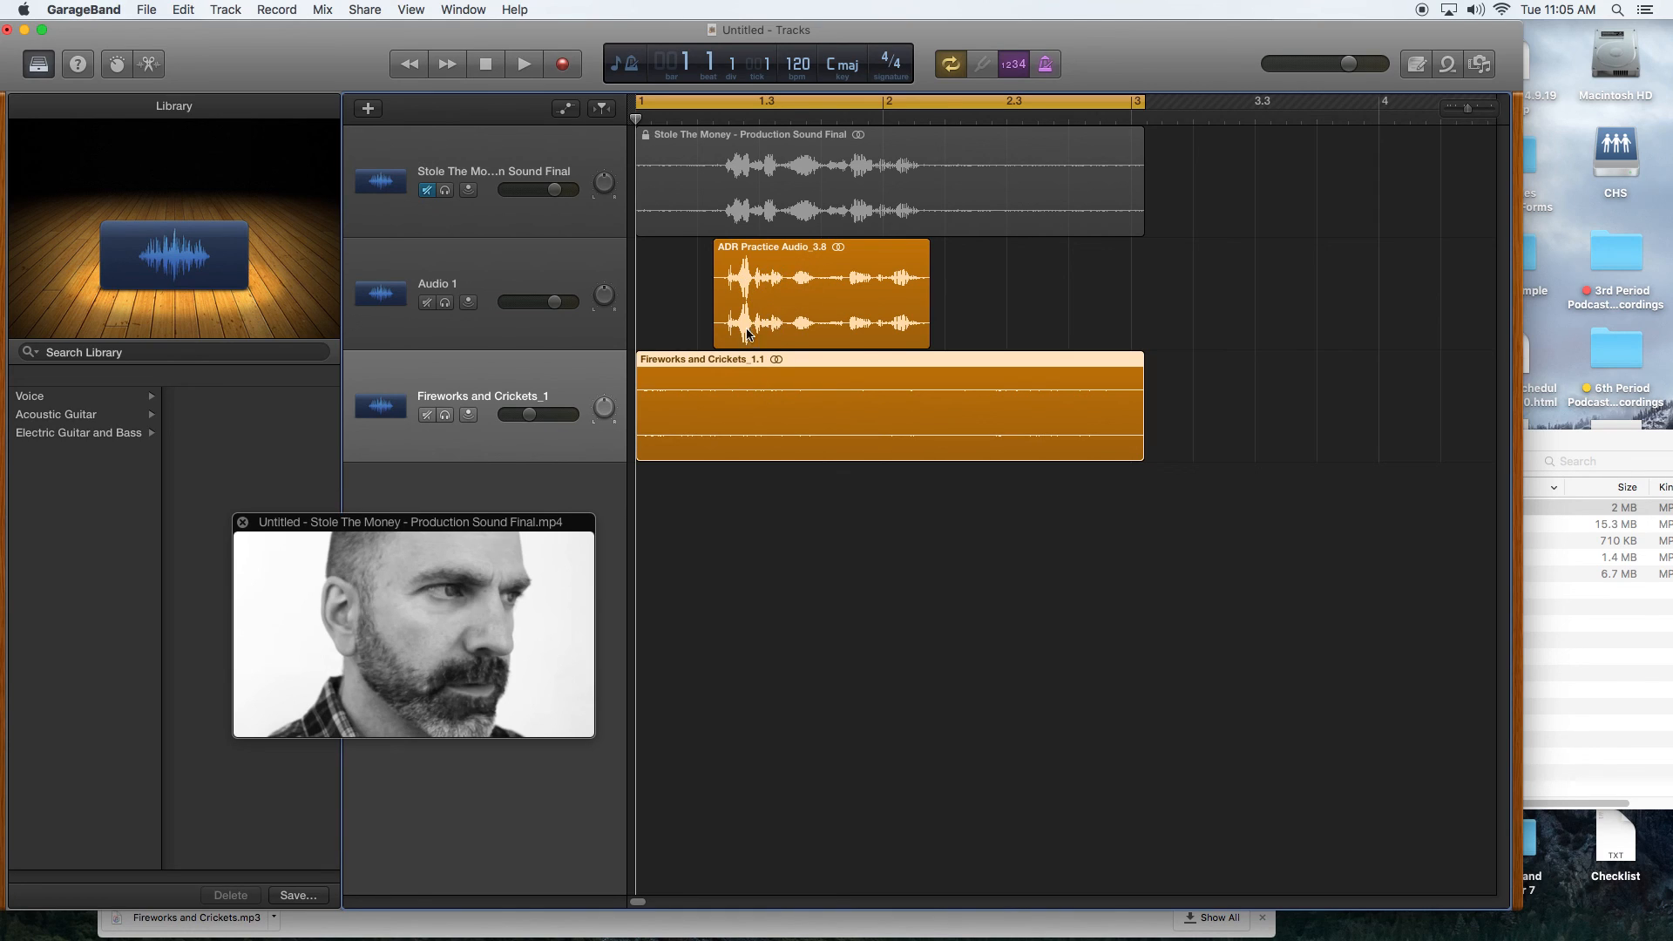